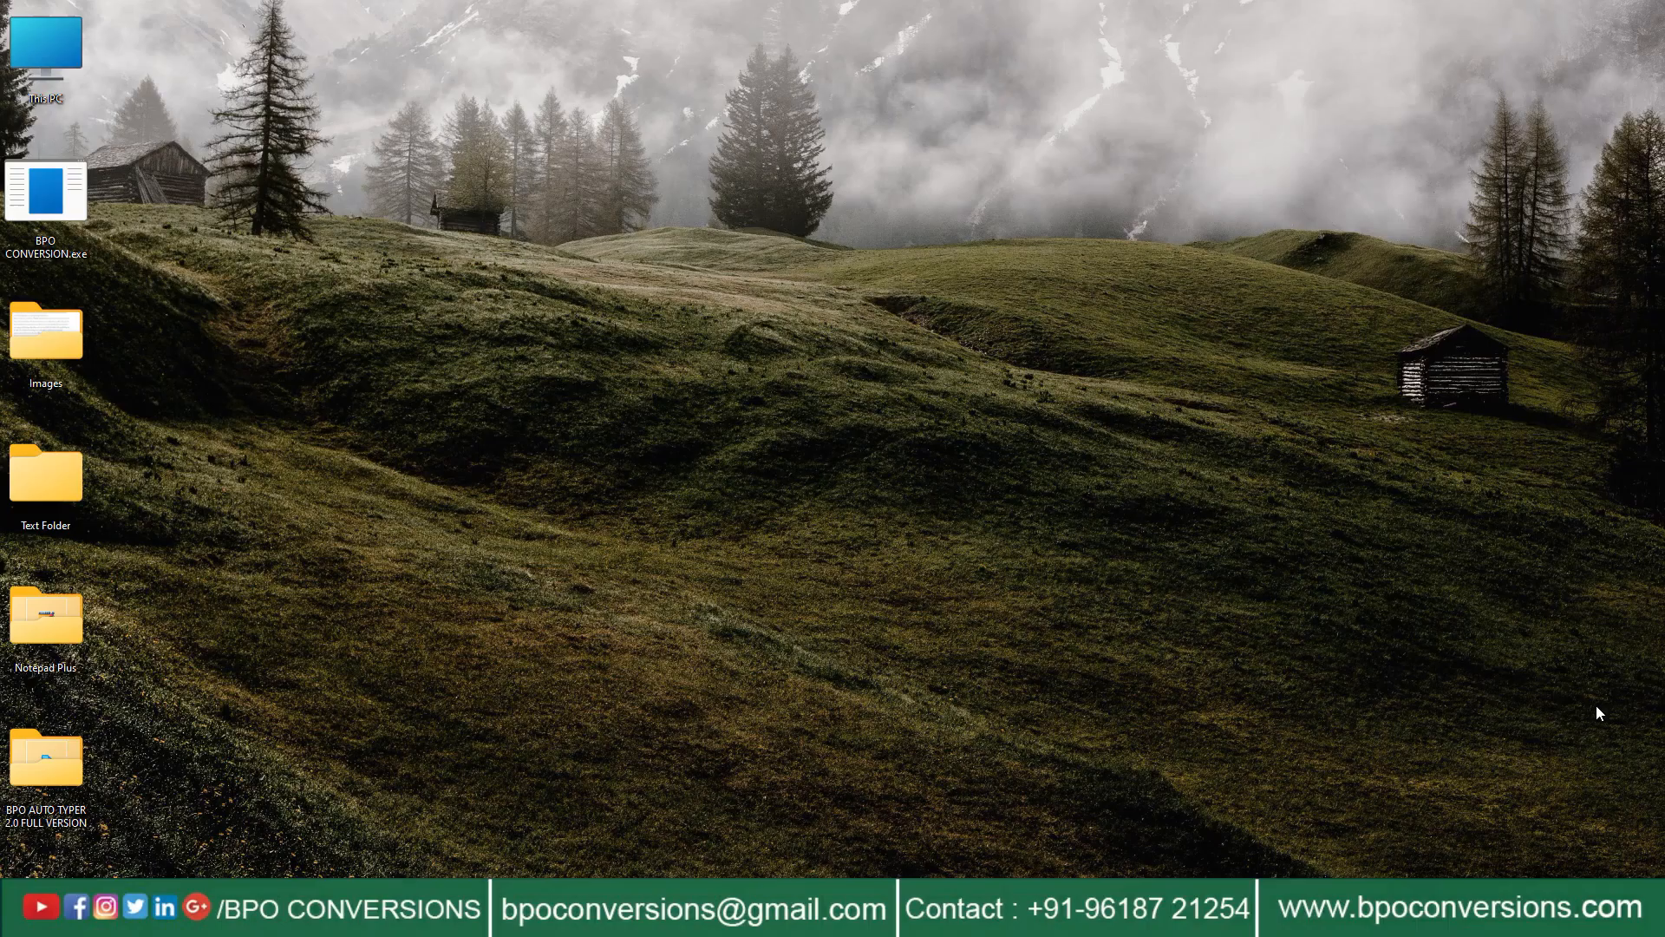
pyautogui.moveTo(95, 358)
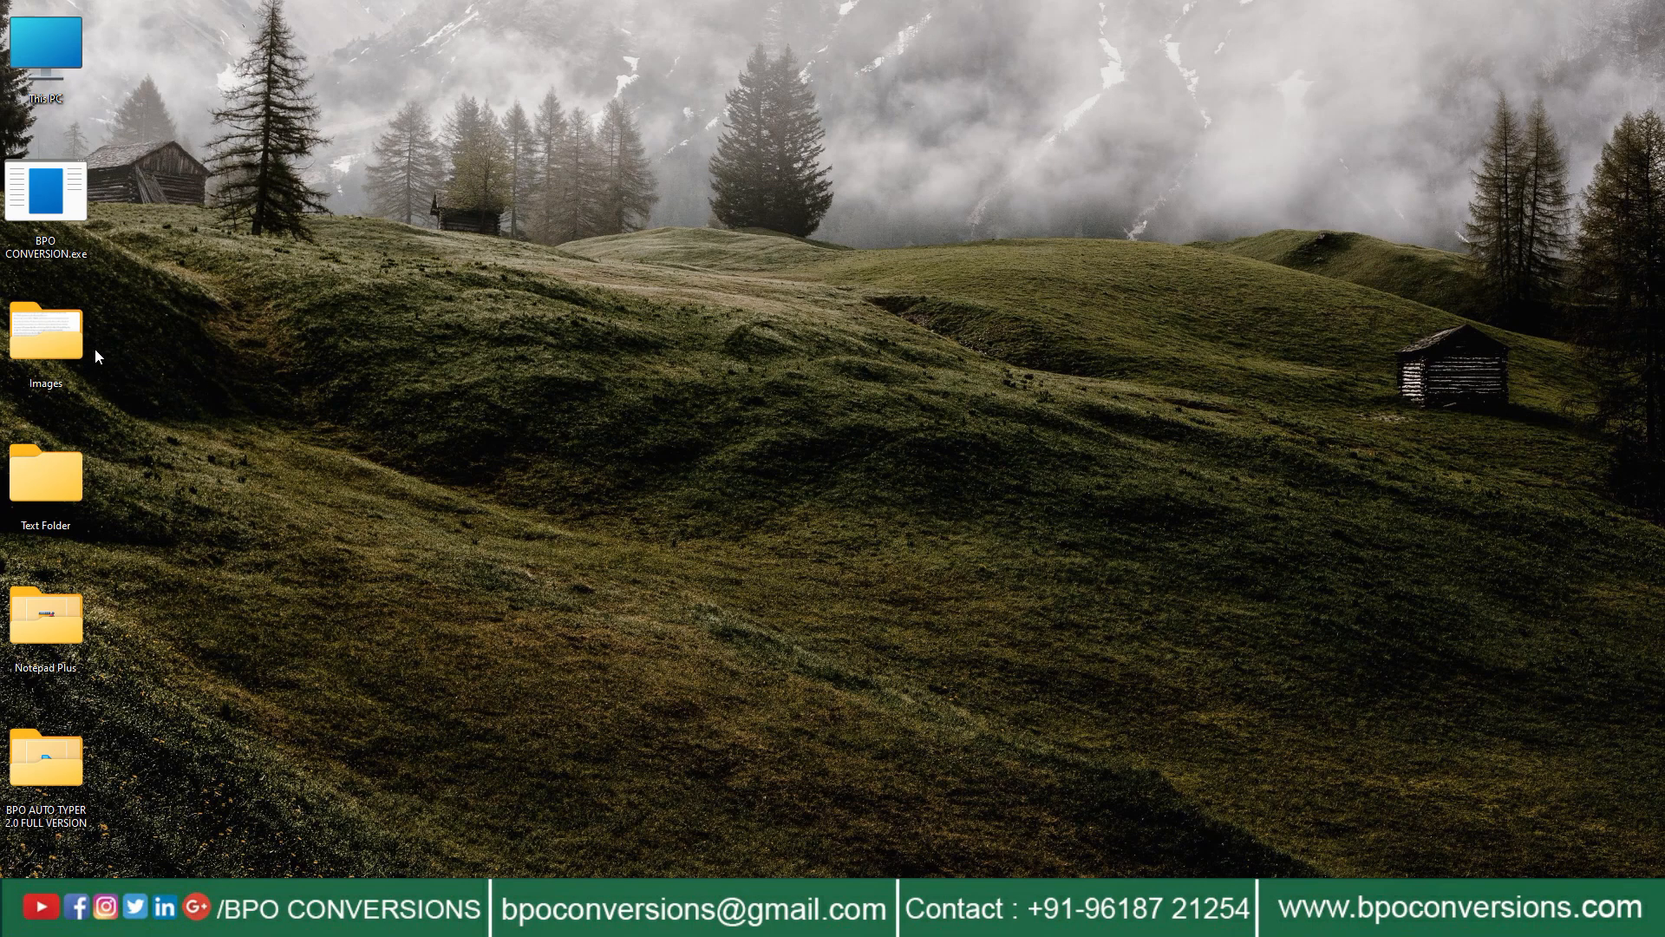
# Browse into the desktop Images folder holding the scanned page 2207.jpg.
pyautogui.doubleClick(45, 329)
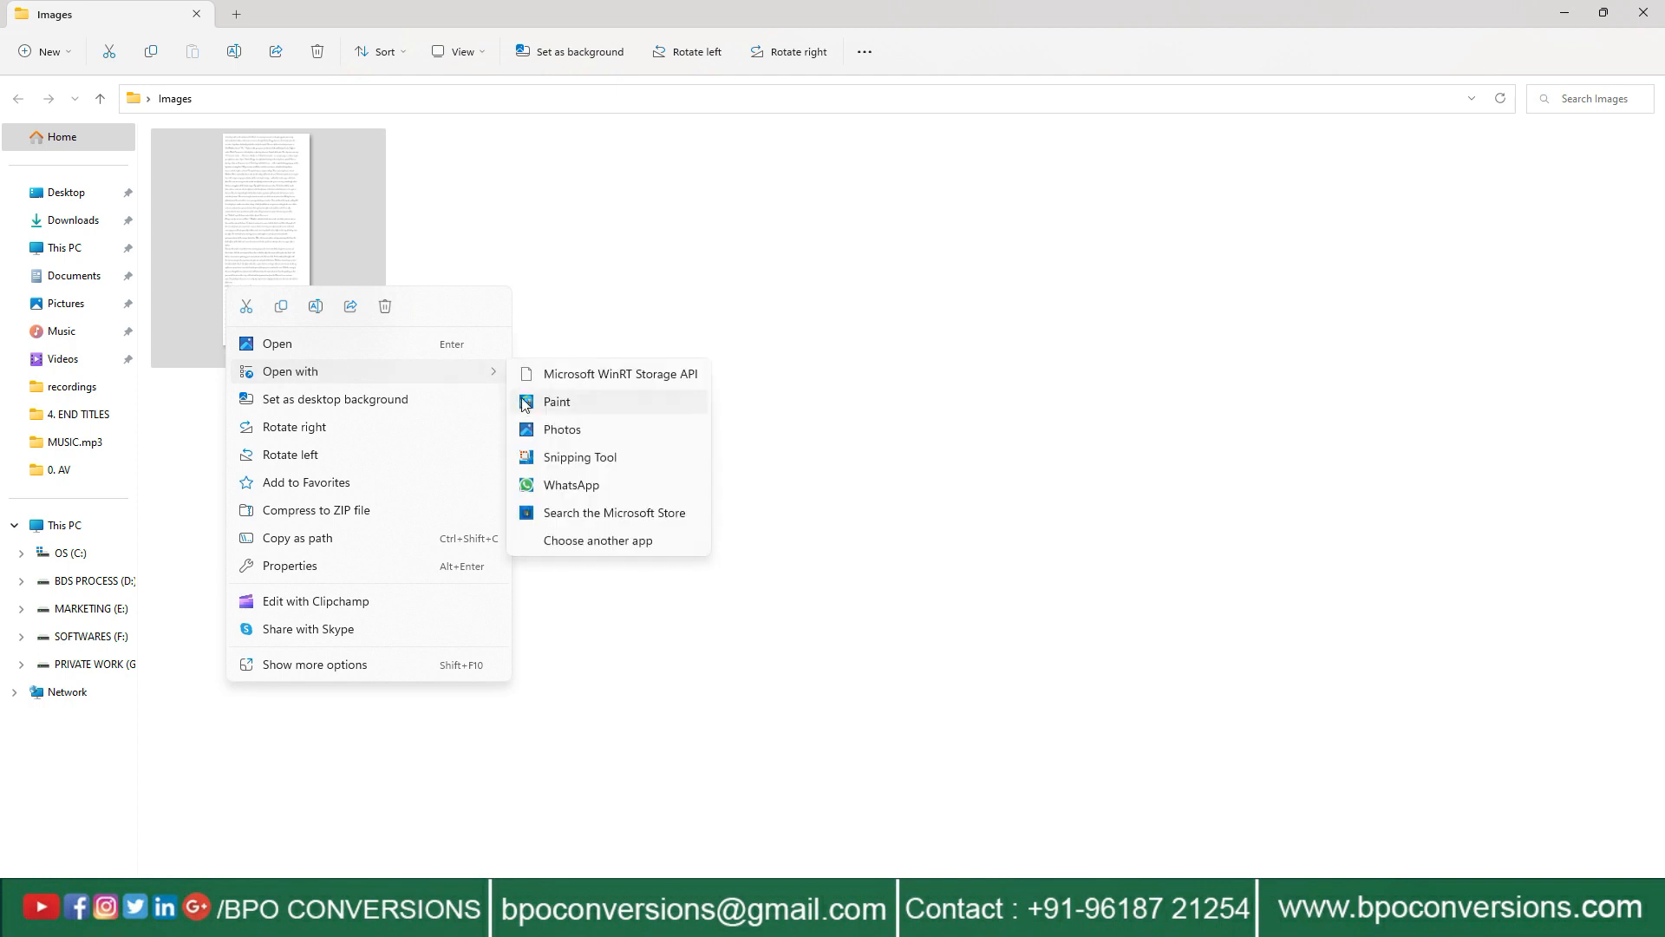
pyautogui.click(557, 401)
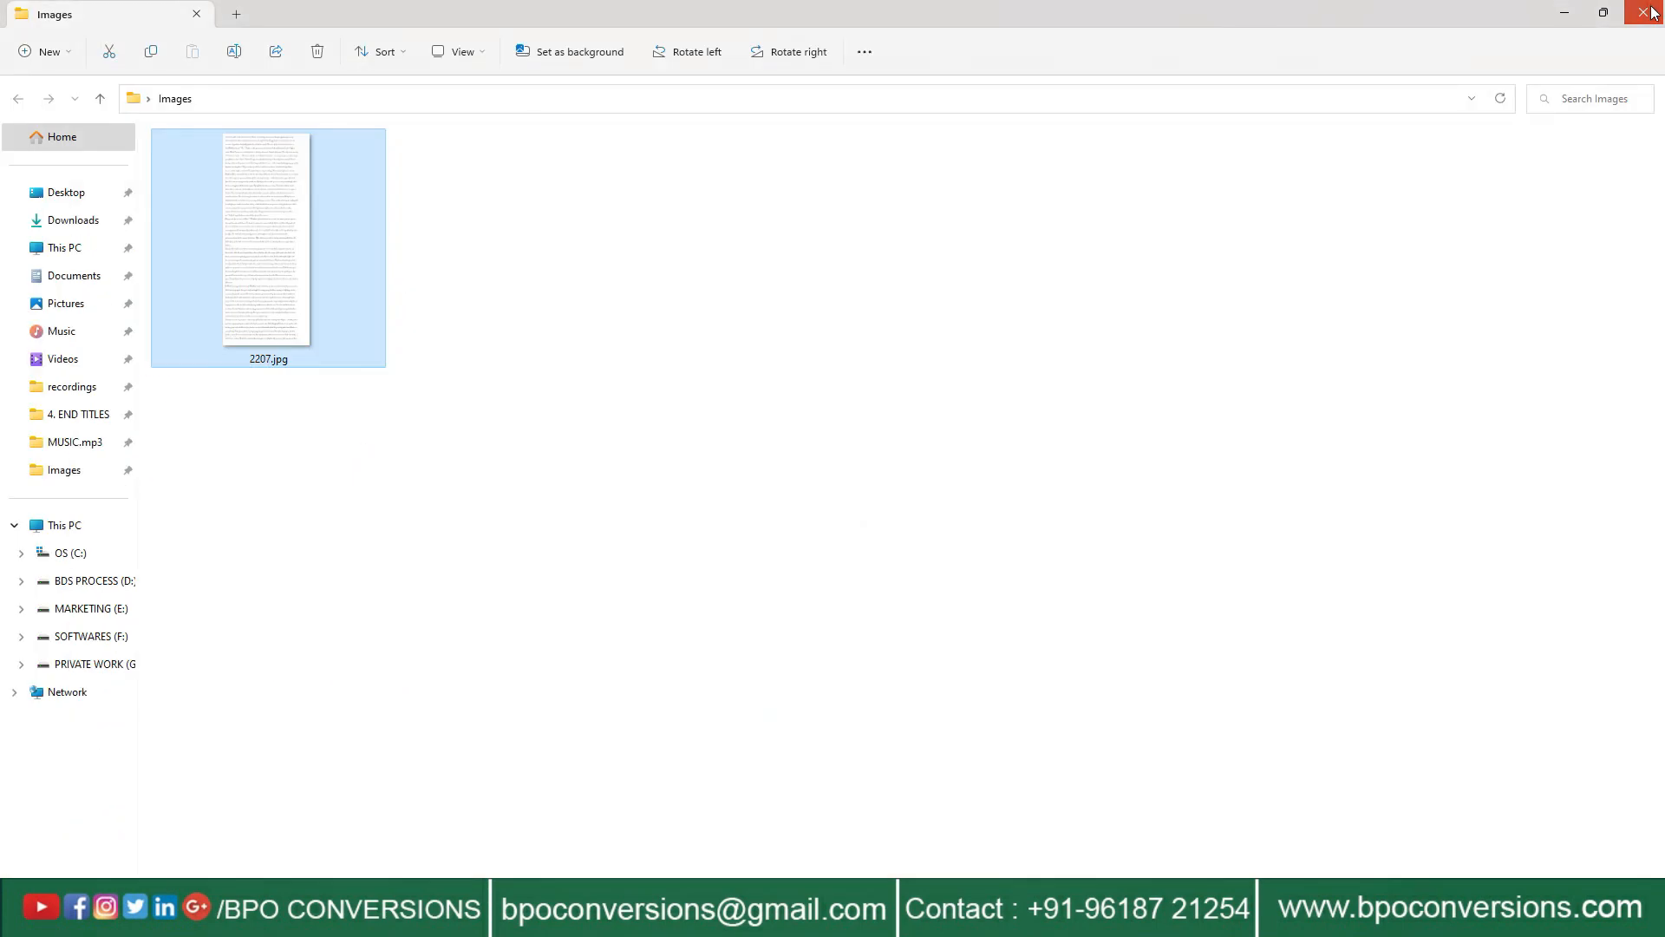
pyautogui.rightClick(45, 472)
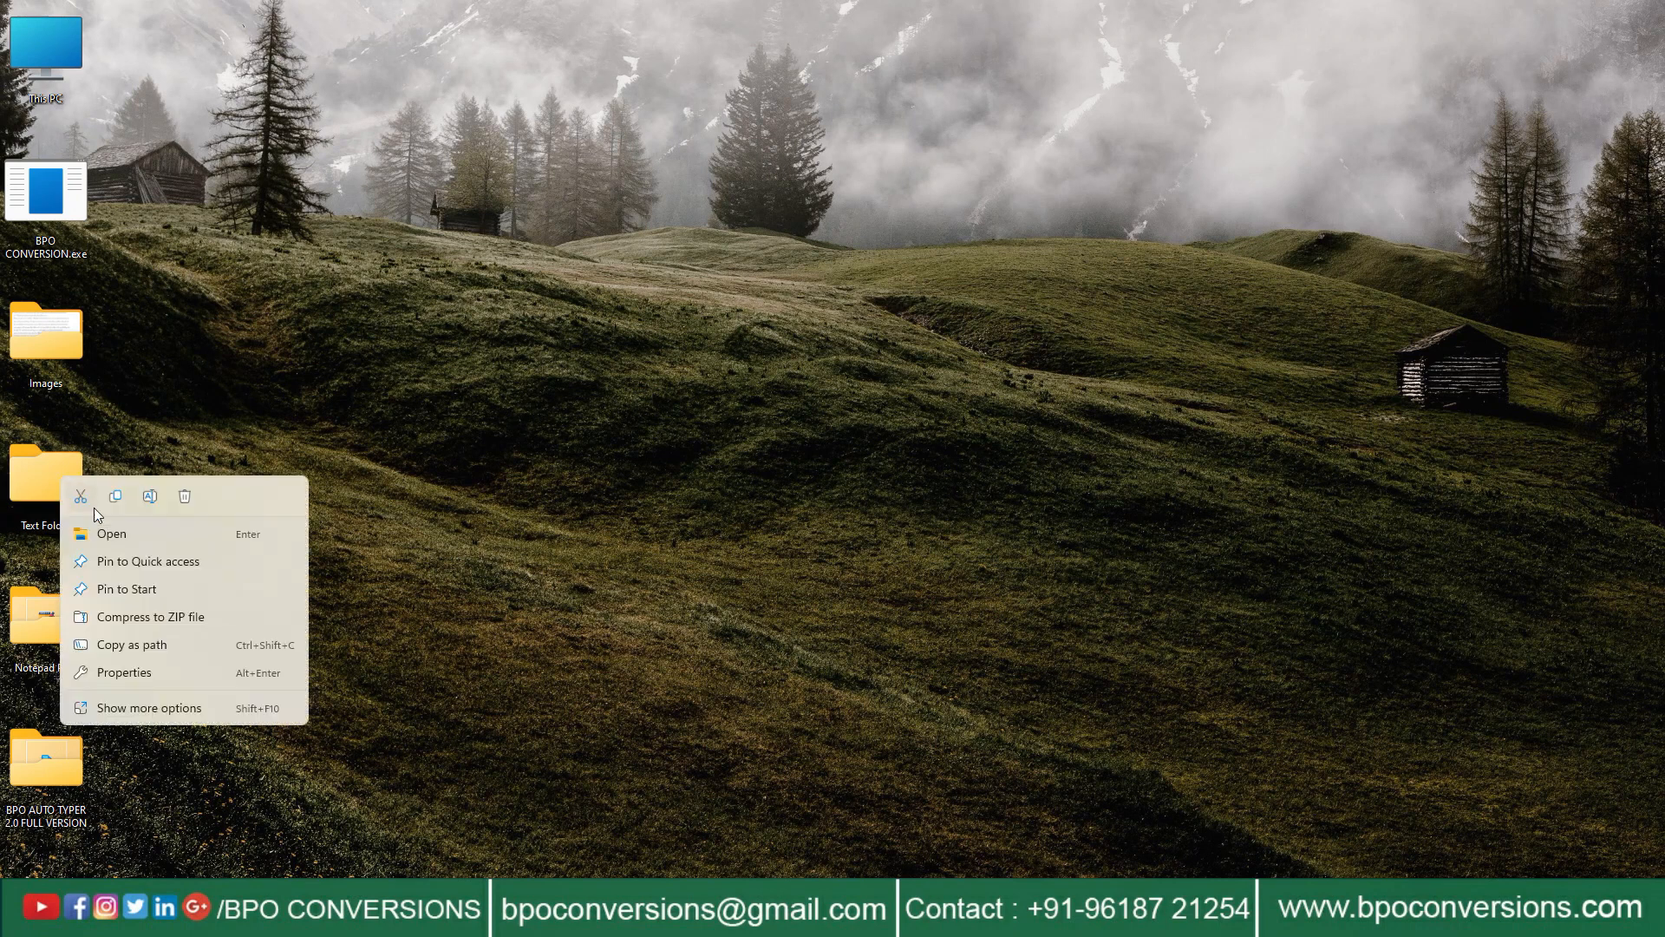
pyautogui.click(111, 532)
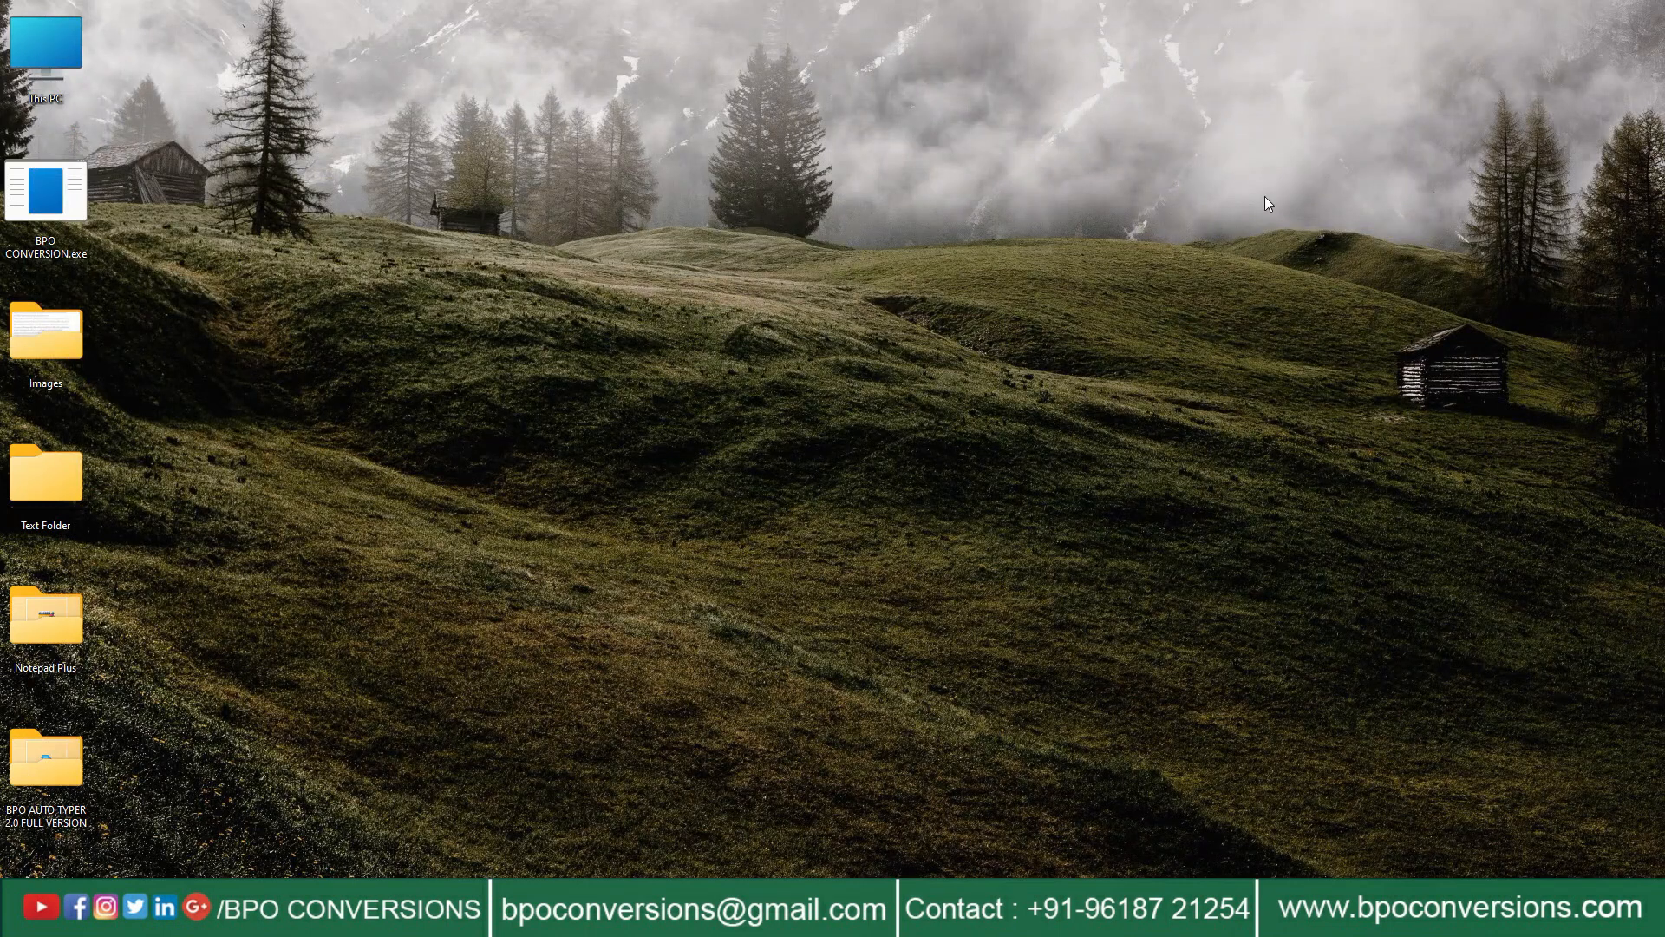
pyautogui.moveTo(65, 177)
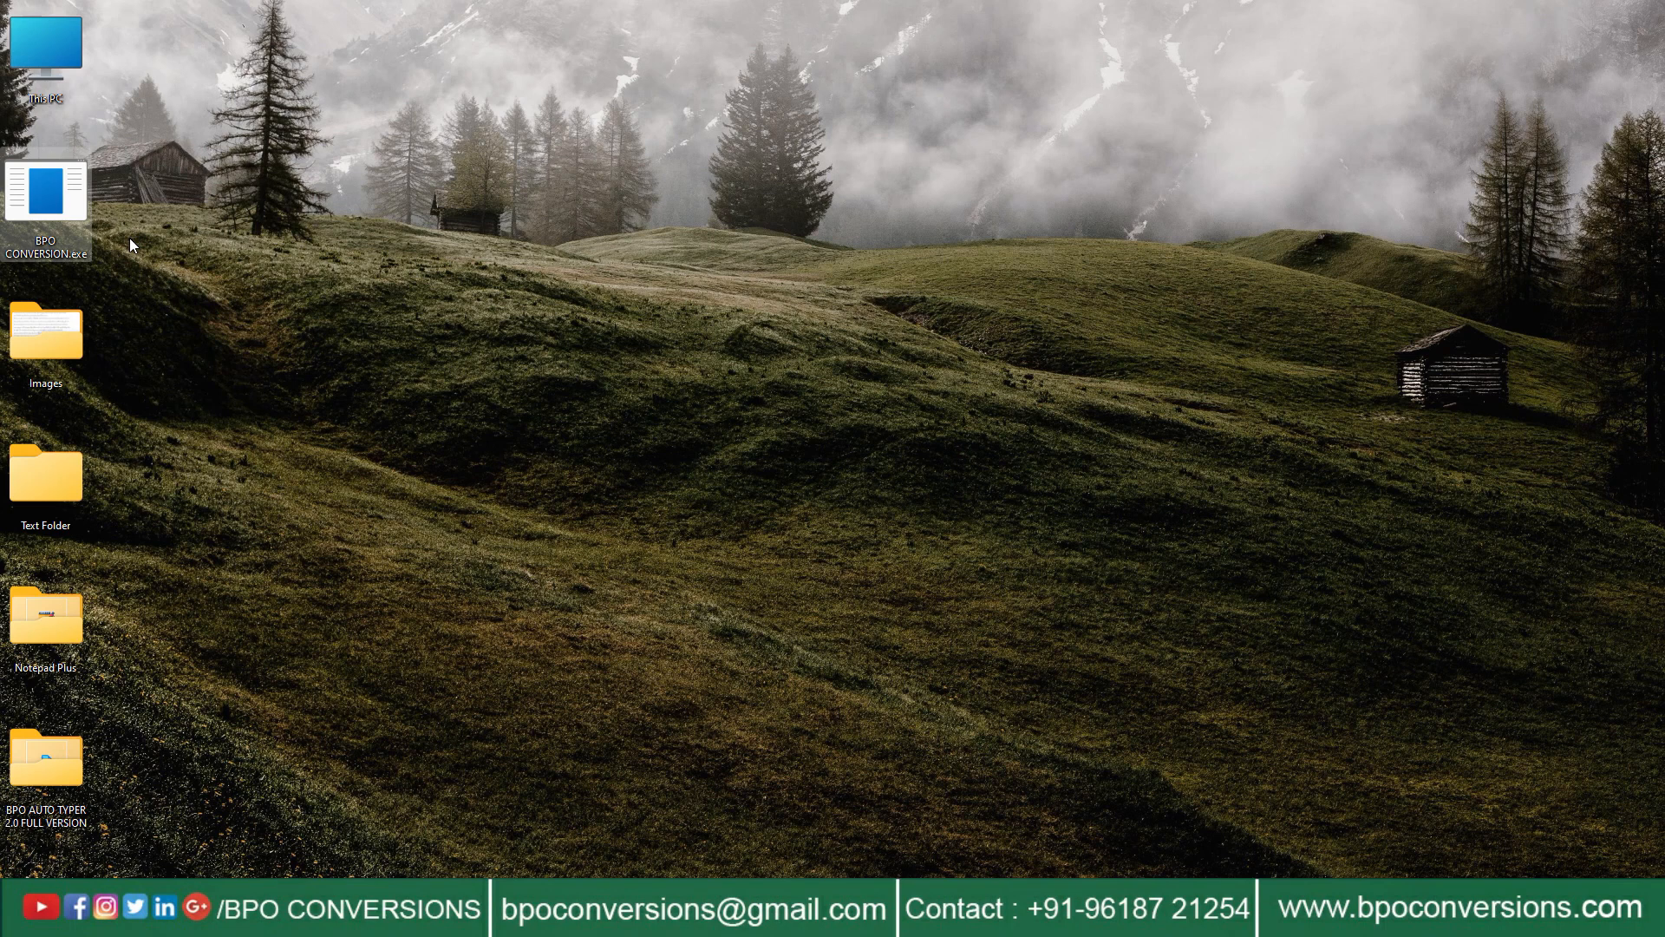
# Launch BPO CONVERSION.exe with Desktop > Images as input folder and Text Folder as output.
pyautogui.doubleClick(45, 196)
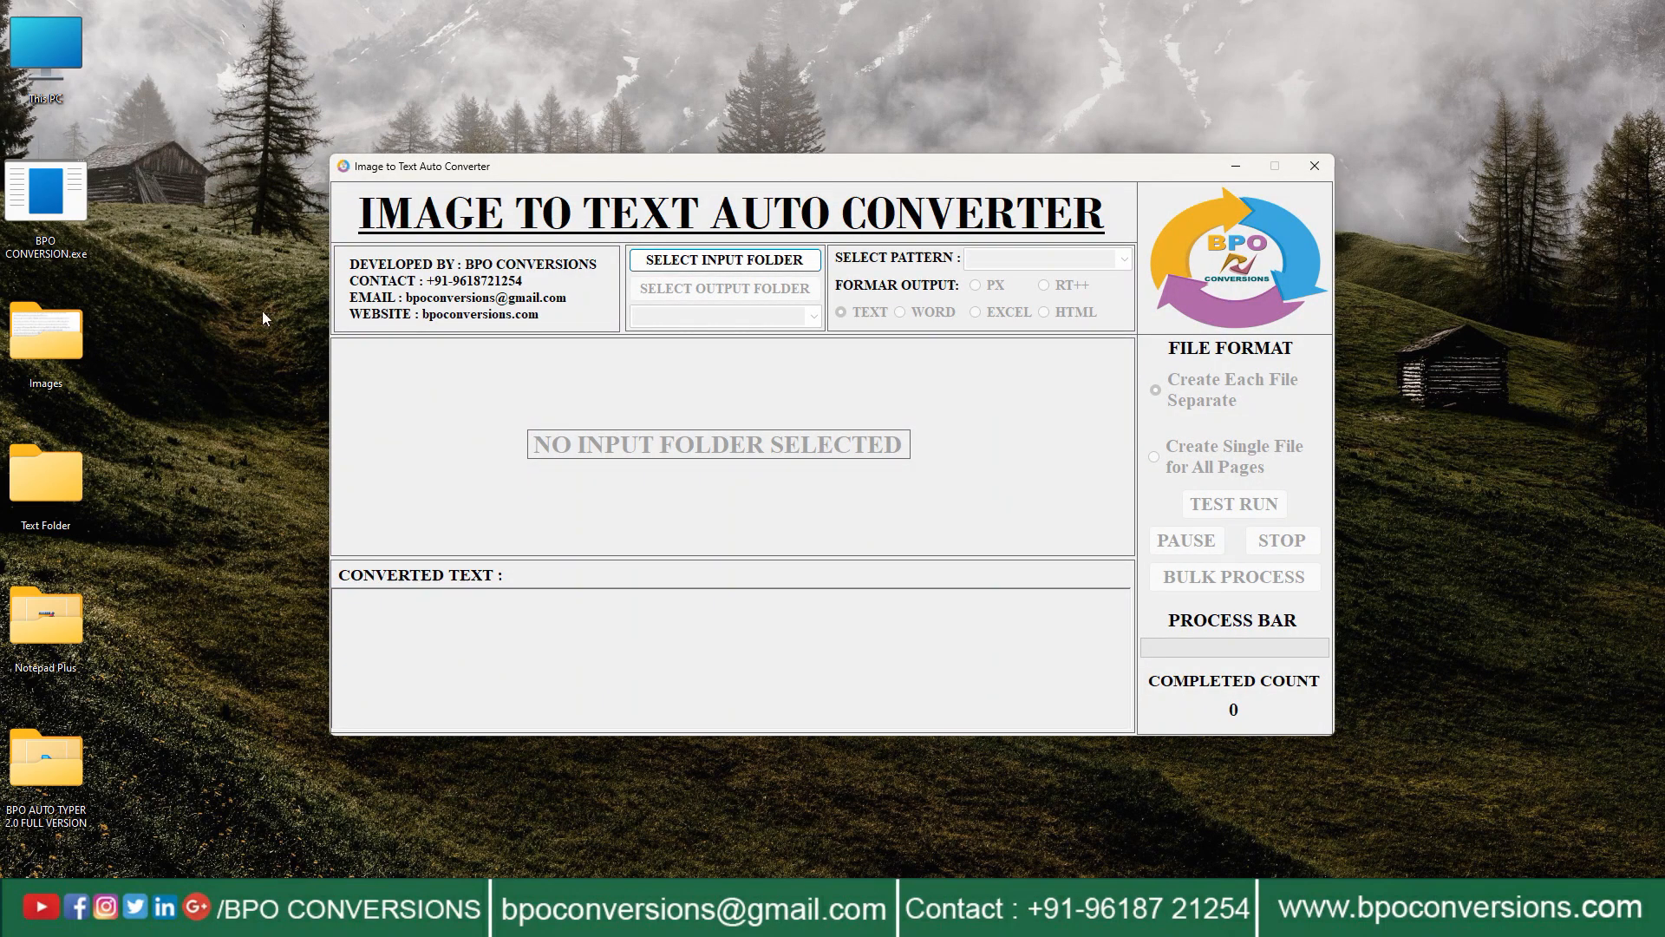
pyautogui.click(725, 258)
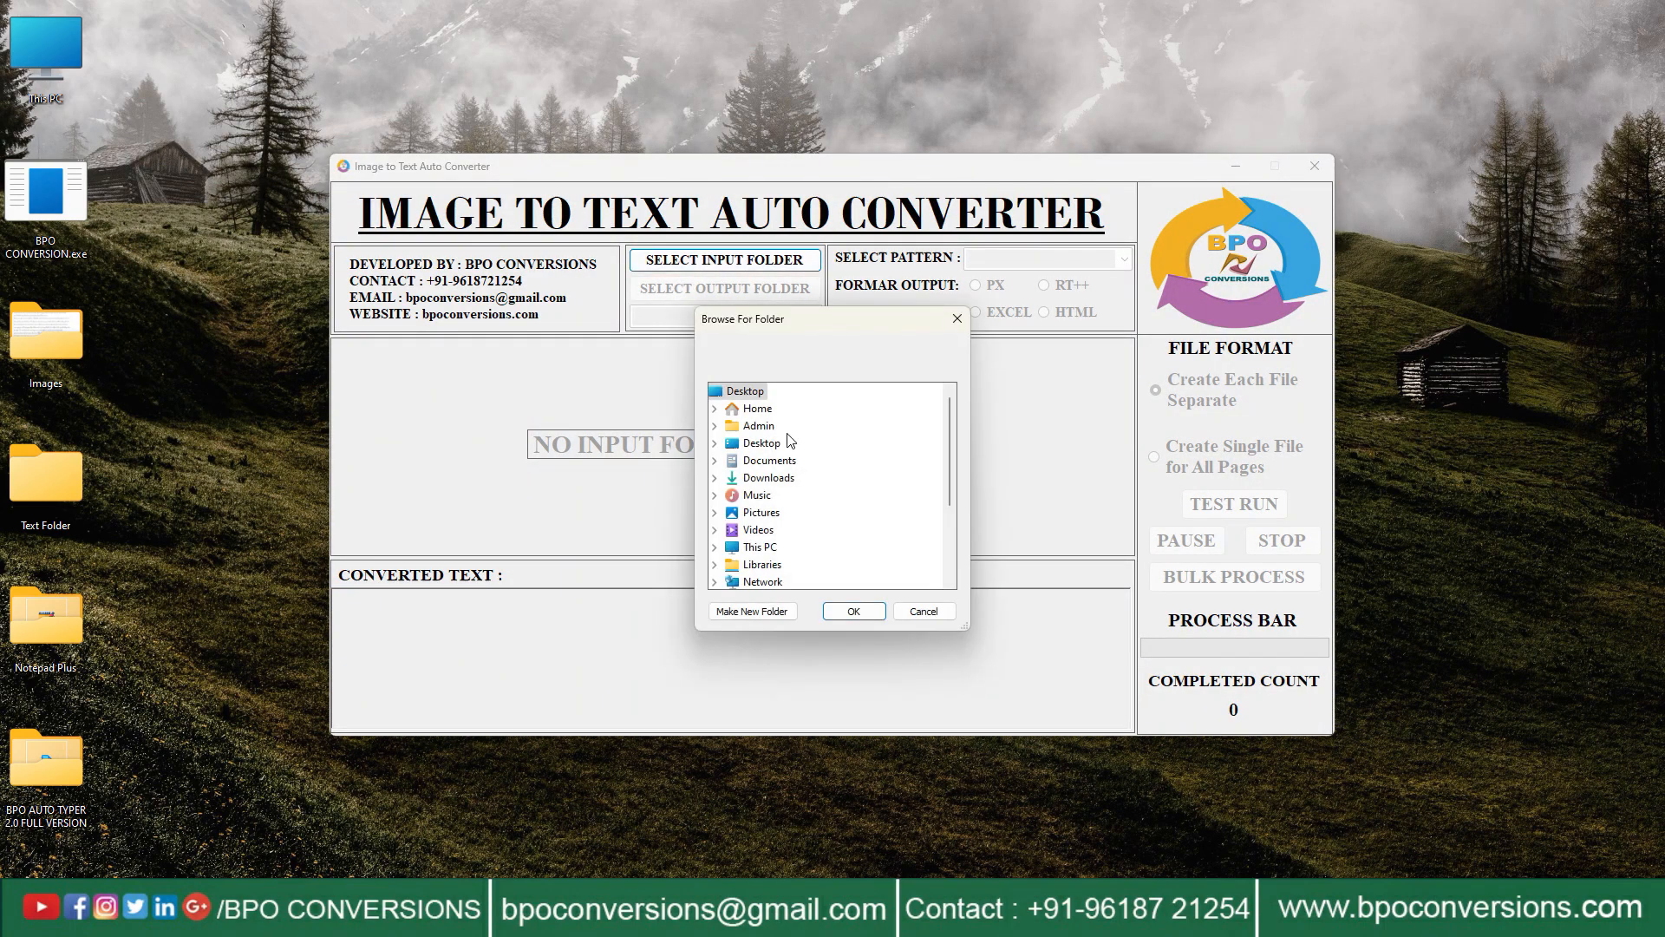
pyautogui.click(715, 442)
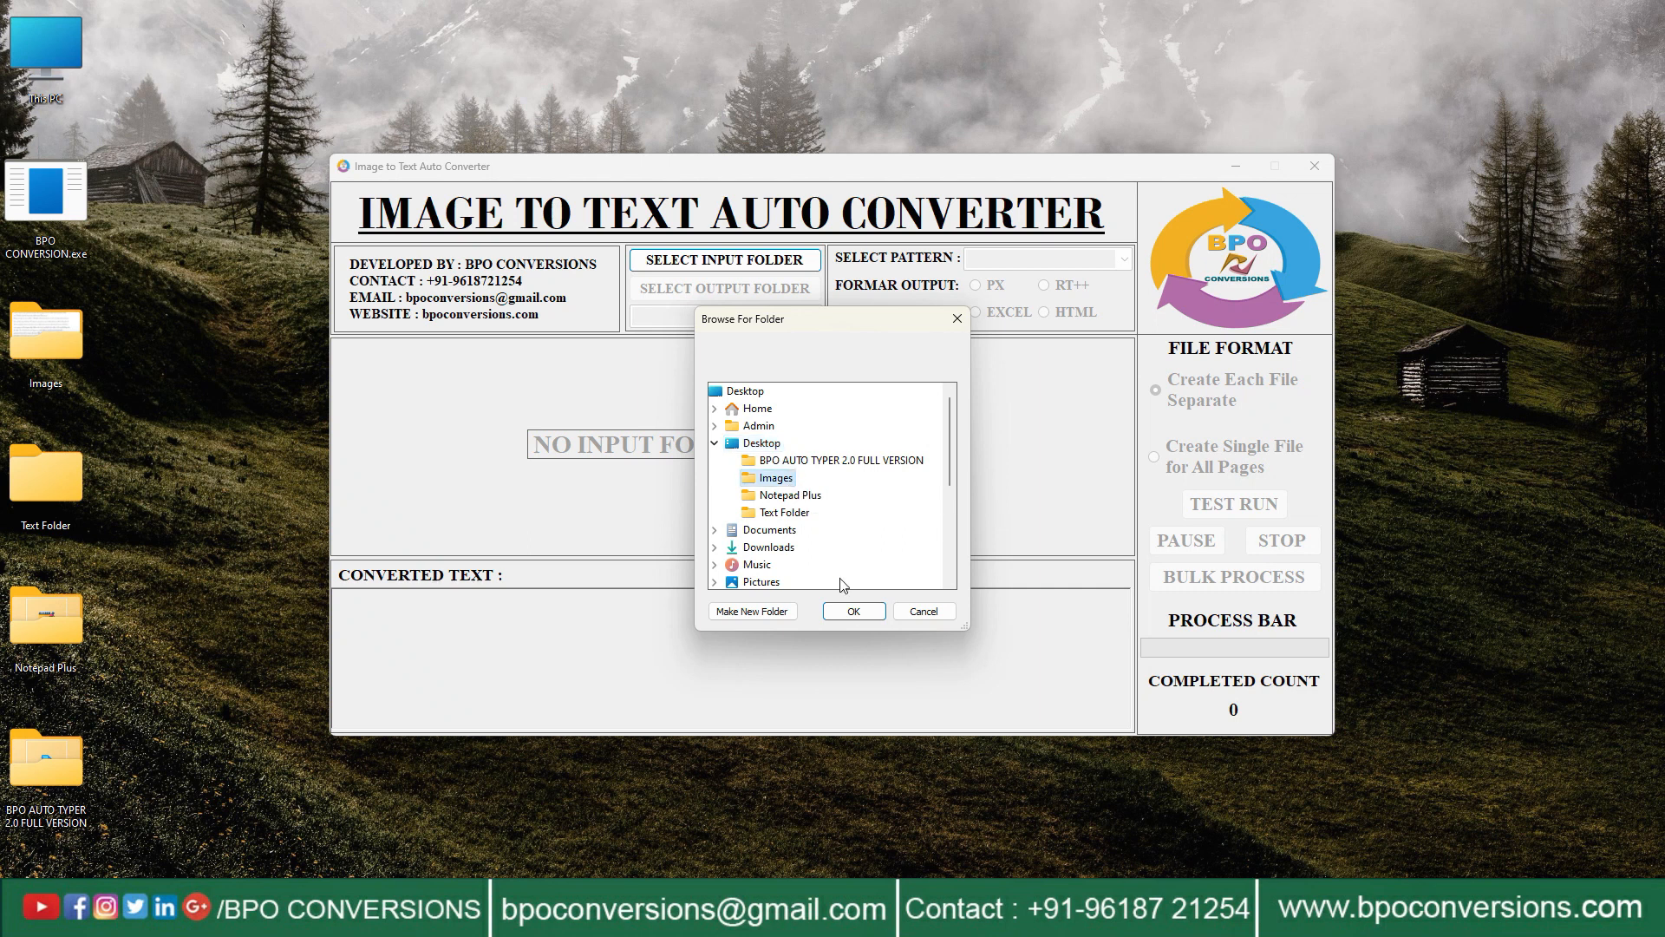
pyautogui.click(853, 611)
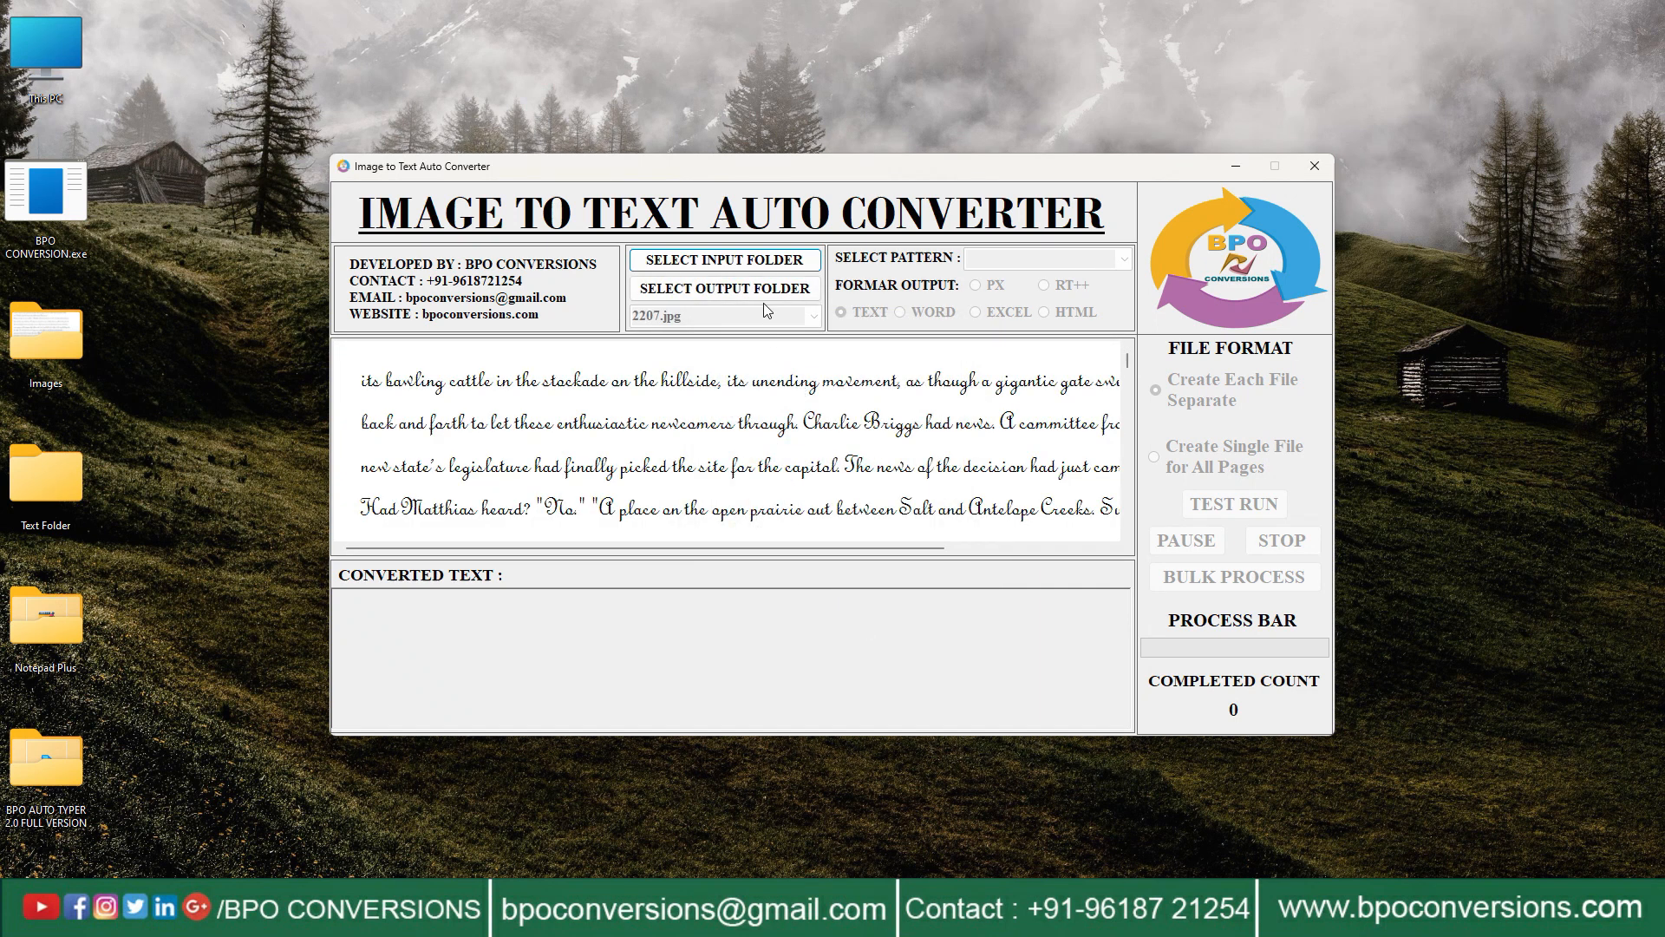
pyautogui.click(724, 288)
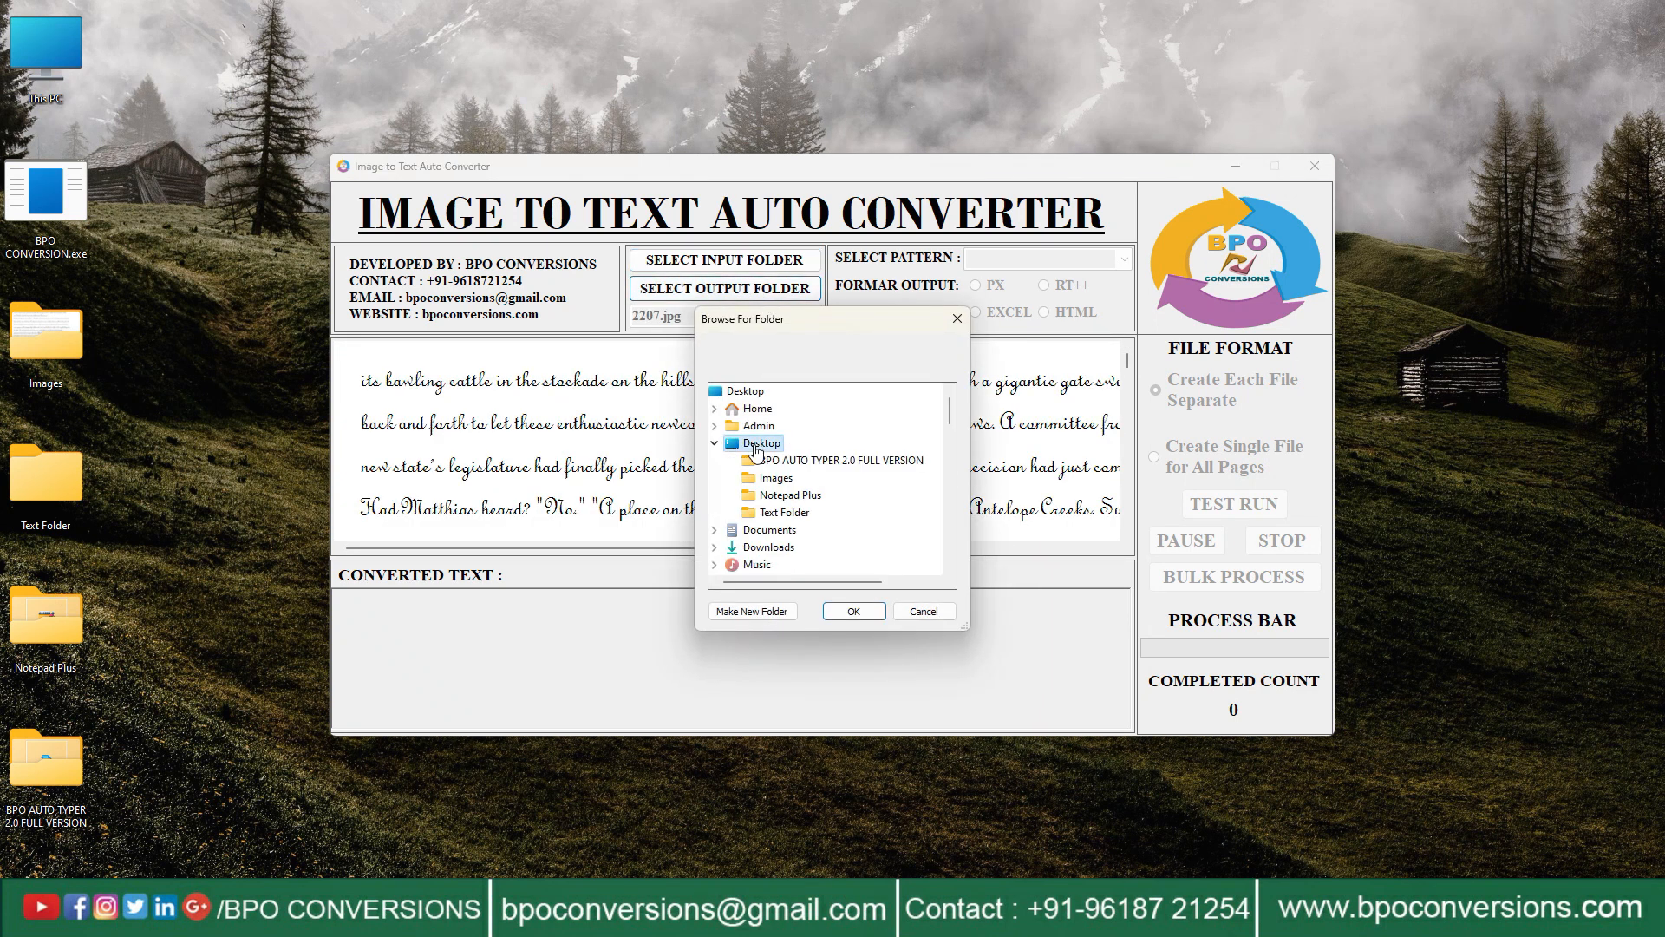
pyautogui.click(786, 512)
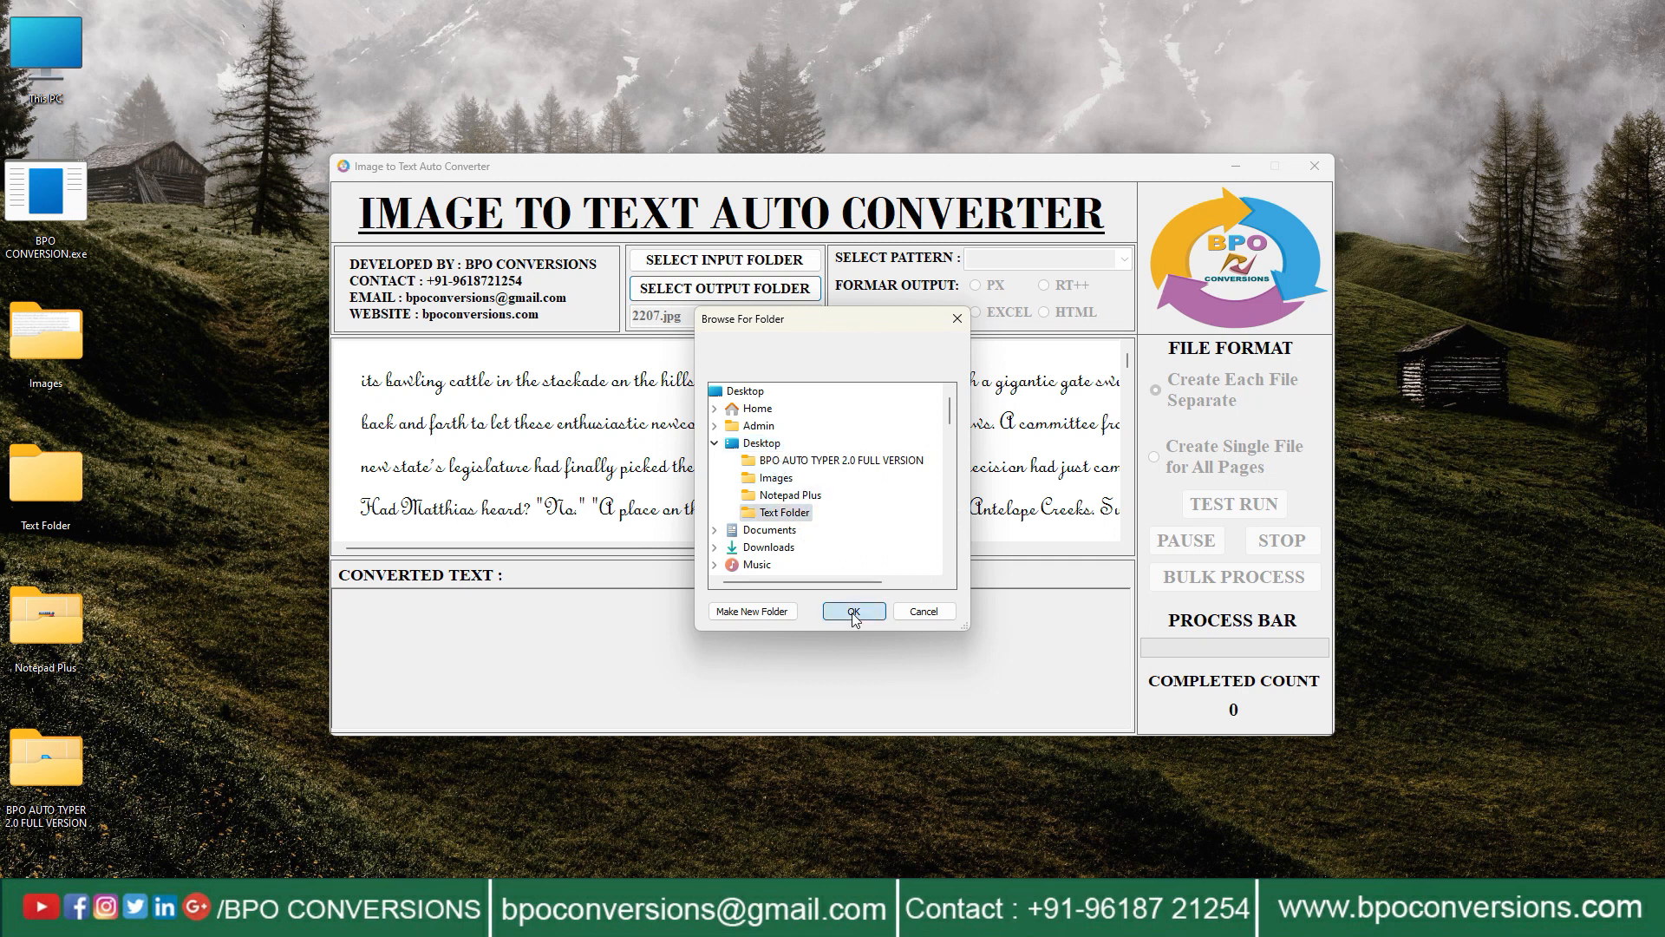
pyautogui.click(854, 611)
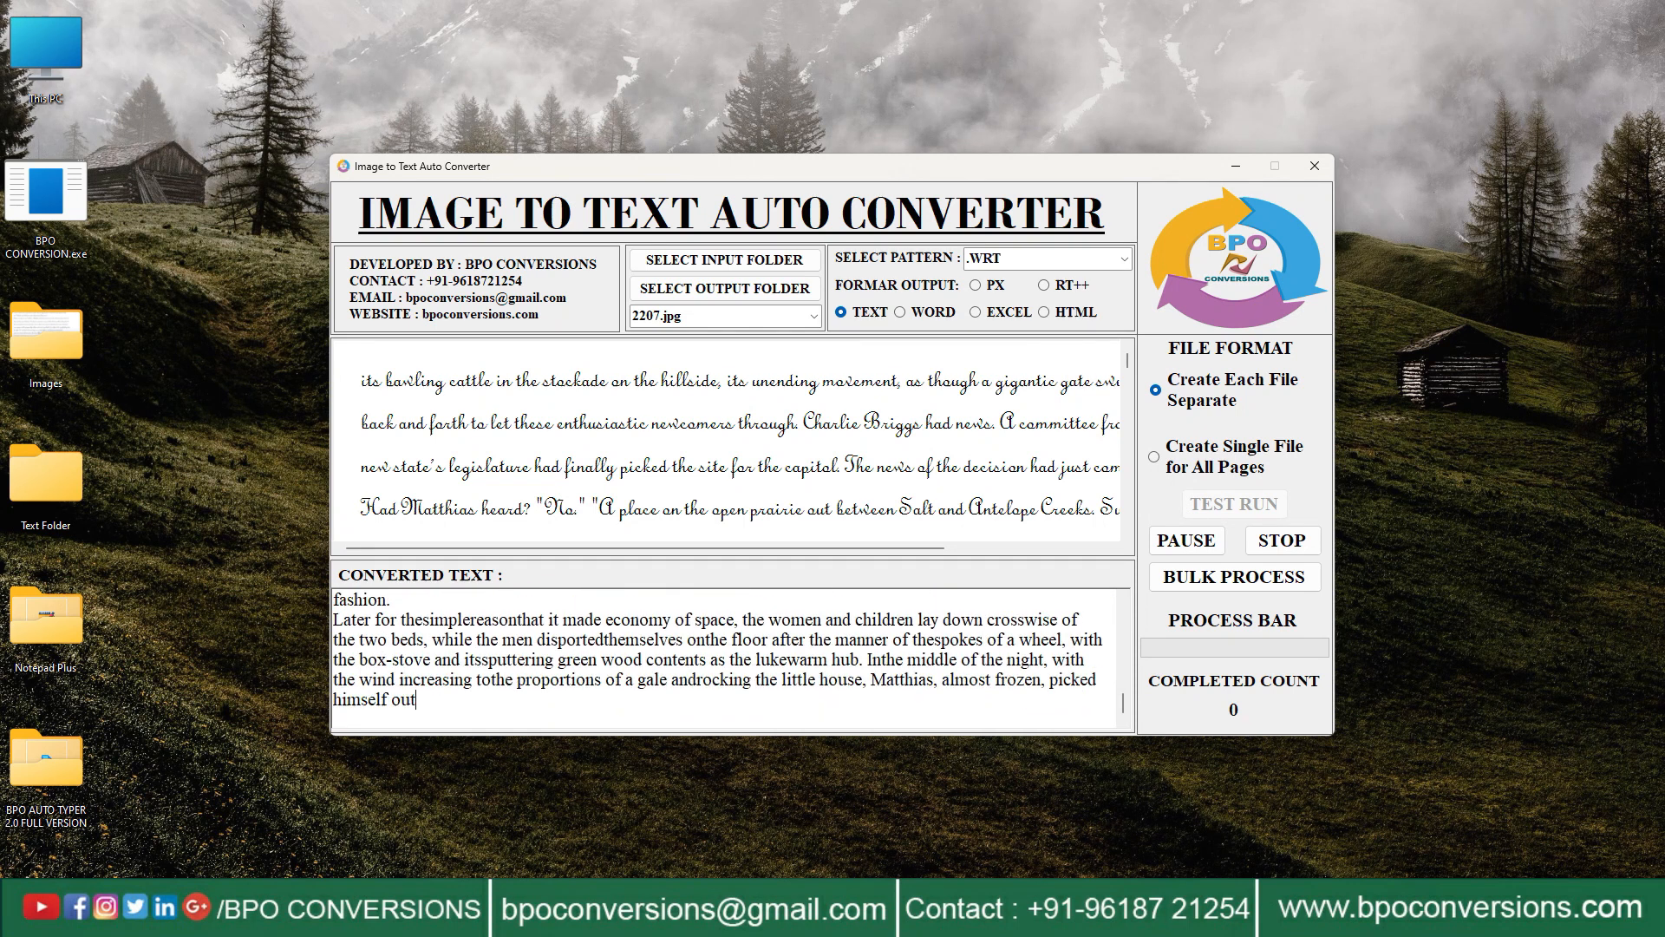
# Review the extracted text of 2207.jpg and close the converter.
pyautogui.scroll(-3)
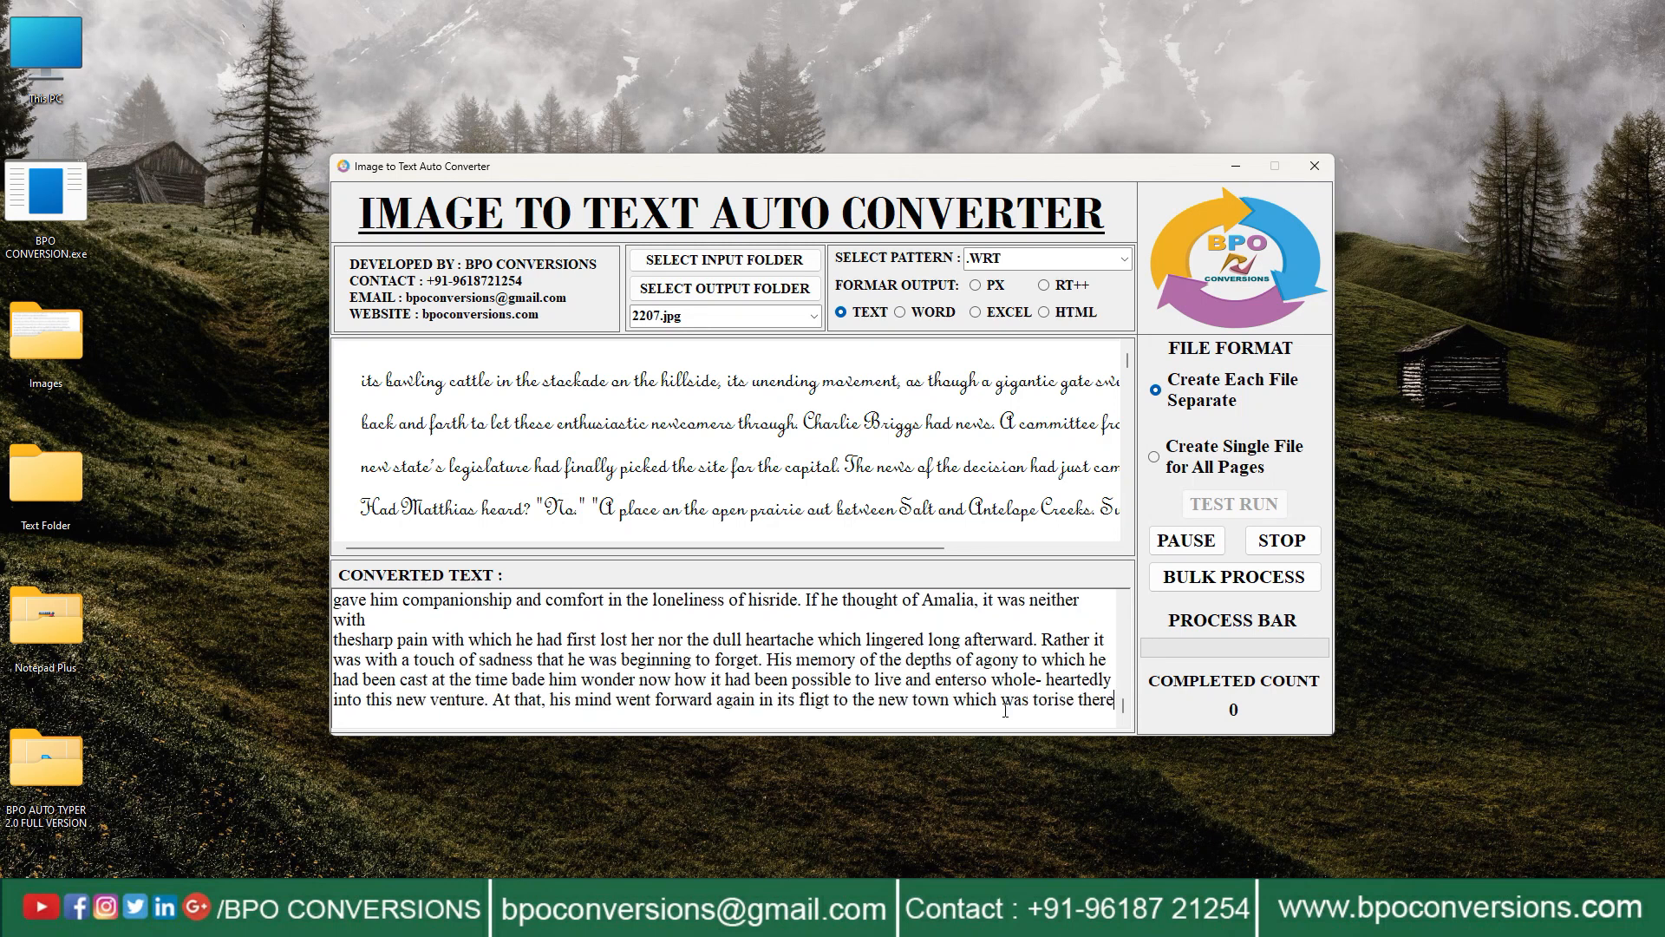
pyautogui.click(1234, 576)
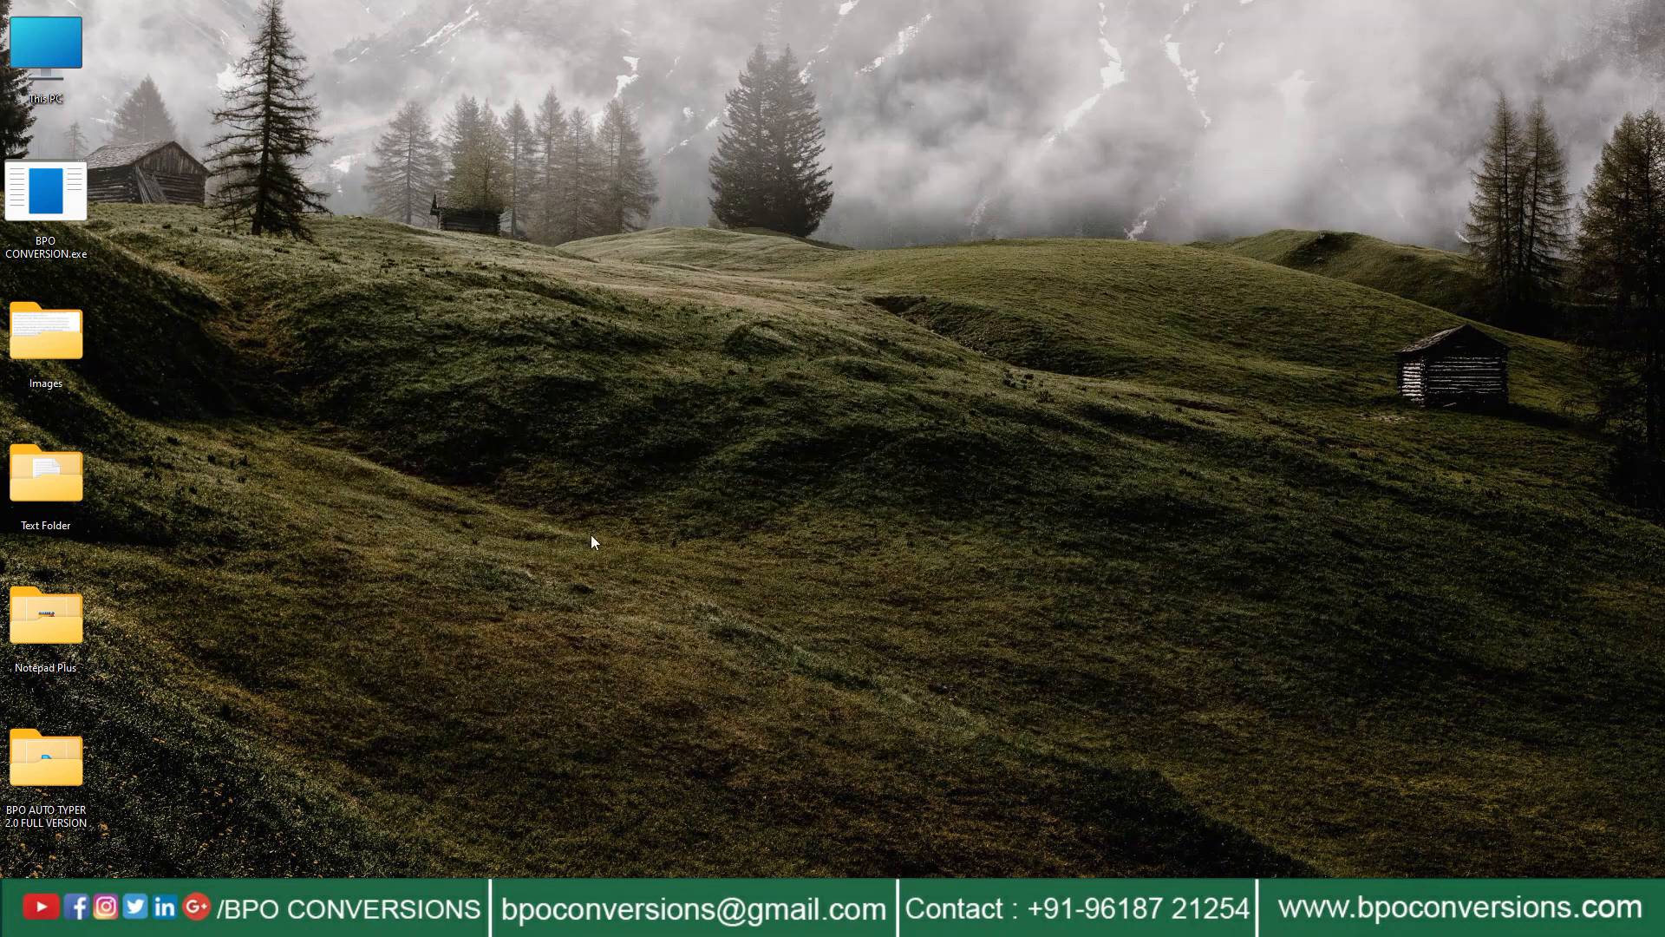
pyautogui.moveTo(111, 539)
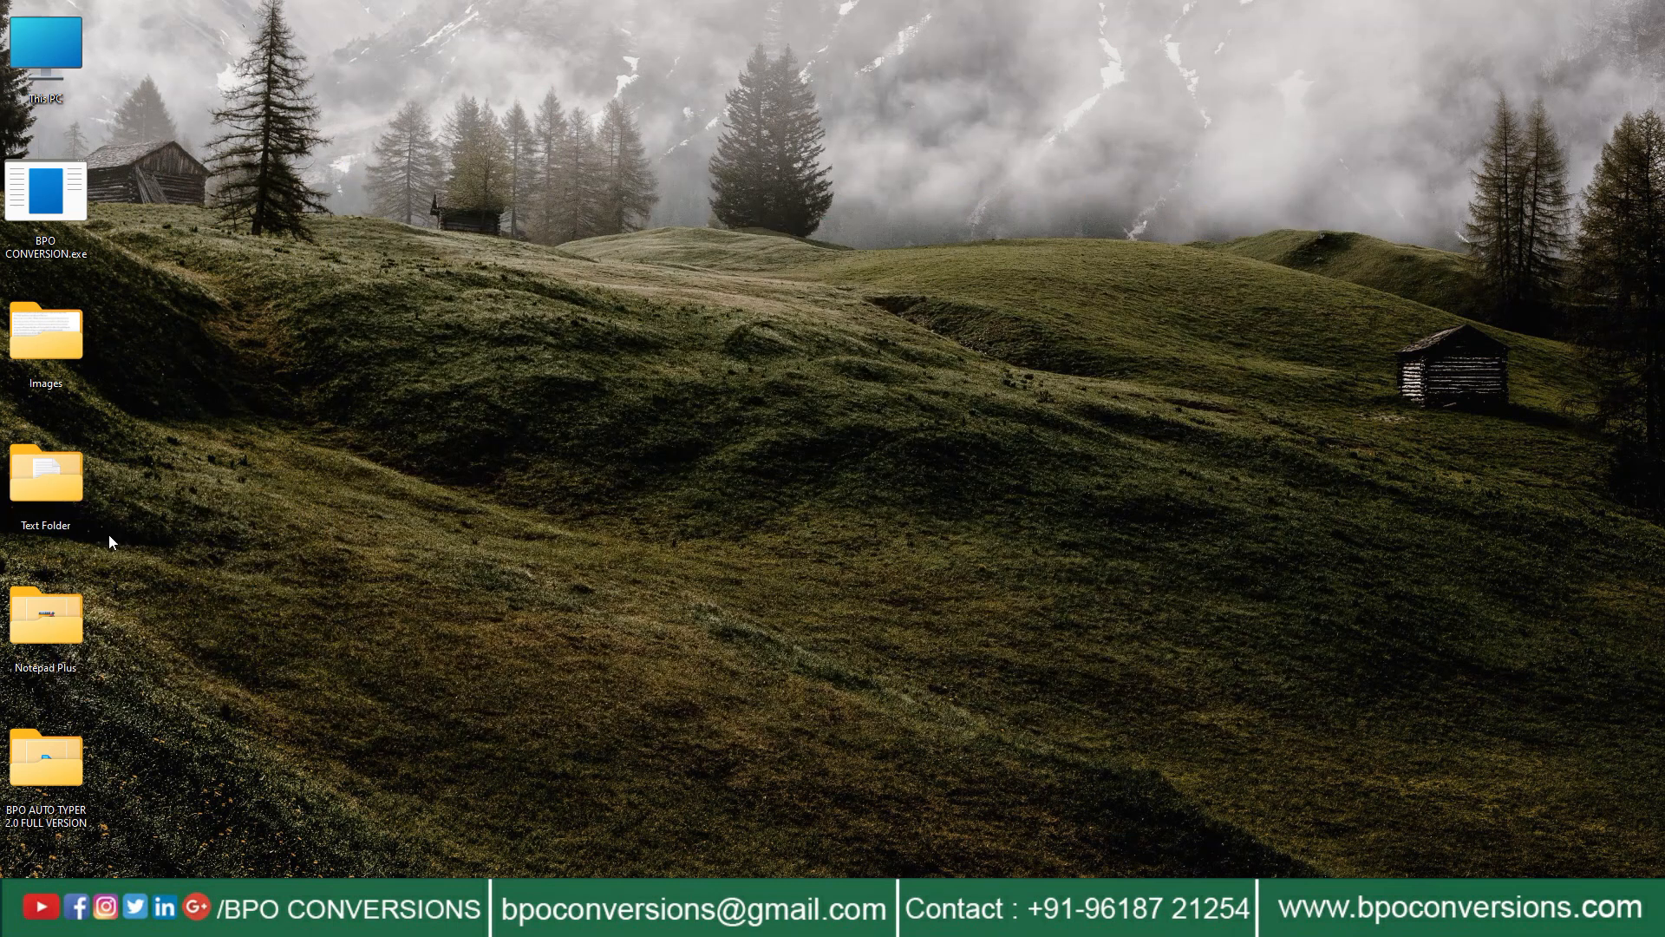
# View 2207.txt full screen in Notepad to check the extracted passage, then close it.
pyautogui.rightClick(265, 235)
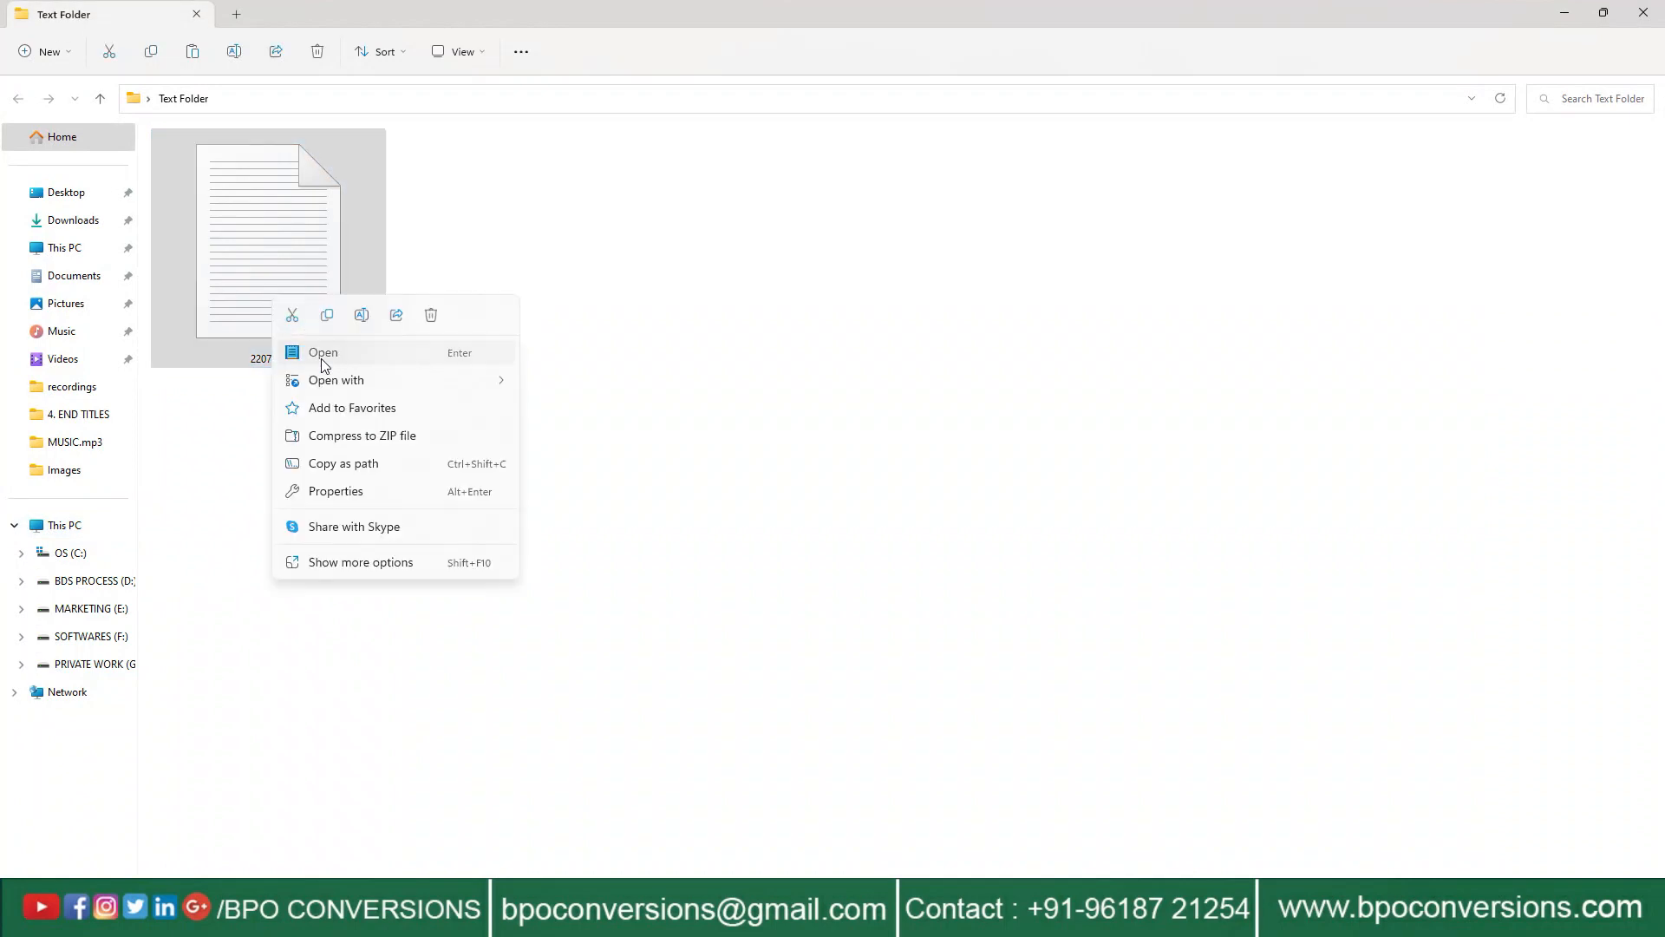
pyautogui.click(324, 352)
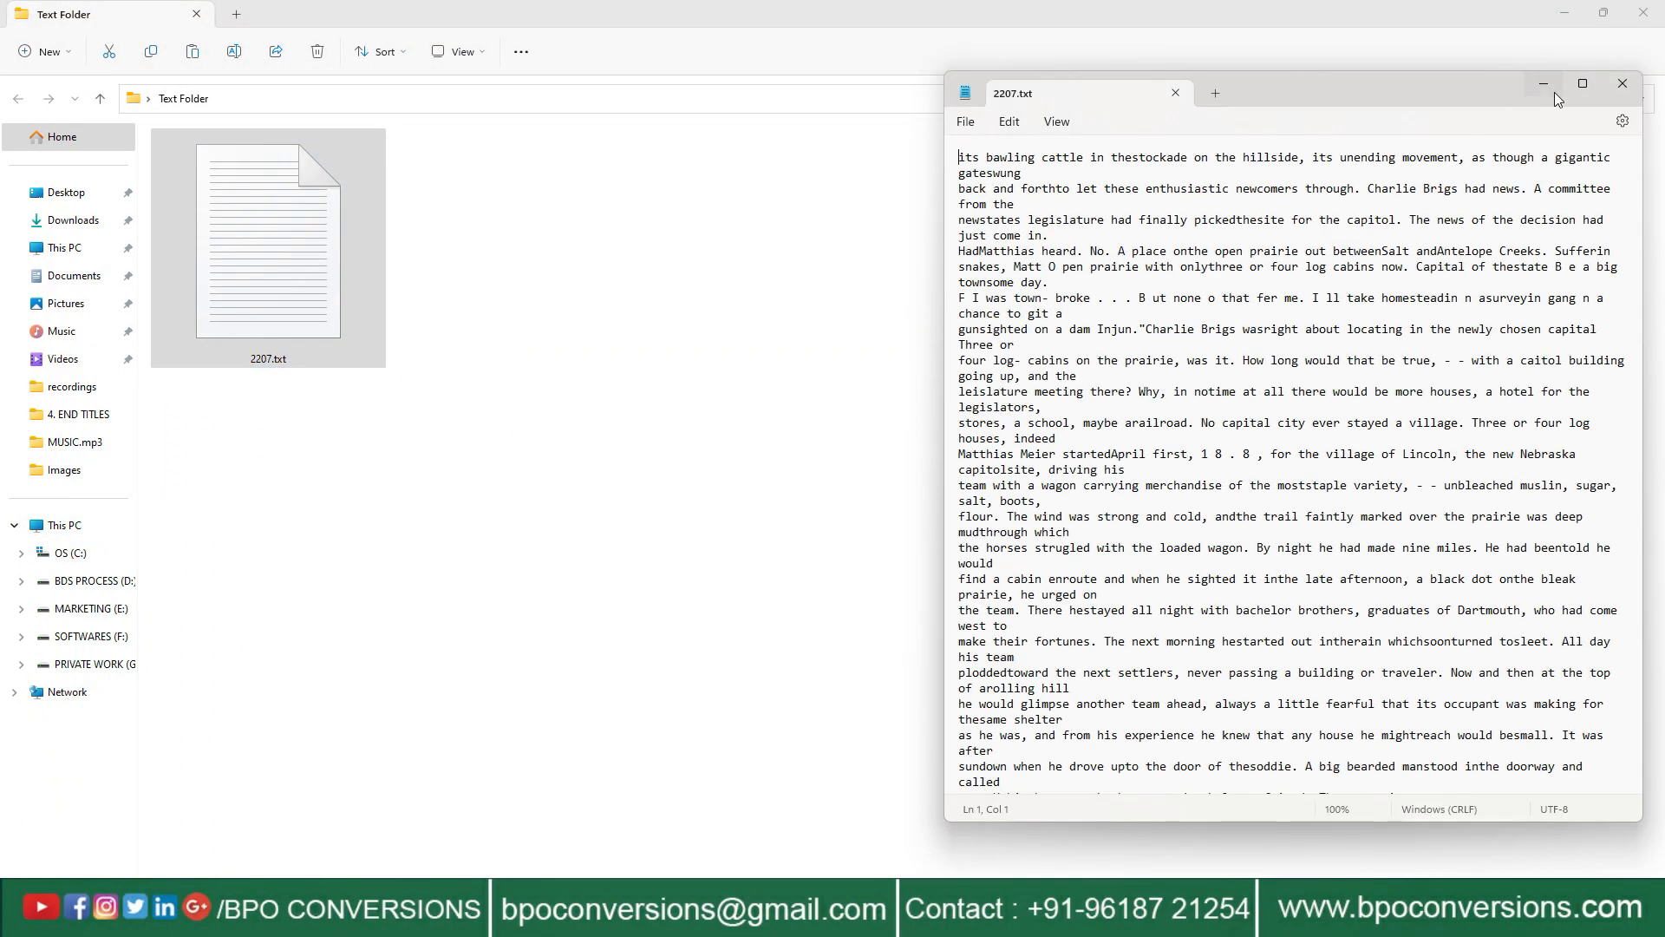
pyautogui.click(1582, 83)
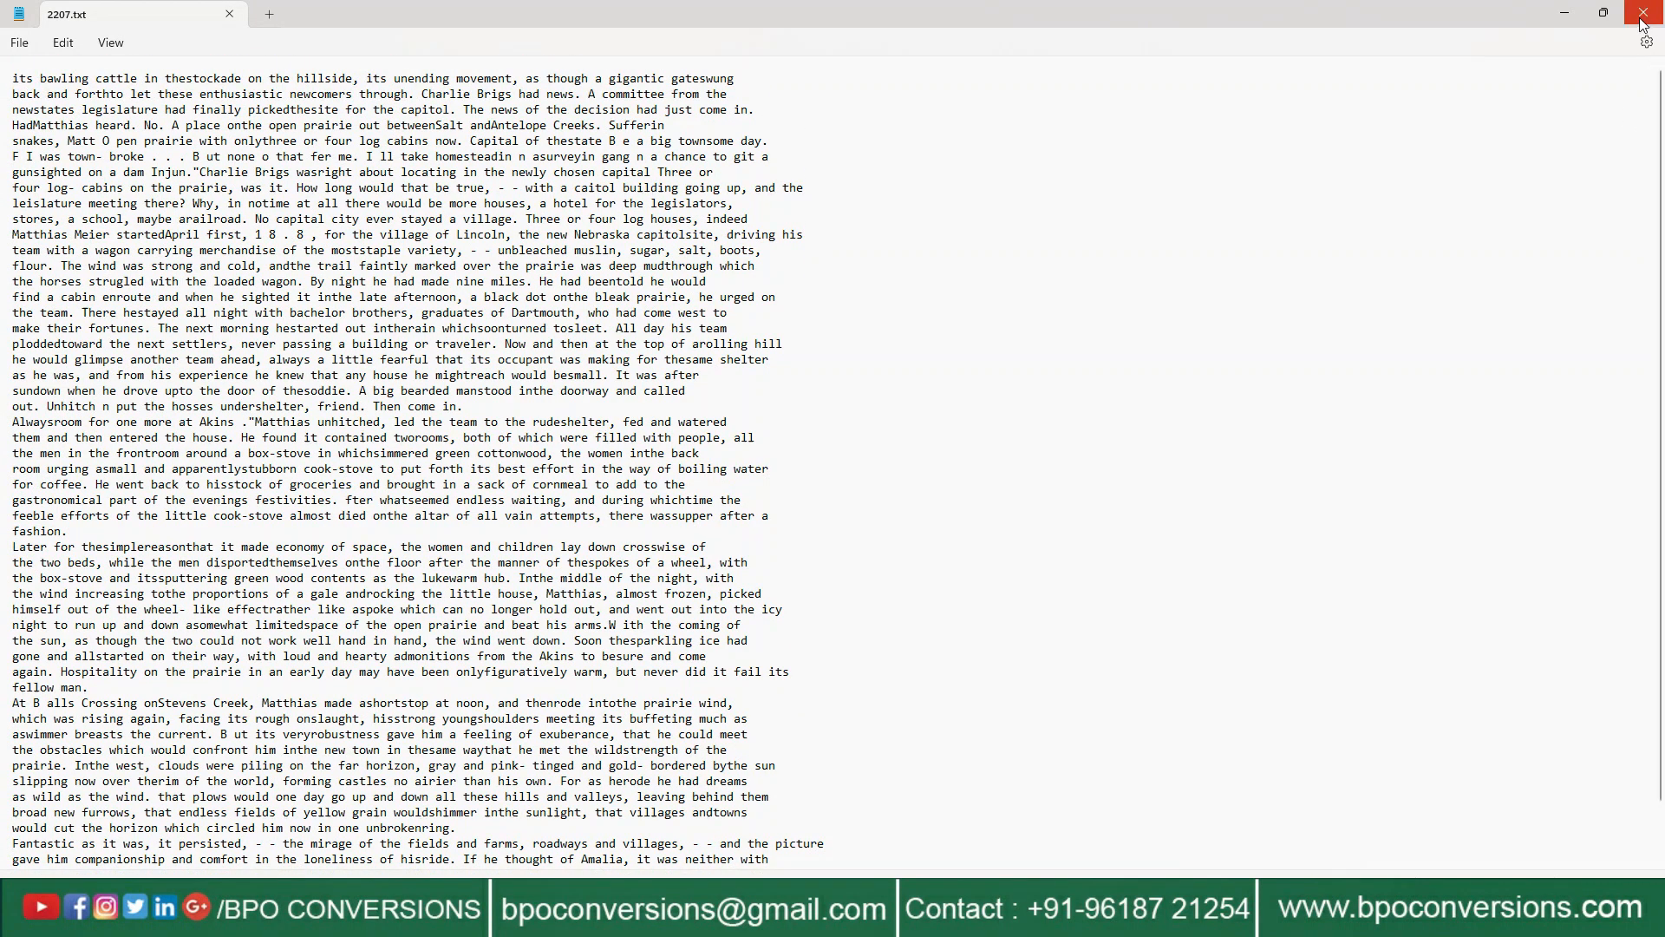
pyautogui.click(1644, 12)
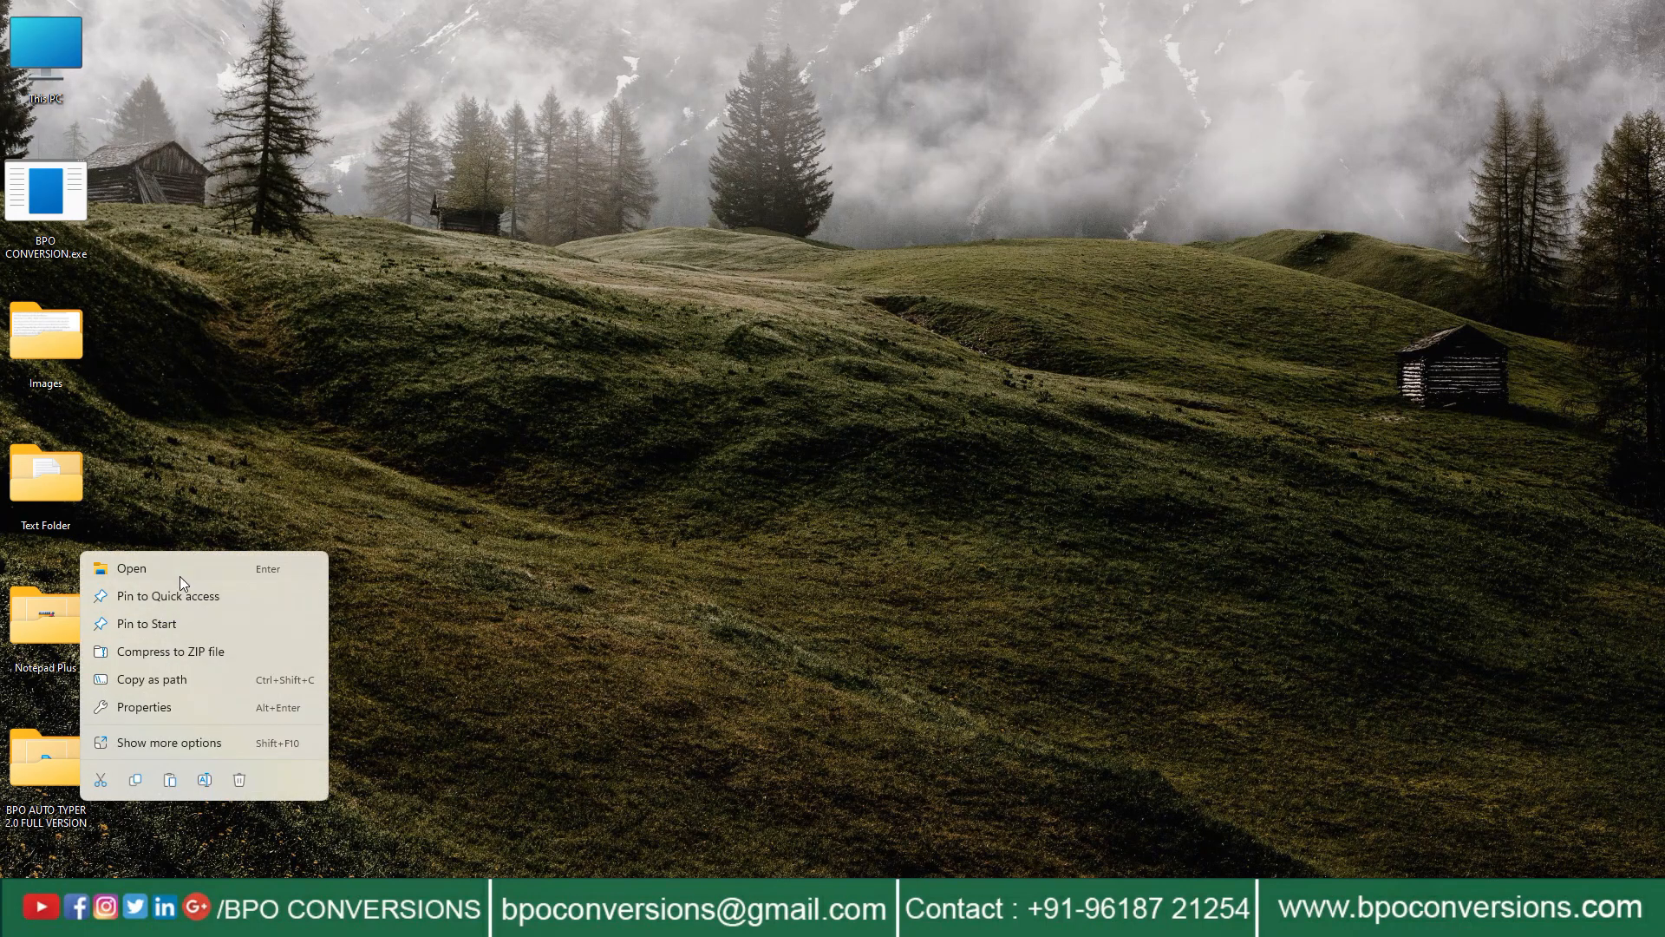
# Launch BPO Auto Typer 2.0 with a blank Notepad Plus editor and close the program folder.
pyautogui.click(130, 569)
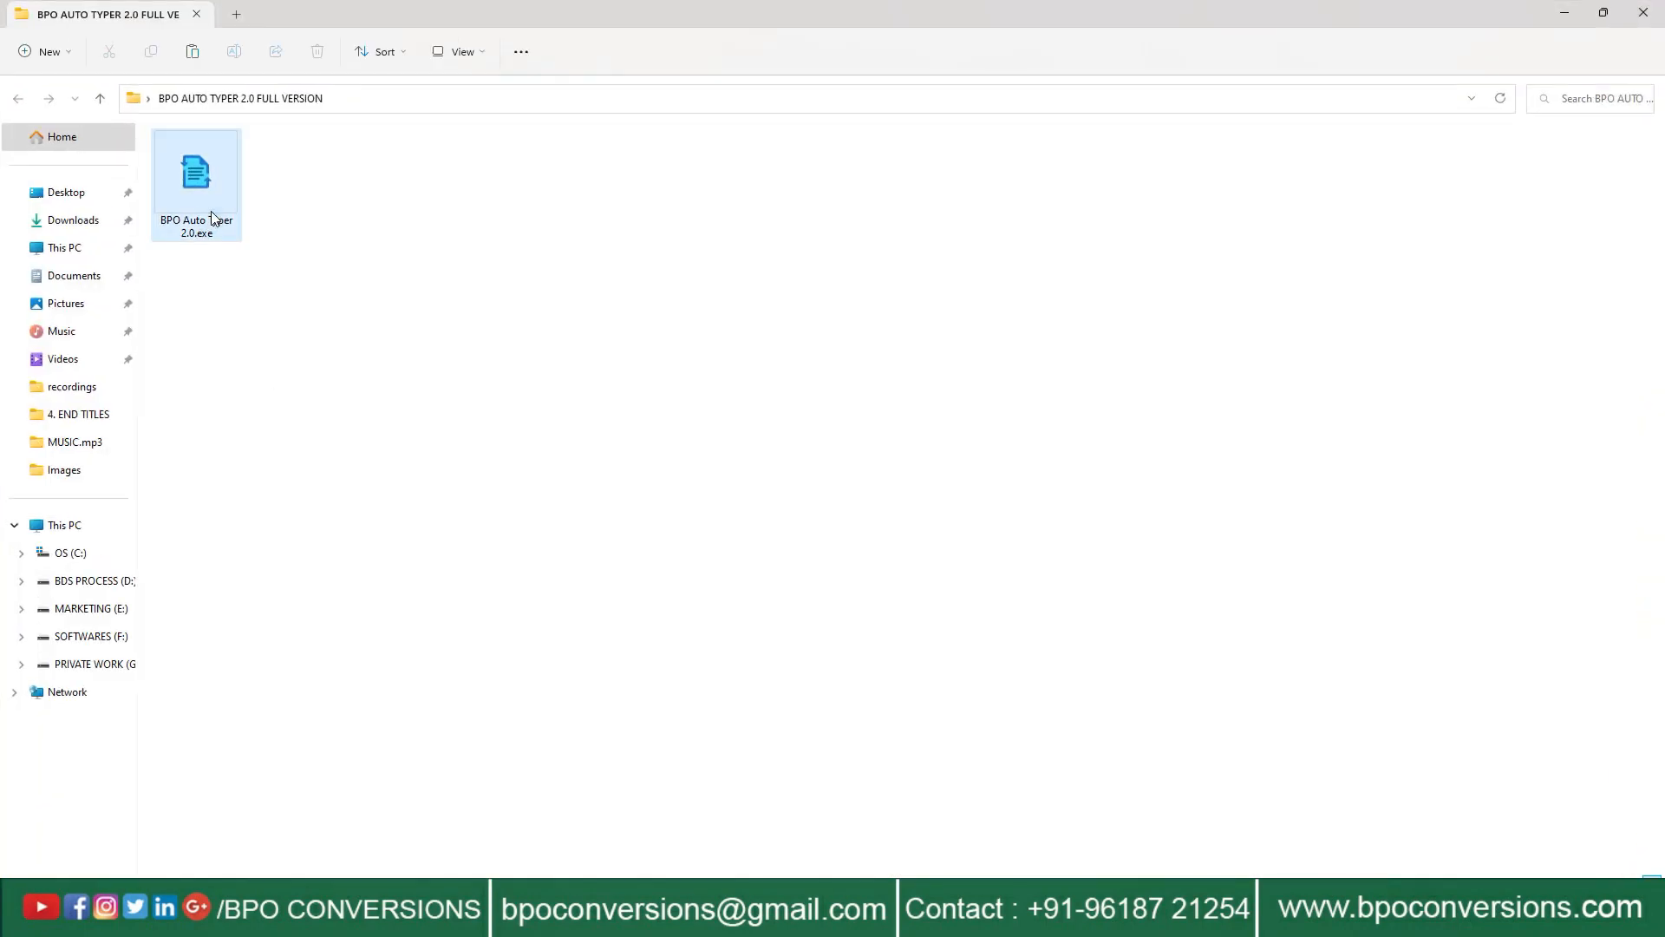
pyautogui.doubleClick(196, 180)
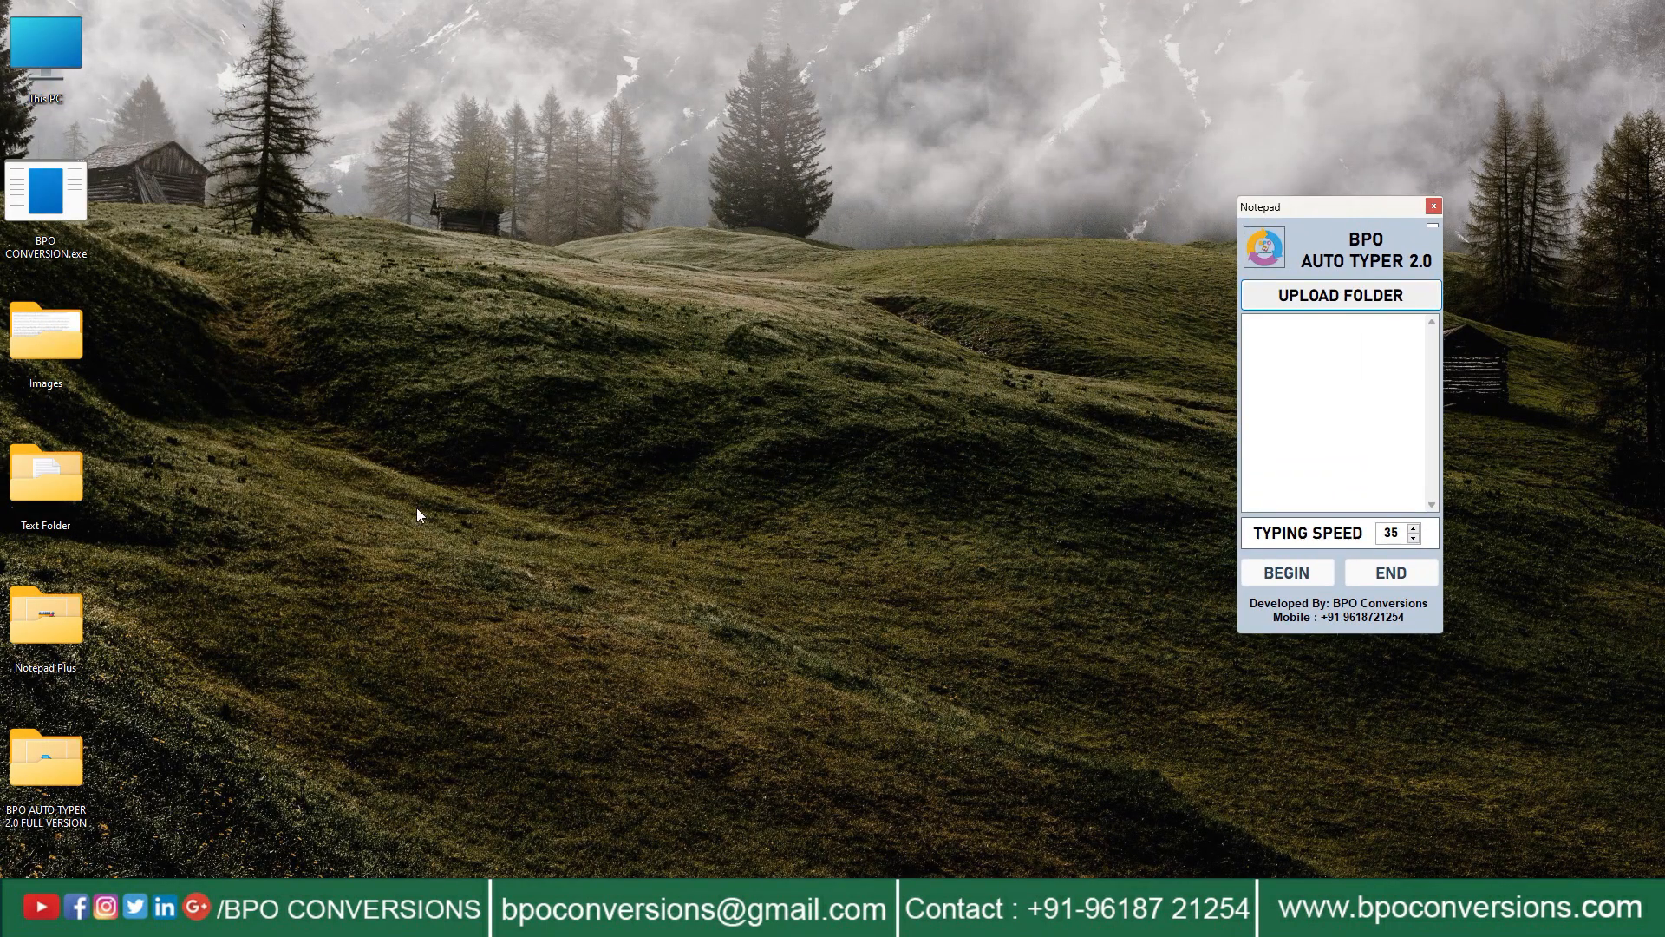
pyautogui.rightClick(45, 616)
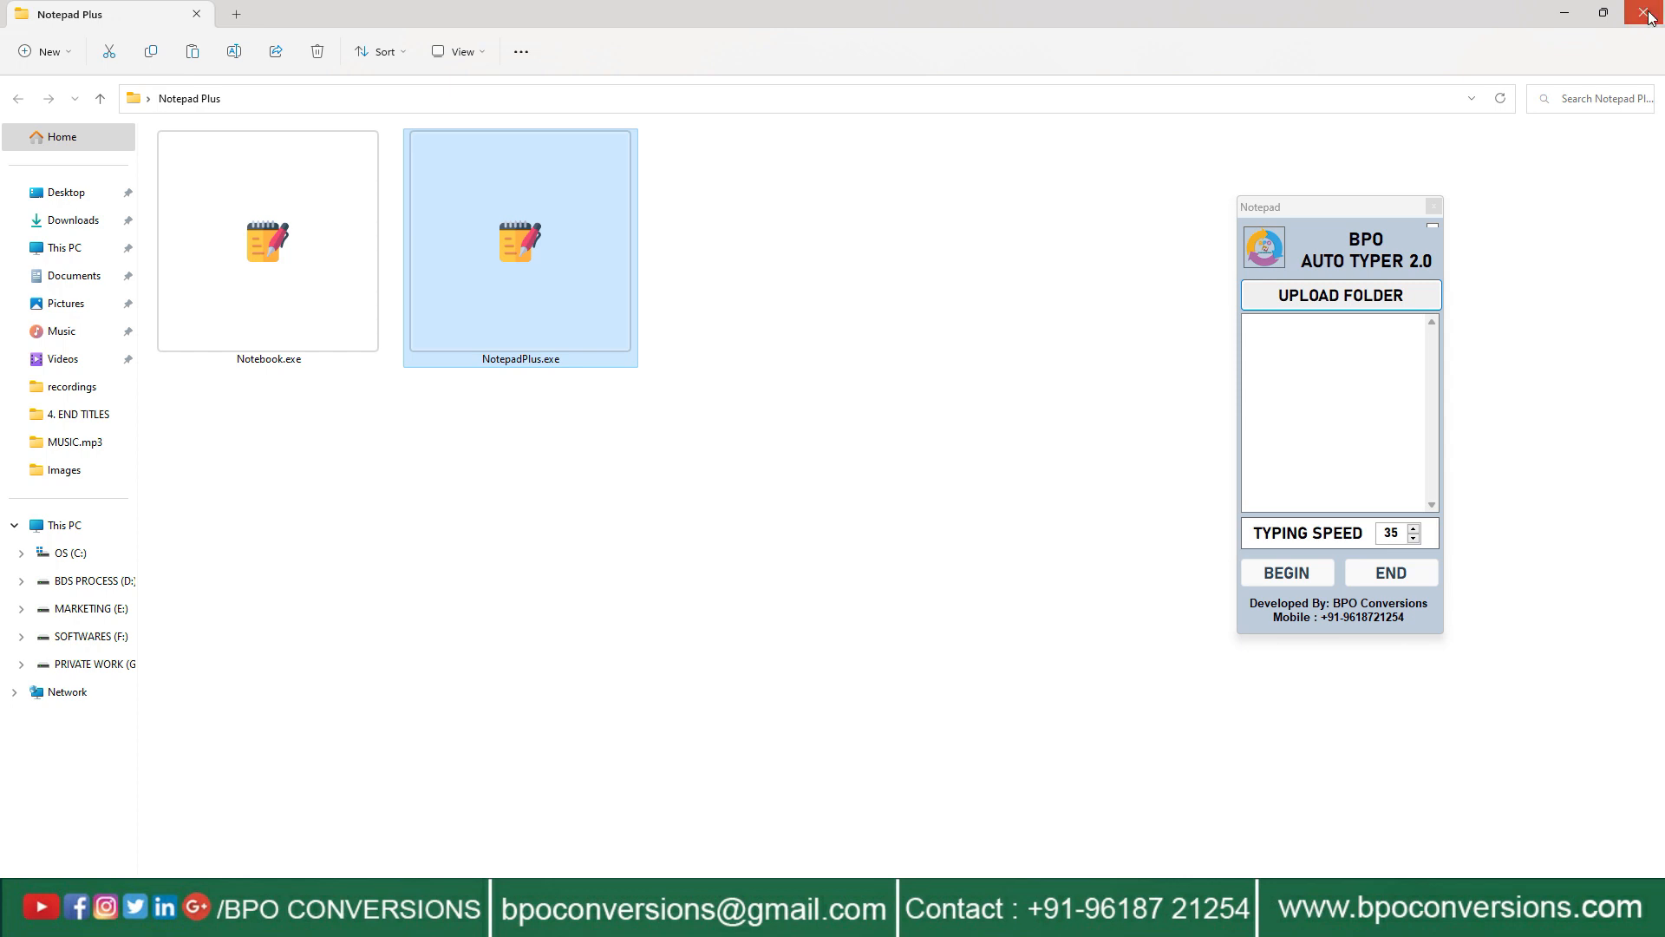
pyautogui.click(1650, 12)
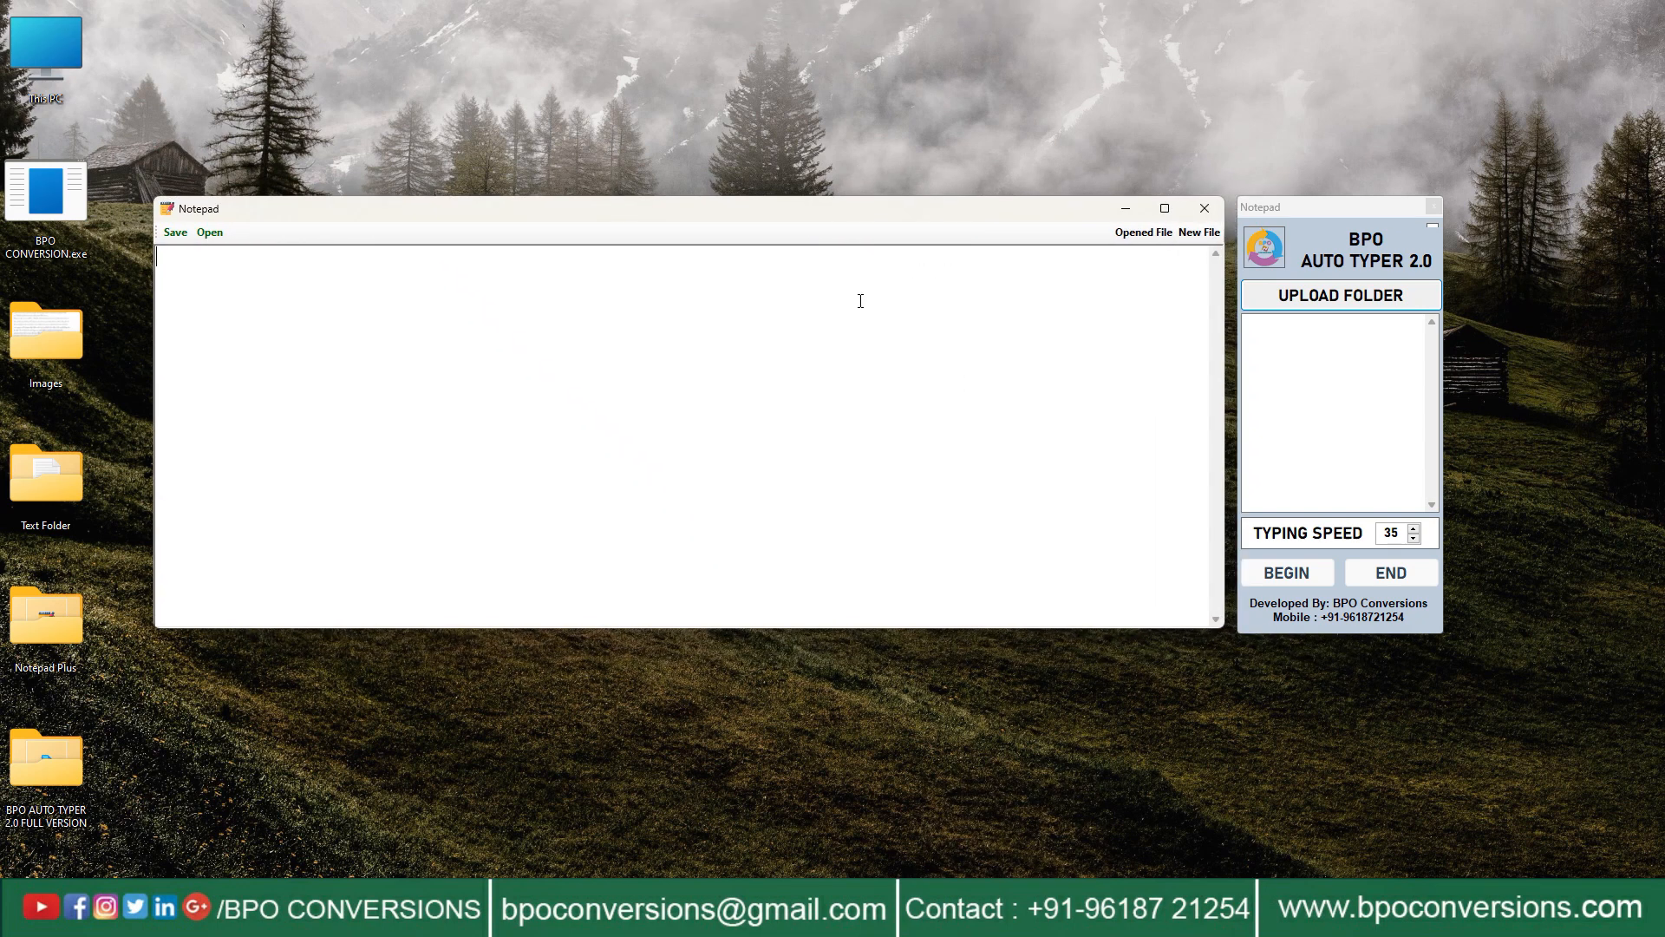
# Upload Desktop > Text Folder into the auto typer so 2207 is listed, and begin.
pyautogui.click(1339, 295)
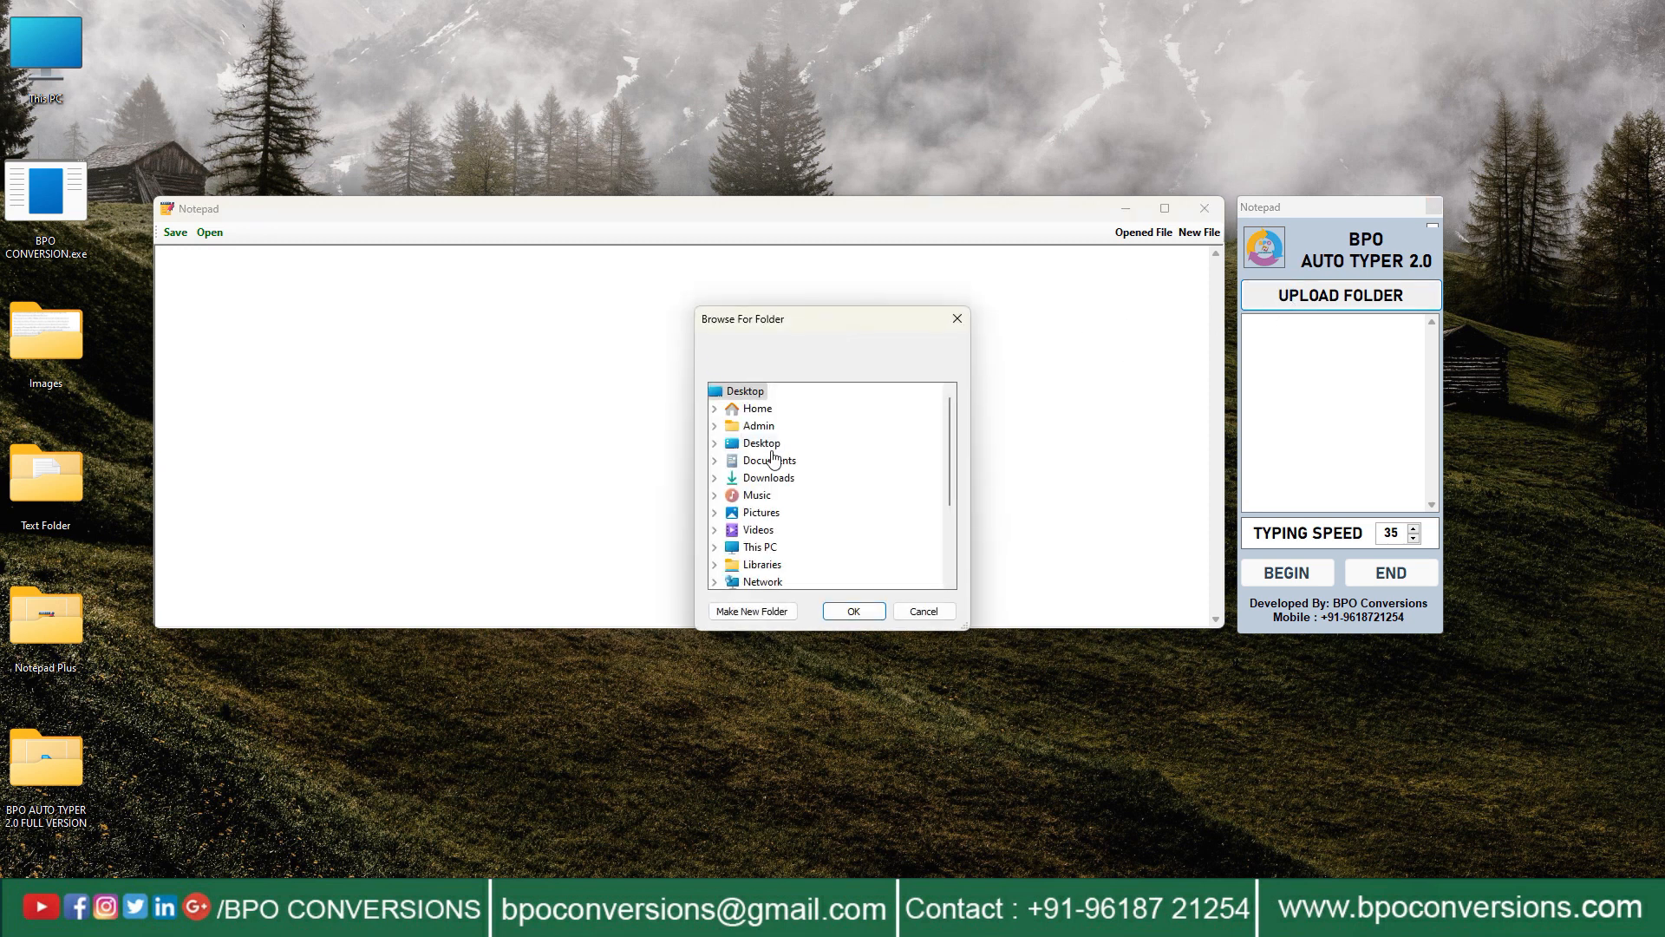
pyautogui.click(713, 442)
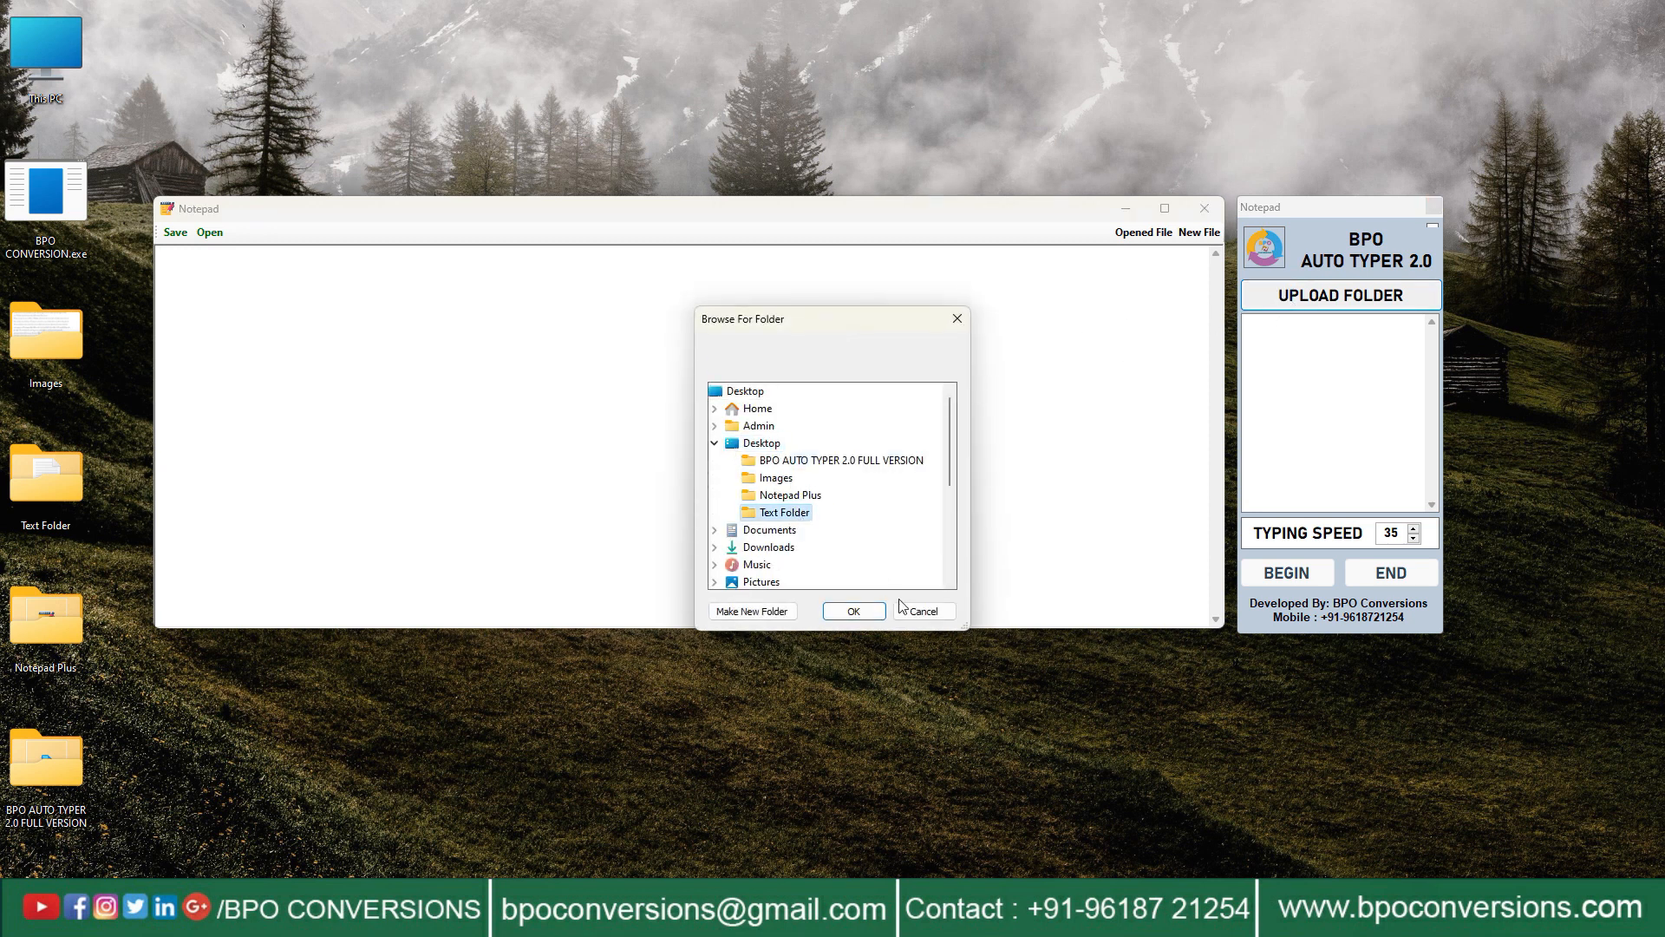
pyautogui.click(853, 611)
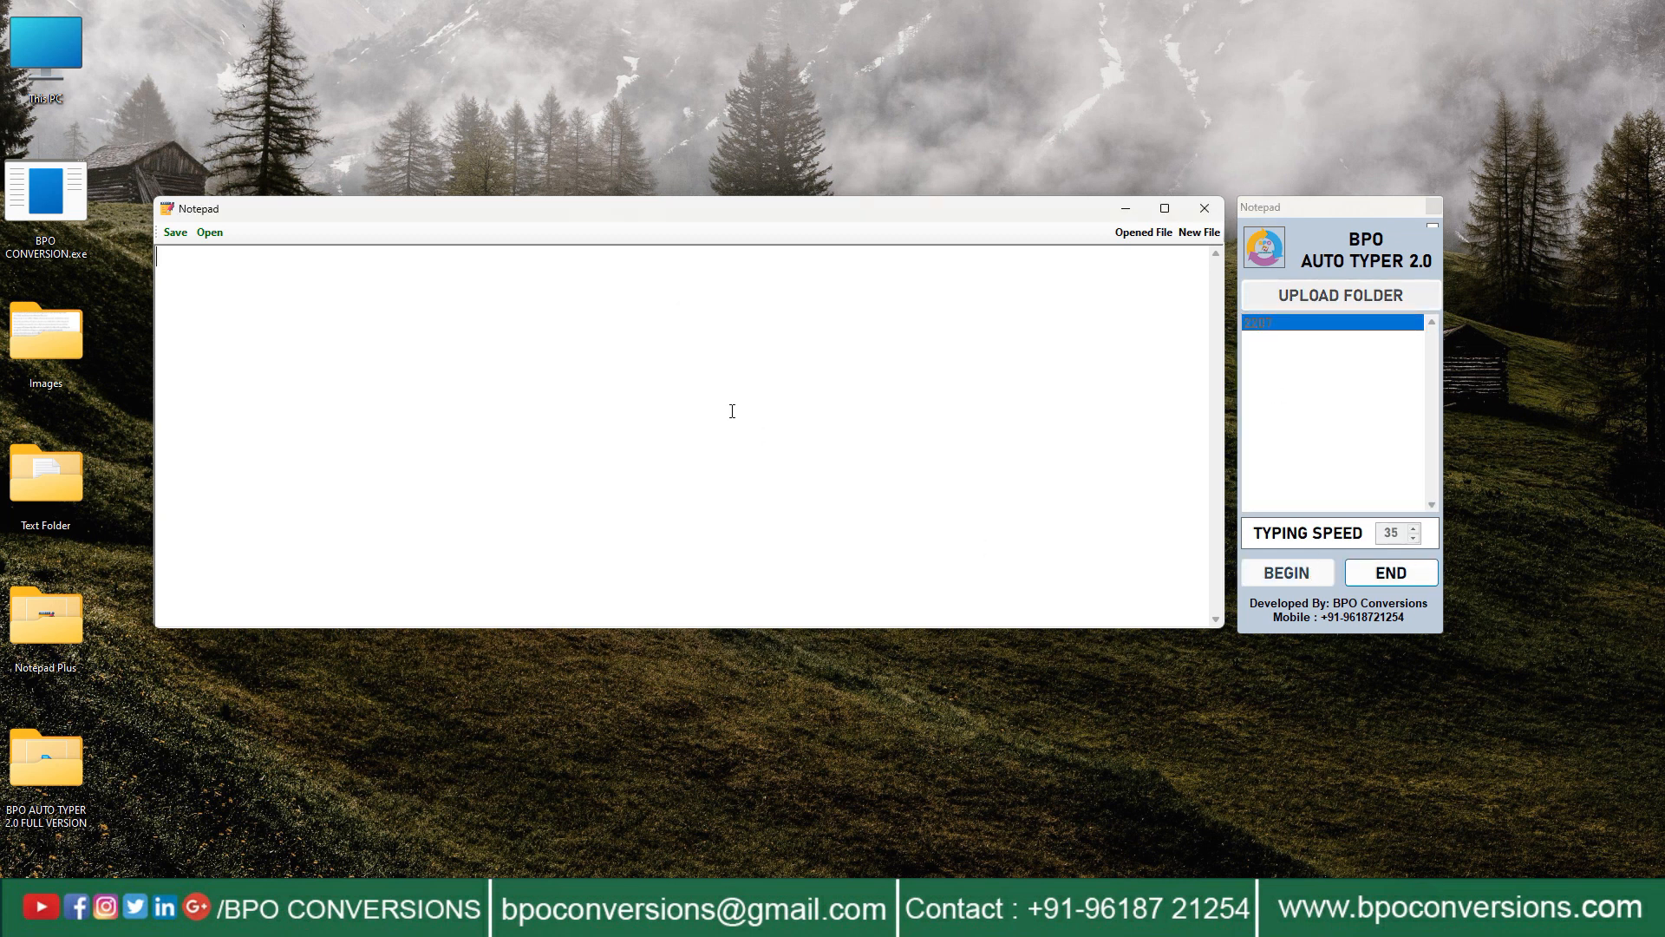
pyautogui.click(1285, 571)
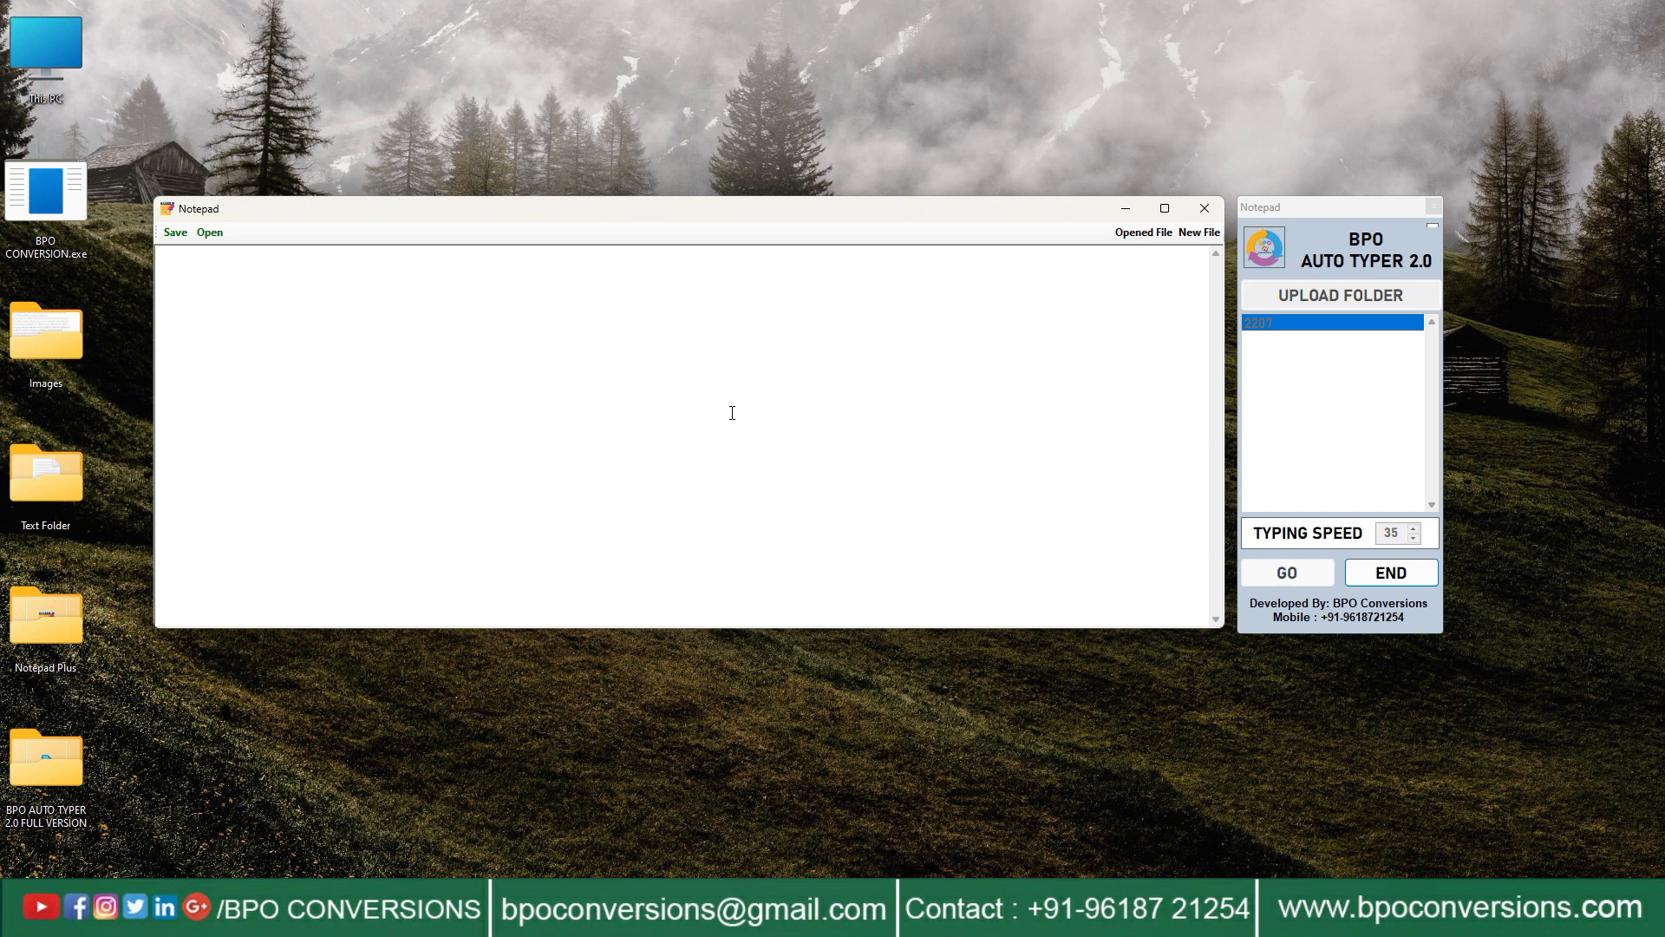
# Let the auto typer enter the full prairie settler passage from 2207 into Notepad Plus.
pyautogui.click(1286, 571)
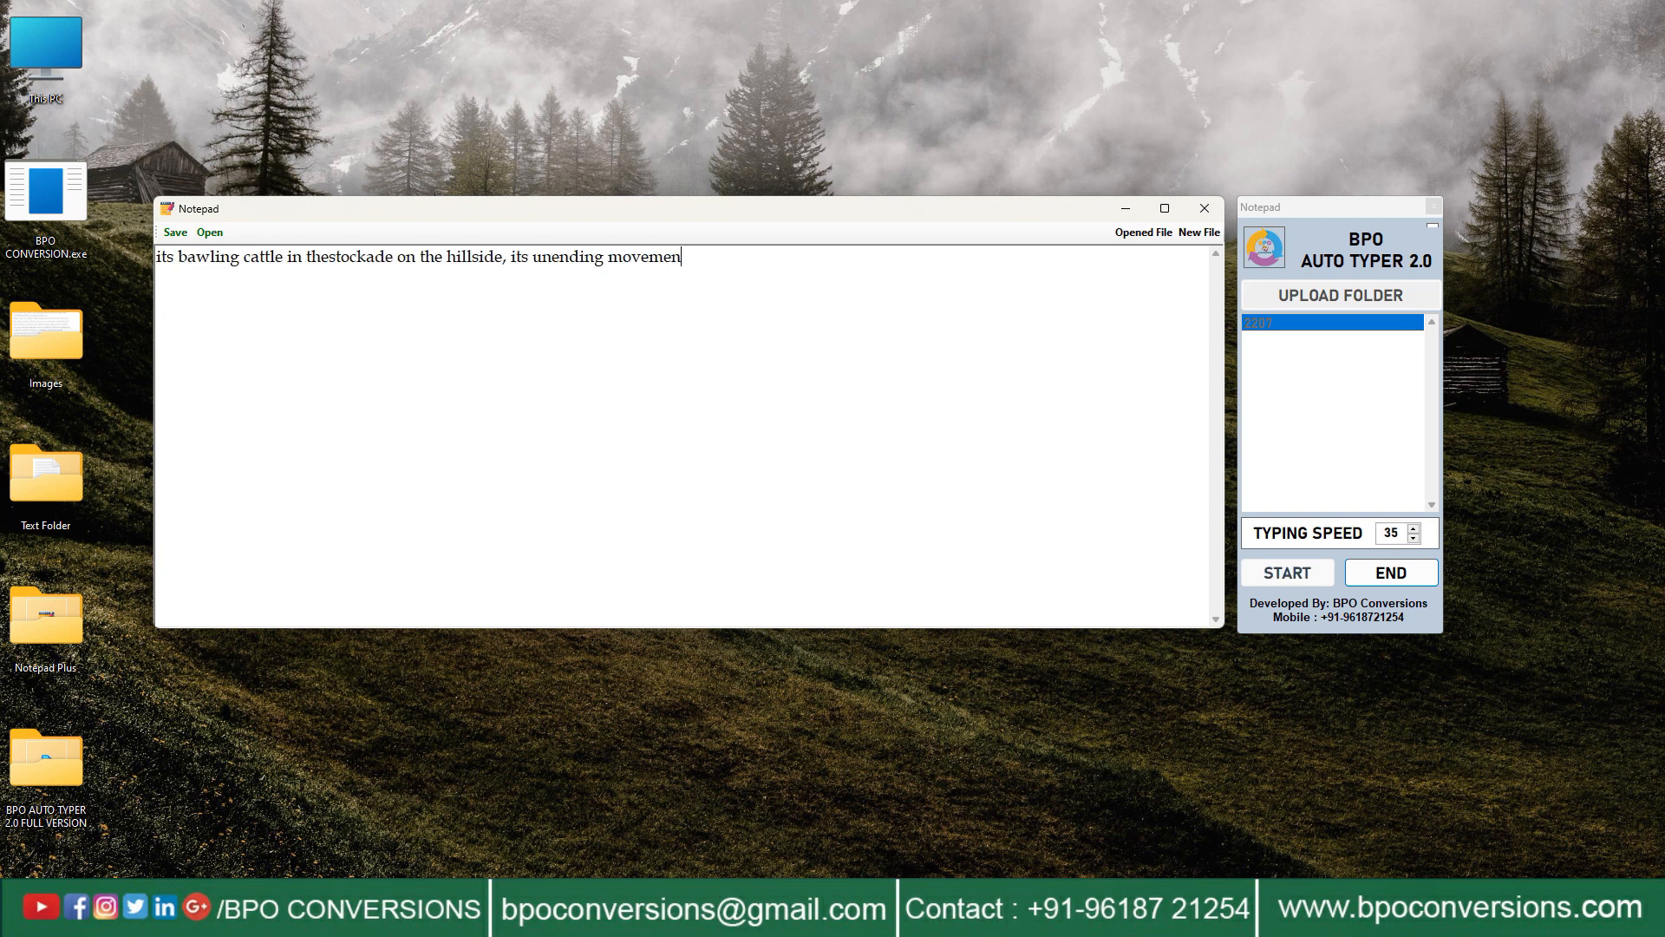
pyautogui.write('t, as though a gigantic gateswung back and forthto let these enthusiastic newcomers through. Charlie Brigs had news. A committee from the newstates legislature had fina')
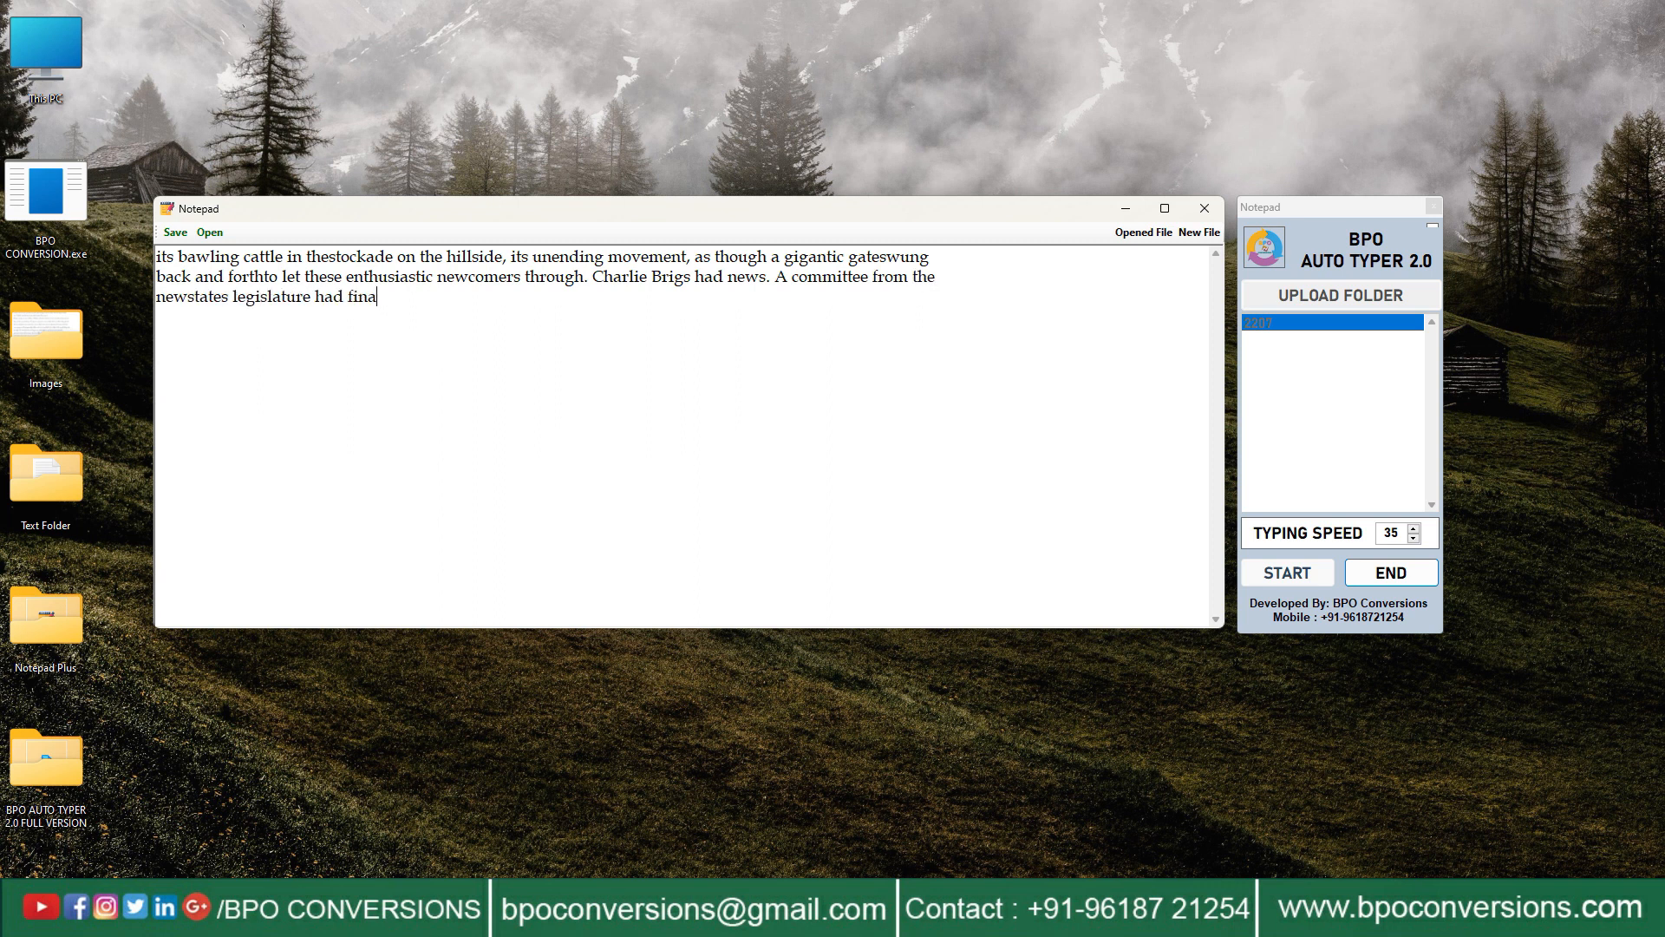
pyautogui.write('lly pickedthesite for the capitol. The news of the decision had just come in. HadMatthias heard. No. A place onthe open prairie out betweenSalt andAntelope Creeks. S')
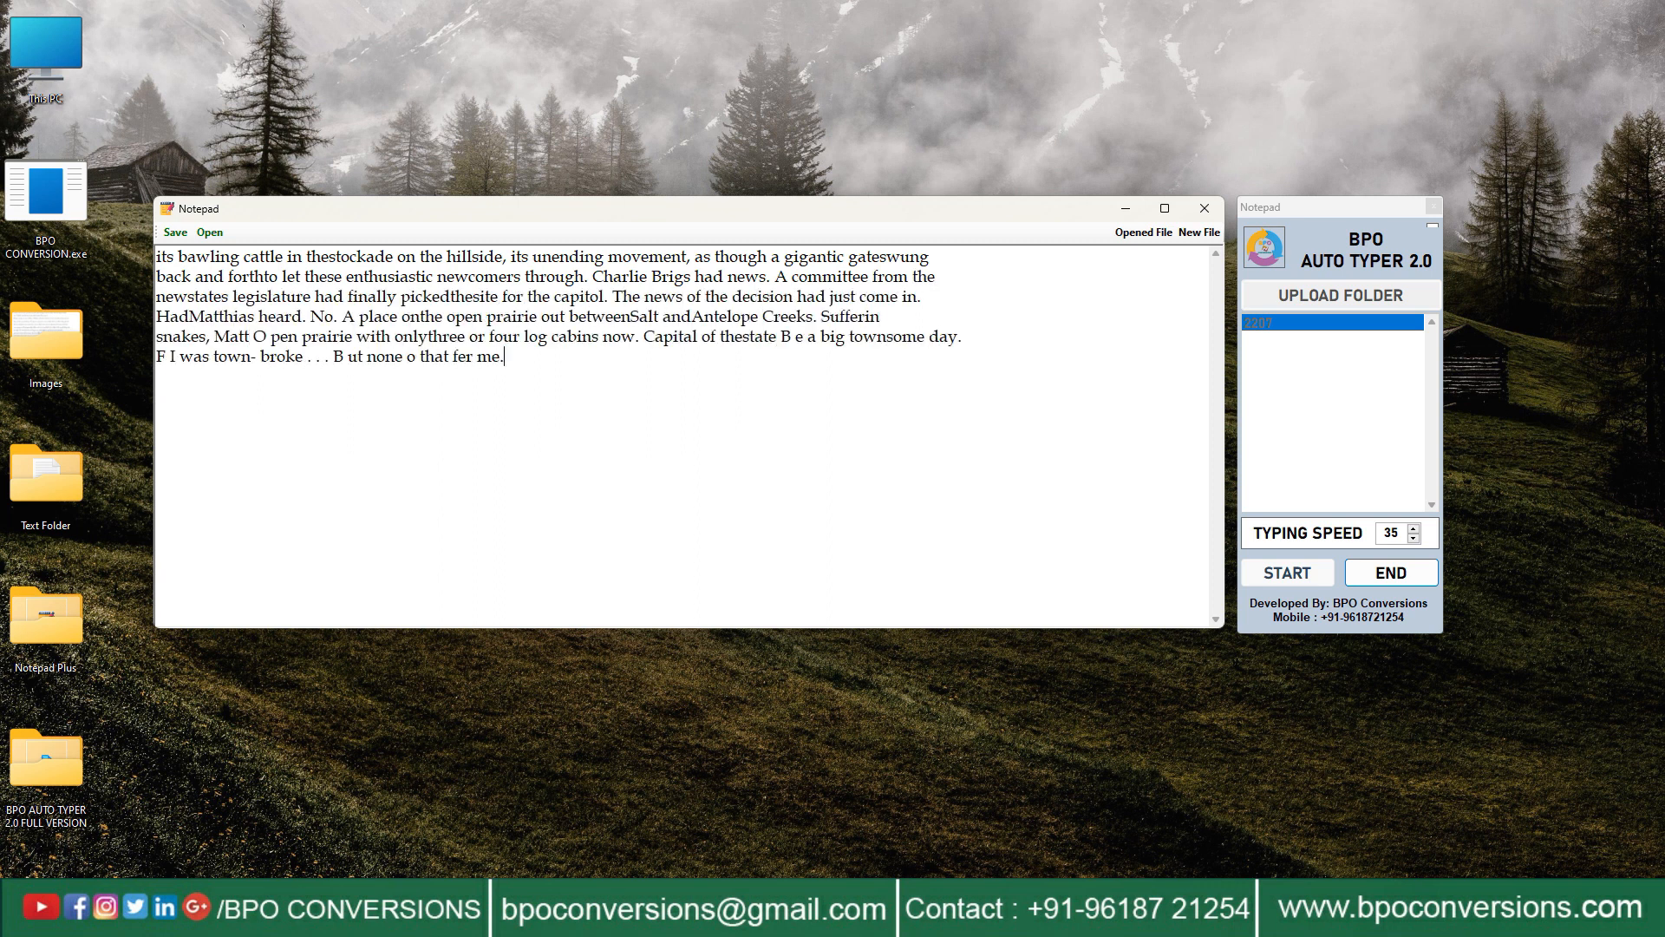
pyautogui.write('I ll take homesteadin n asurveyin gang n a chance to git a gunsighted on a dam Injun."Charlie Brigs wasright about locating in the newly chosen capital Three or four l')
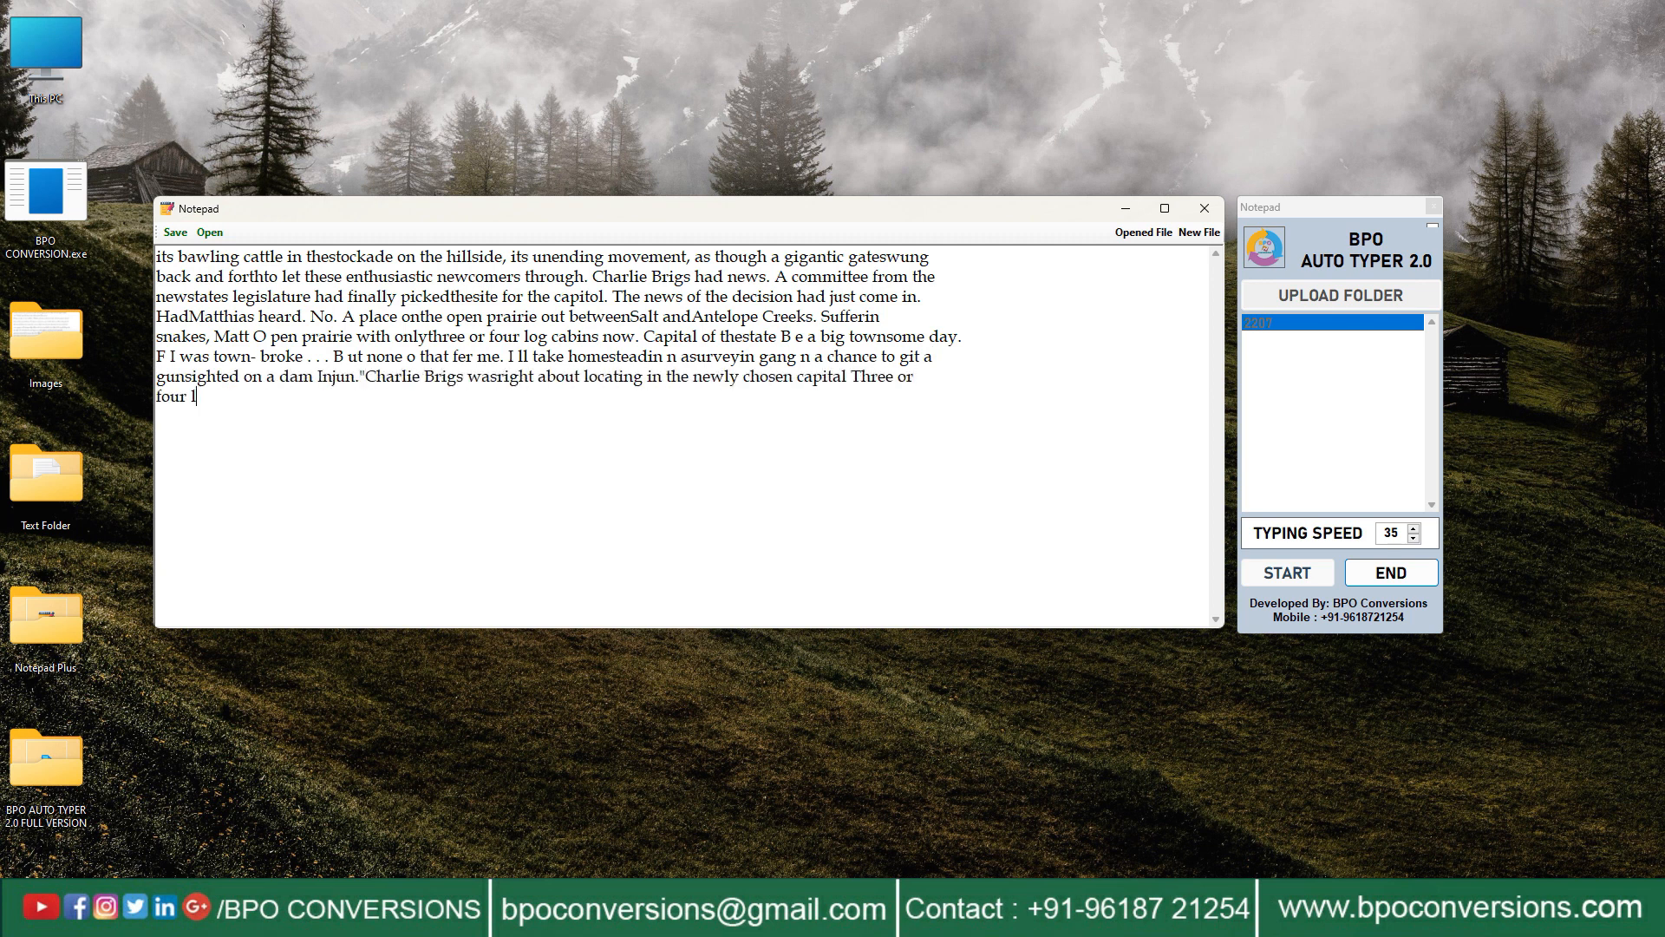
pyautogui.write('og- cabins on the prairie, was it. How long would that be true, - - with a caitol building going up, and the leislature meeting there? Why, in notime at all there would')
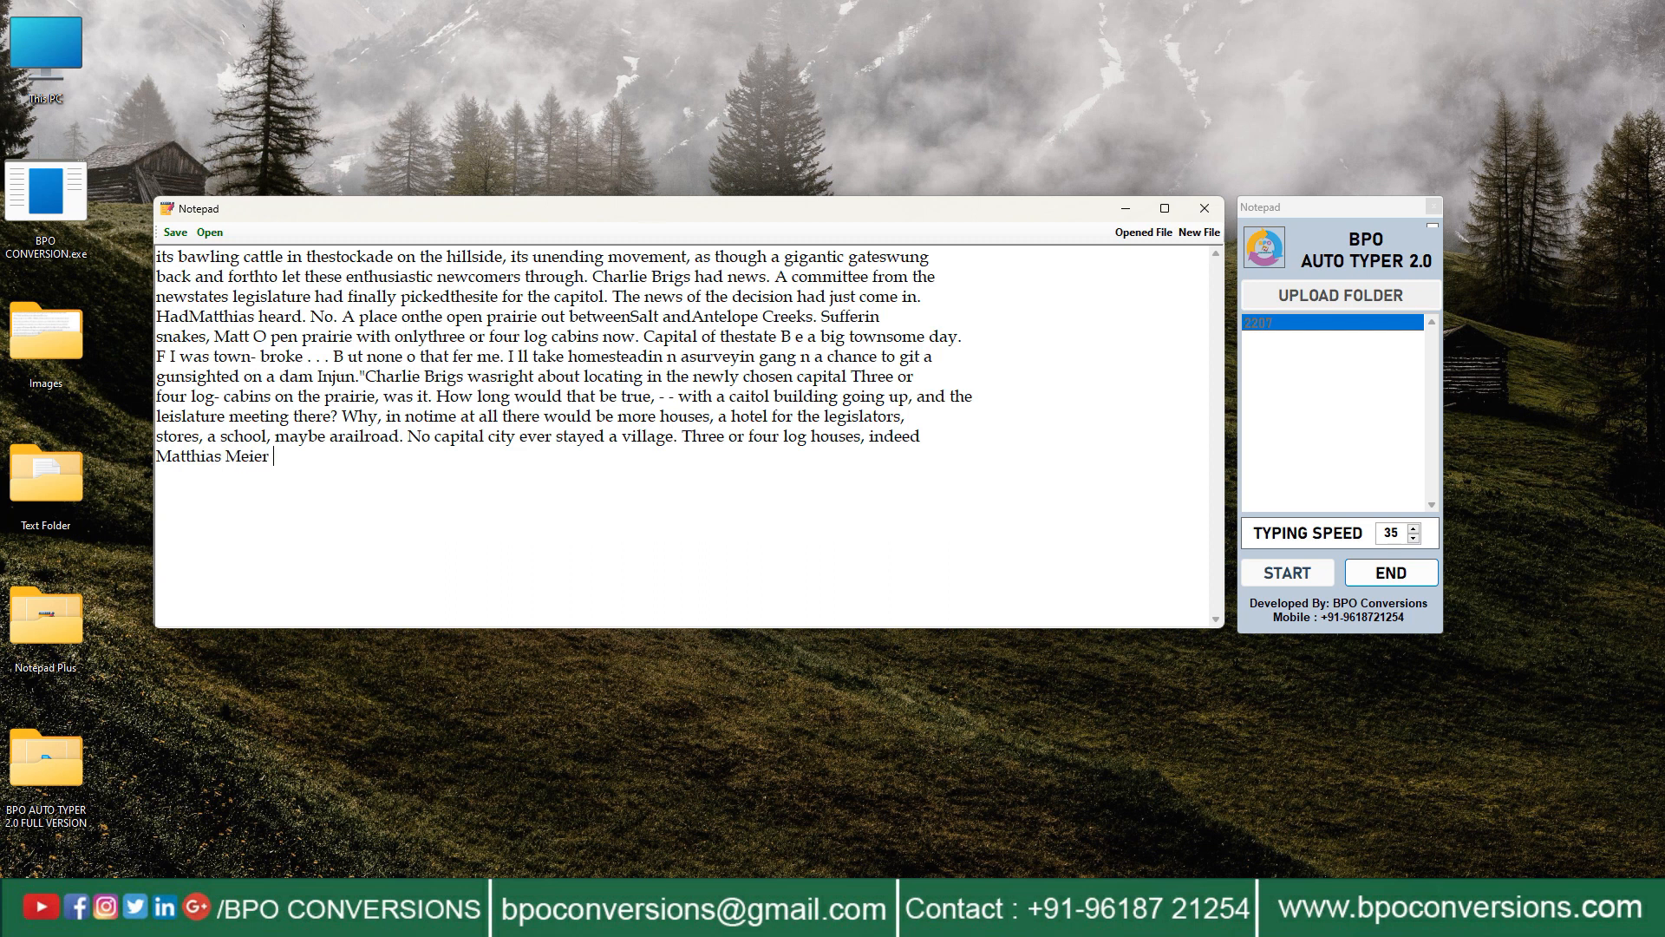
pyautogui.write('startedApril first, 1 8 . 8 , for the village of Lincoln, the new Nebraska capitolsite, driving his team with a wagon carrying merchandise of the moststaple variety, -')
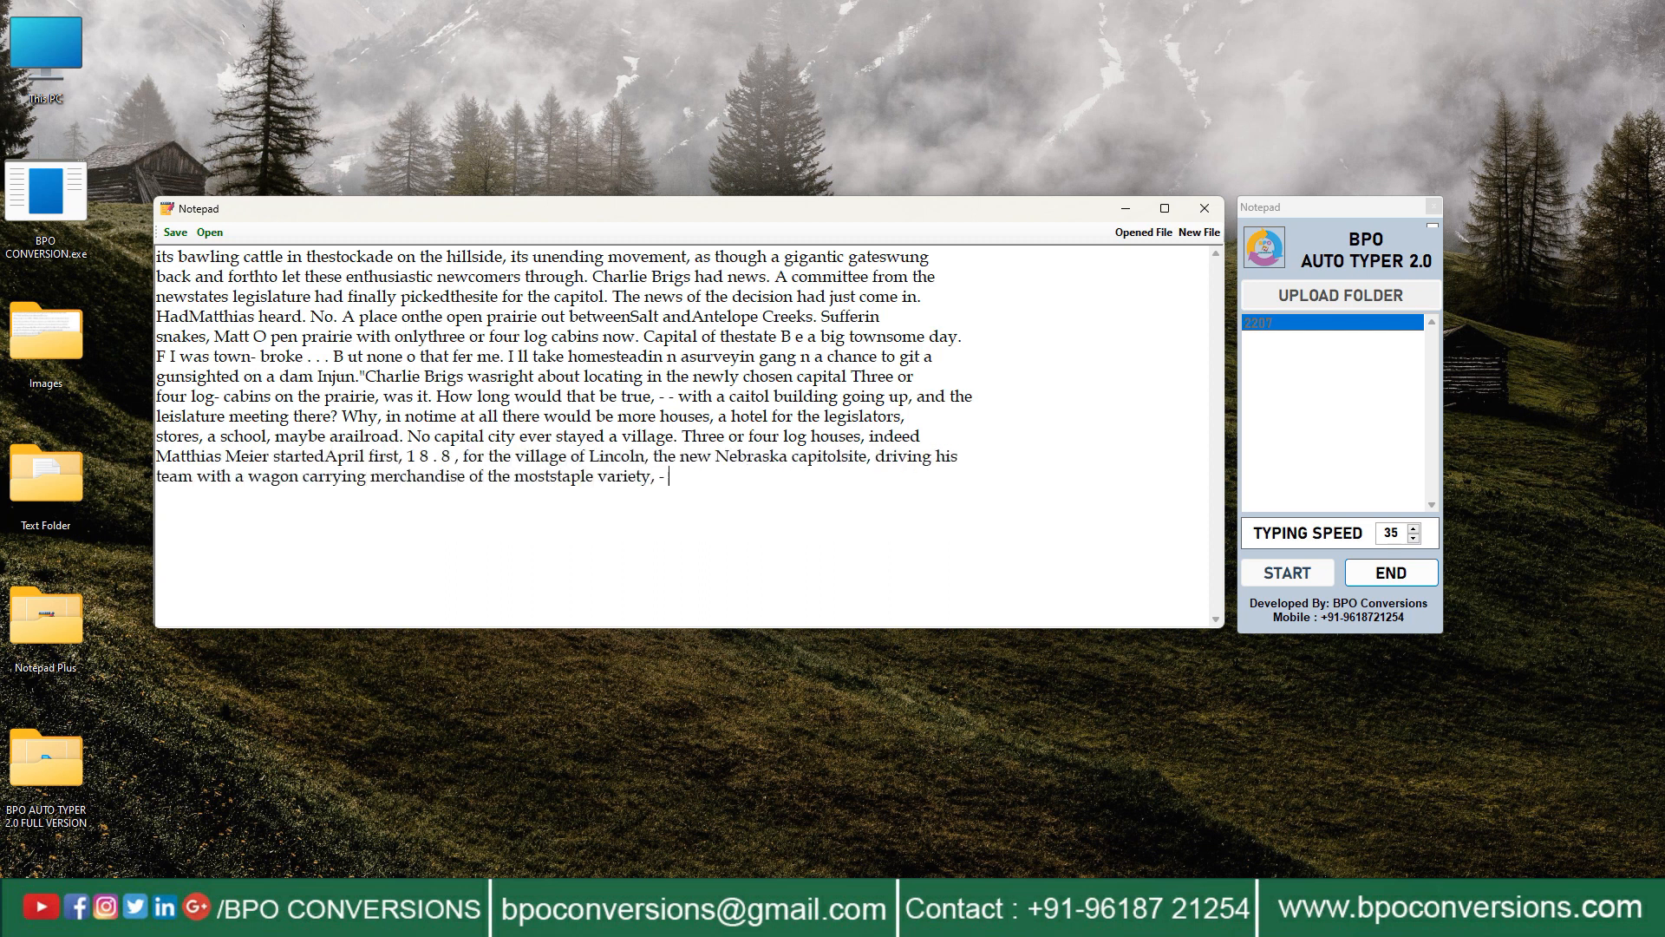
pyautogui.write('unbleached muslin, sugar, salt, boots, flour. The wind was strong and cold, andthe trail faintly marked over the prairie was deep mudthrough which the horses strugled')
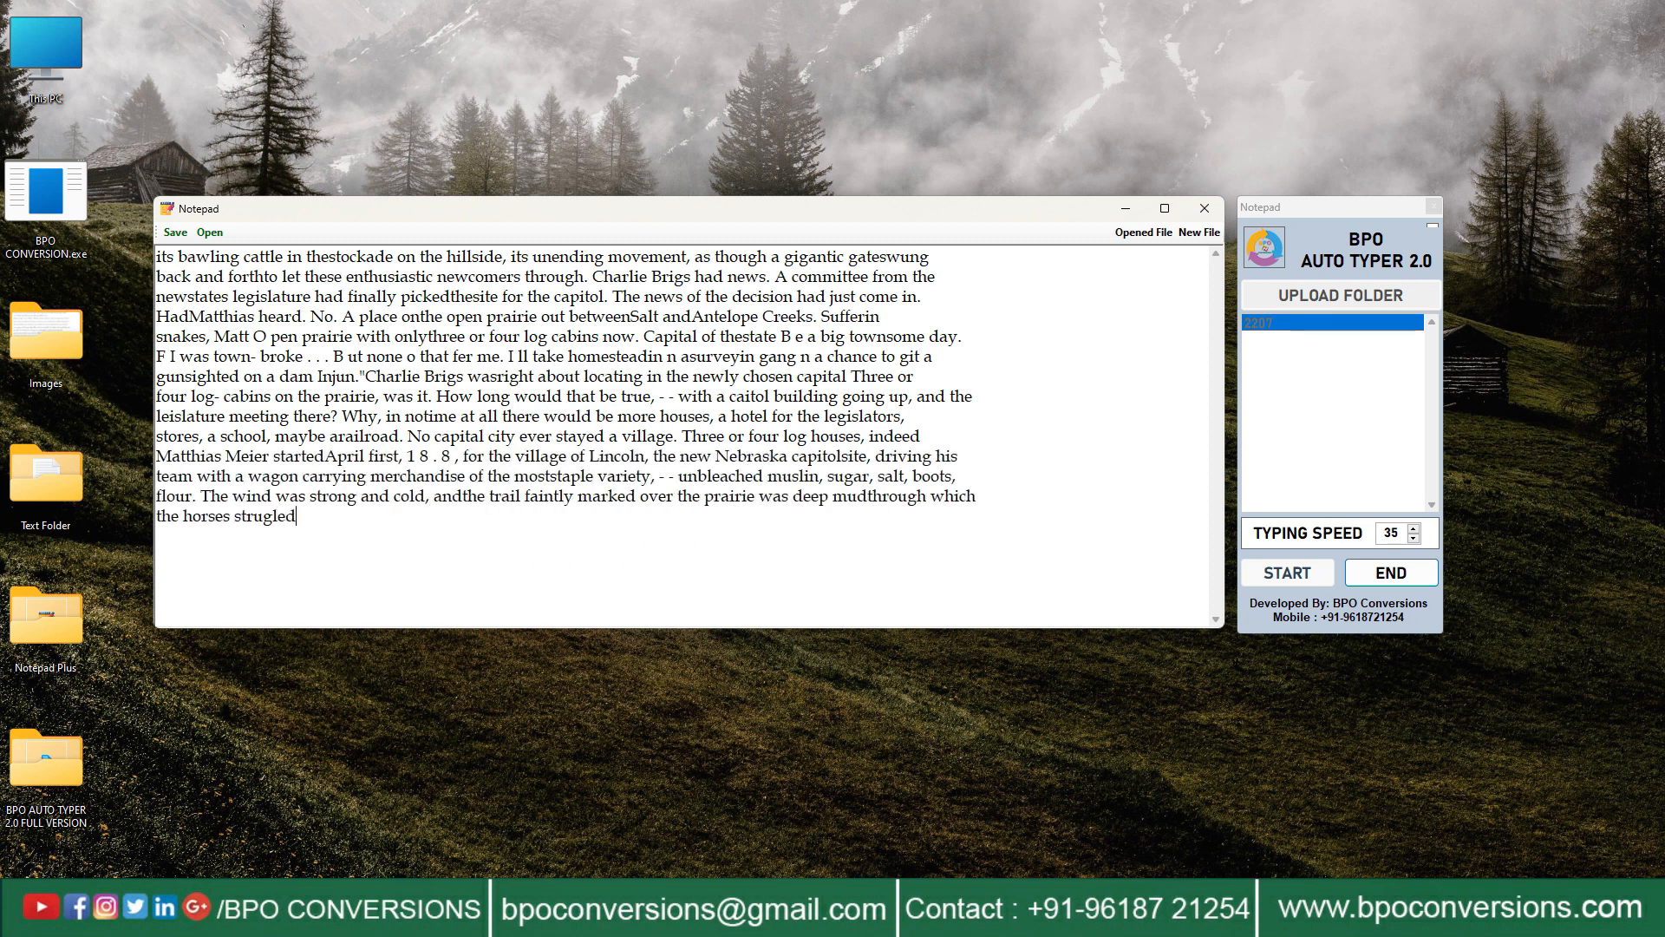
pyautogui.write('with the loaded wagon. By night he had made nine miles. He had beentold he would find a cabin enroute and when he sighted it inthe late afternoon, a black dot onthe blea')
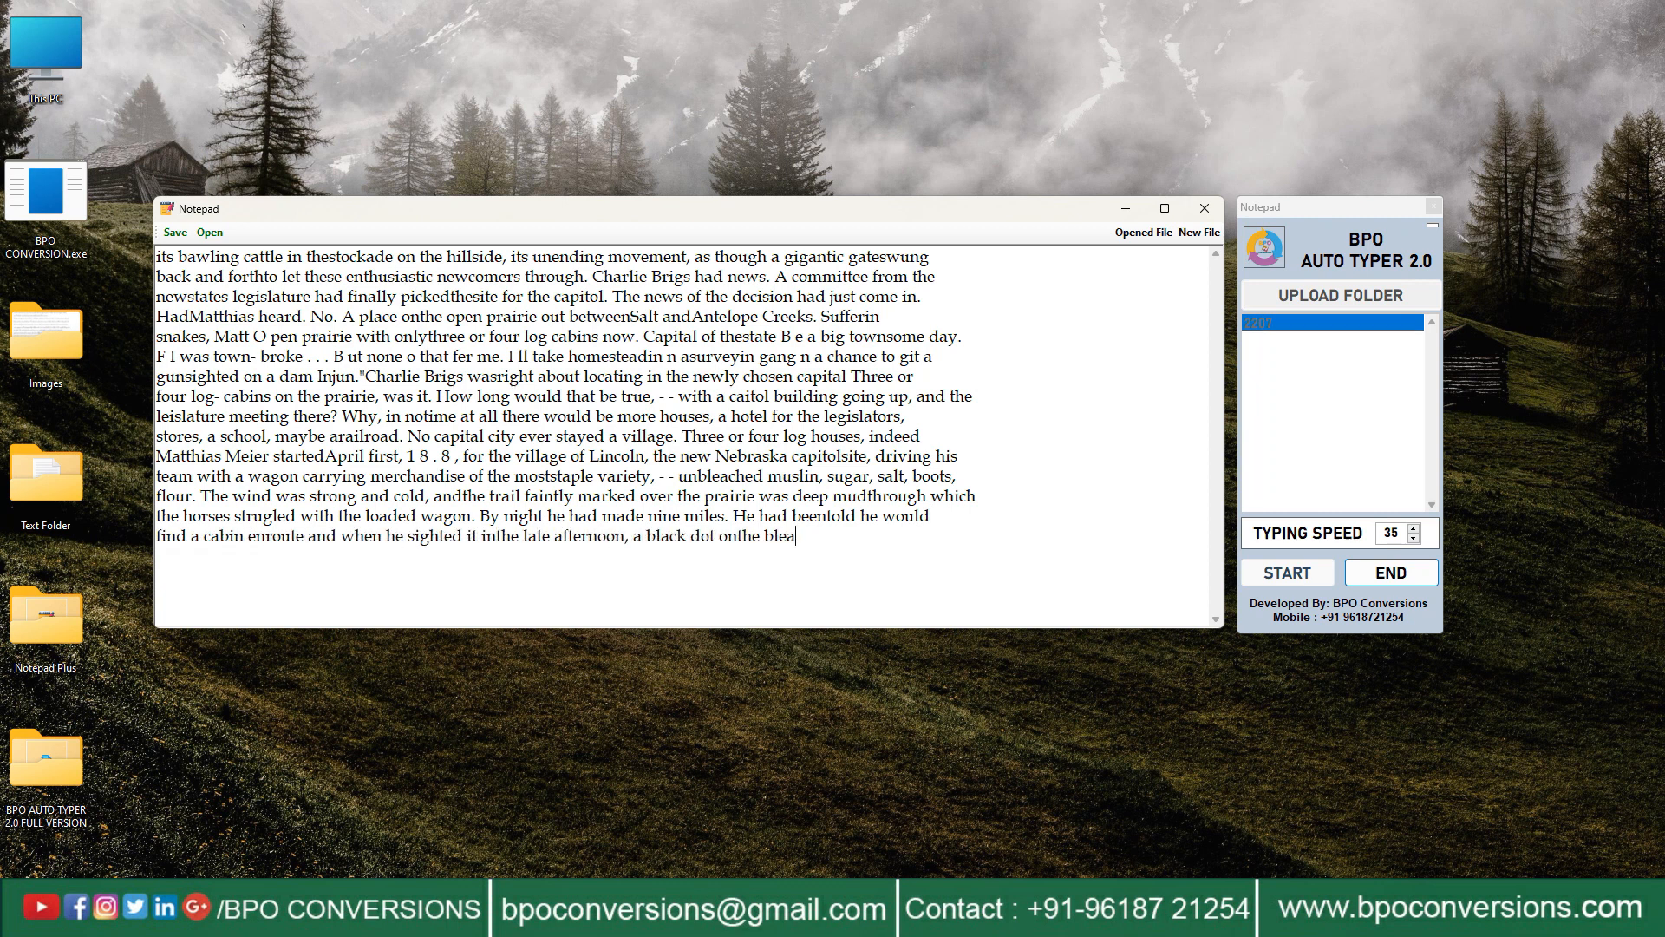
pyautogui.write('k prairie, he urged on the team. There hestayed all night with bachelor brothers, graduates of Dartmouth, who had come west to make their fortunes. The next mornin')
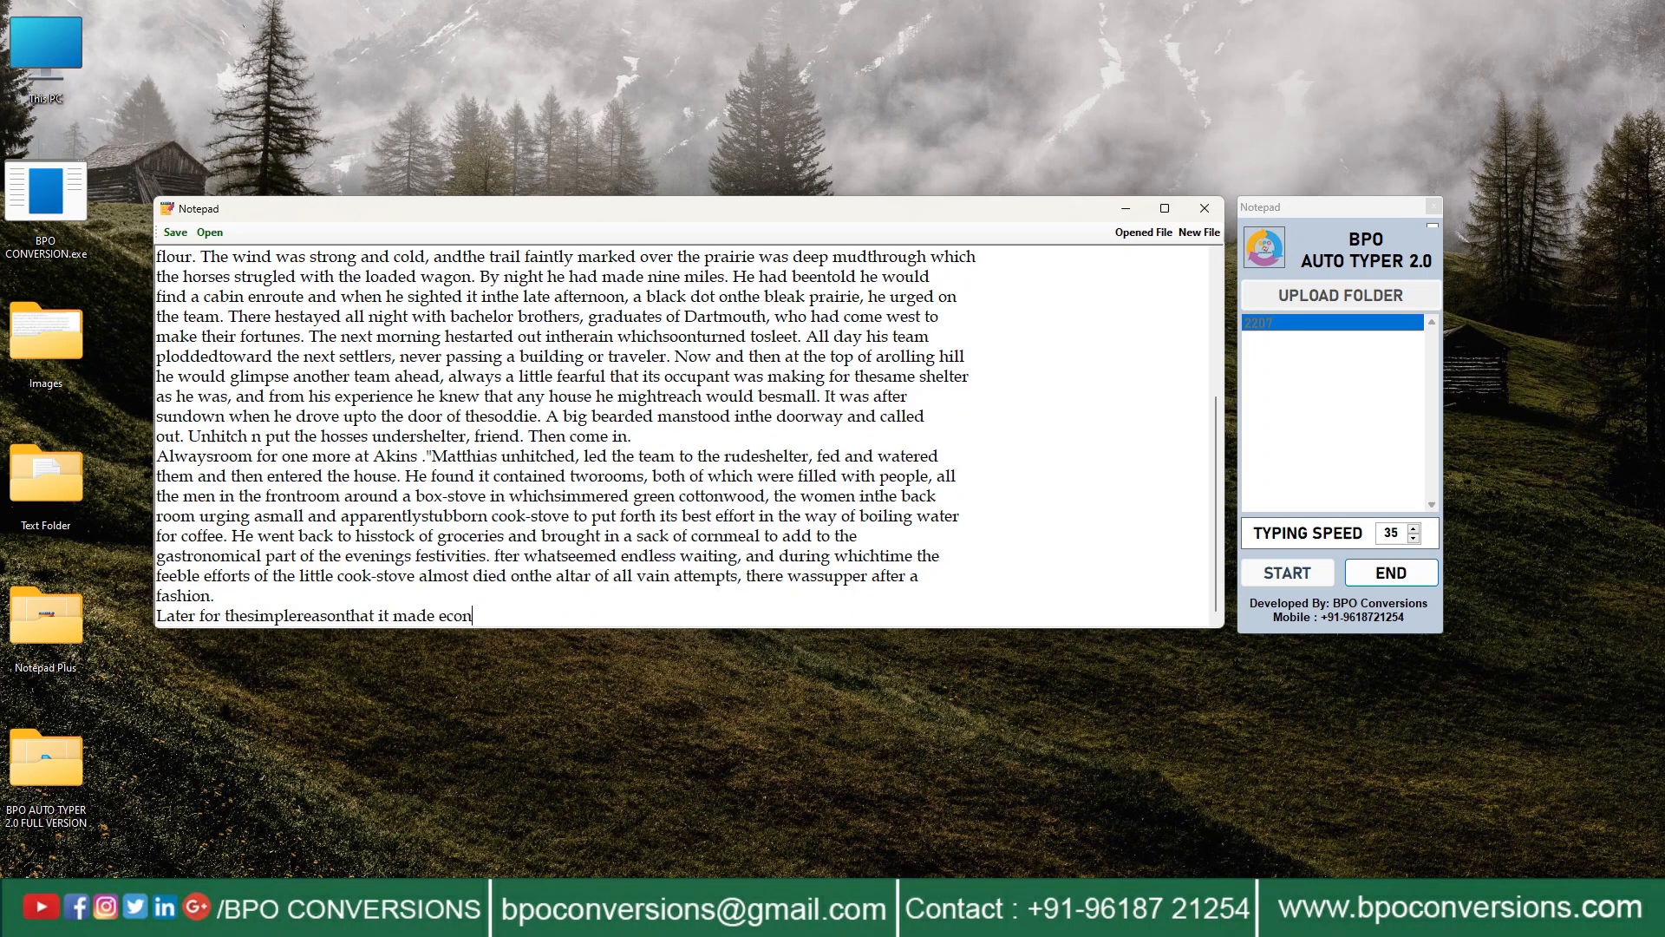
pyautogui.write('economy of space, the women and children lay down crosswise of the two beds, while the men disportedthemselves onthe floor after the manner of thespokes of a wheel, with th')
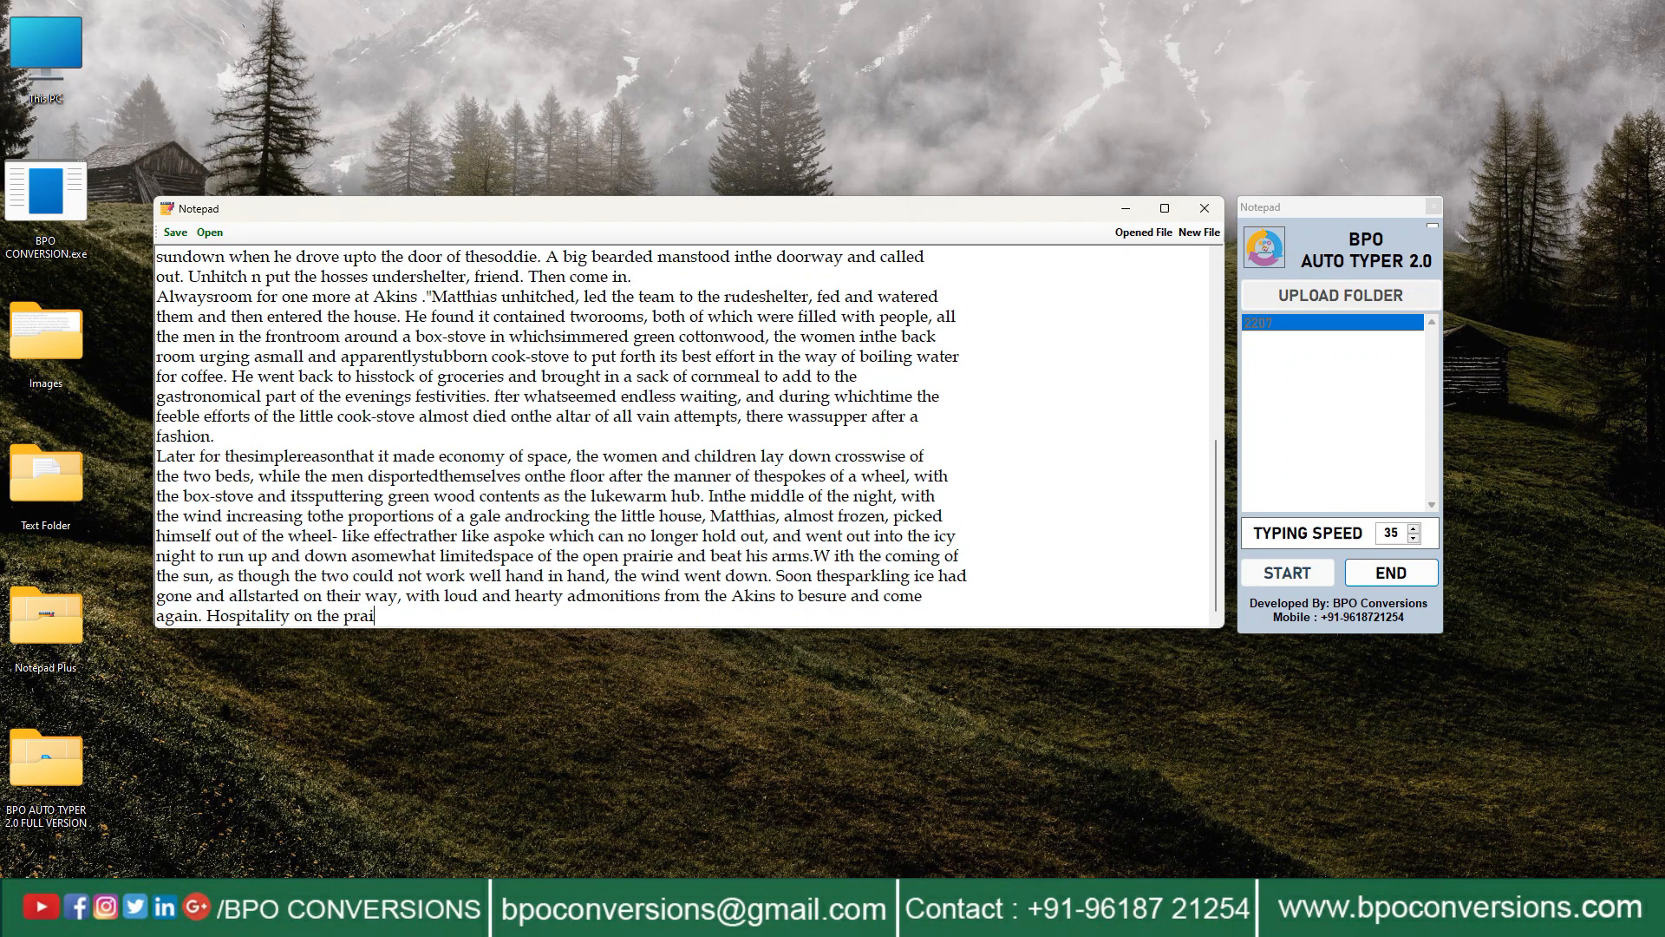
pyautogui.write('At B alls Crossing onStevens Creek, Matthias made ashortstop at noon, and thenrode intothe prairie wind,')
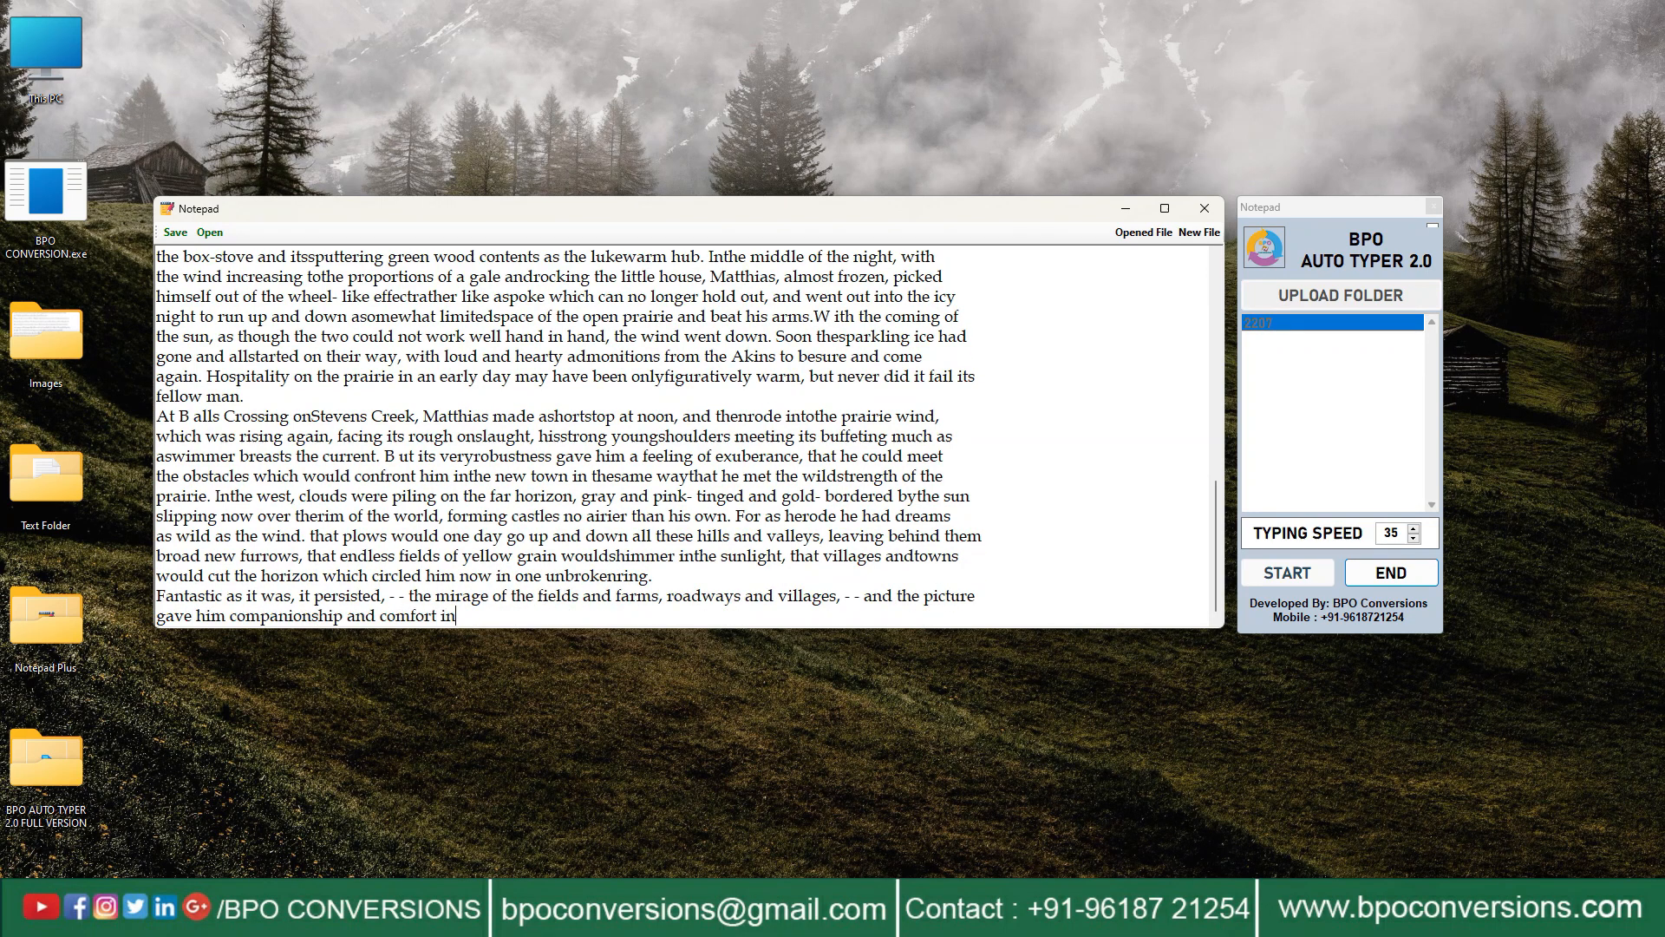
pyautogui.write('the loneliness of hisride. If he thought of Amalia, it was neither with thesharp pain with which he had first lost her nor the dull heartache which lingered long afterwa')
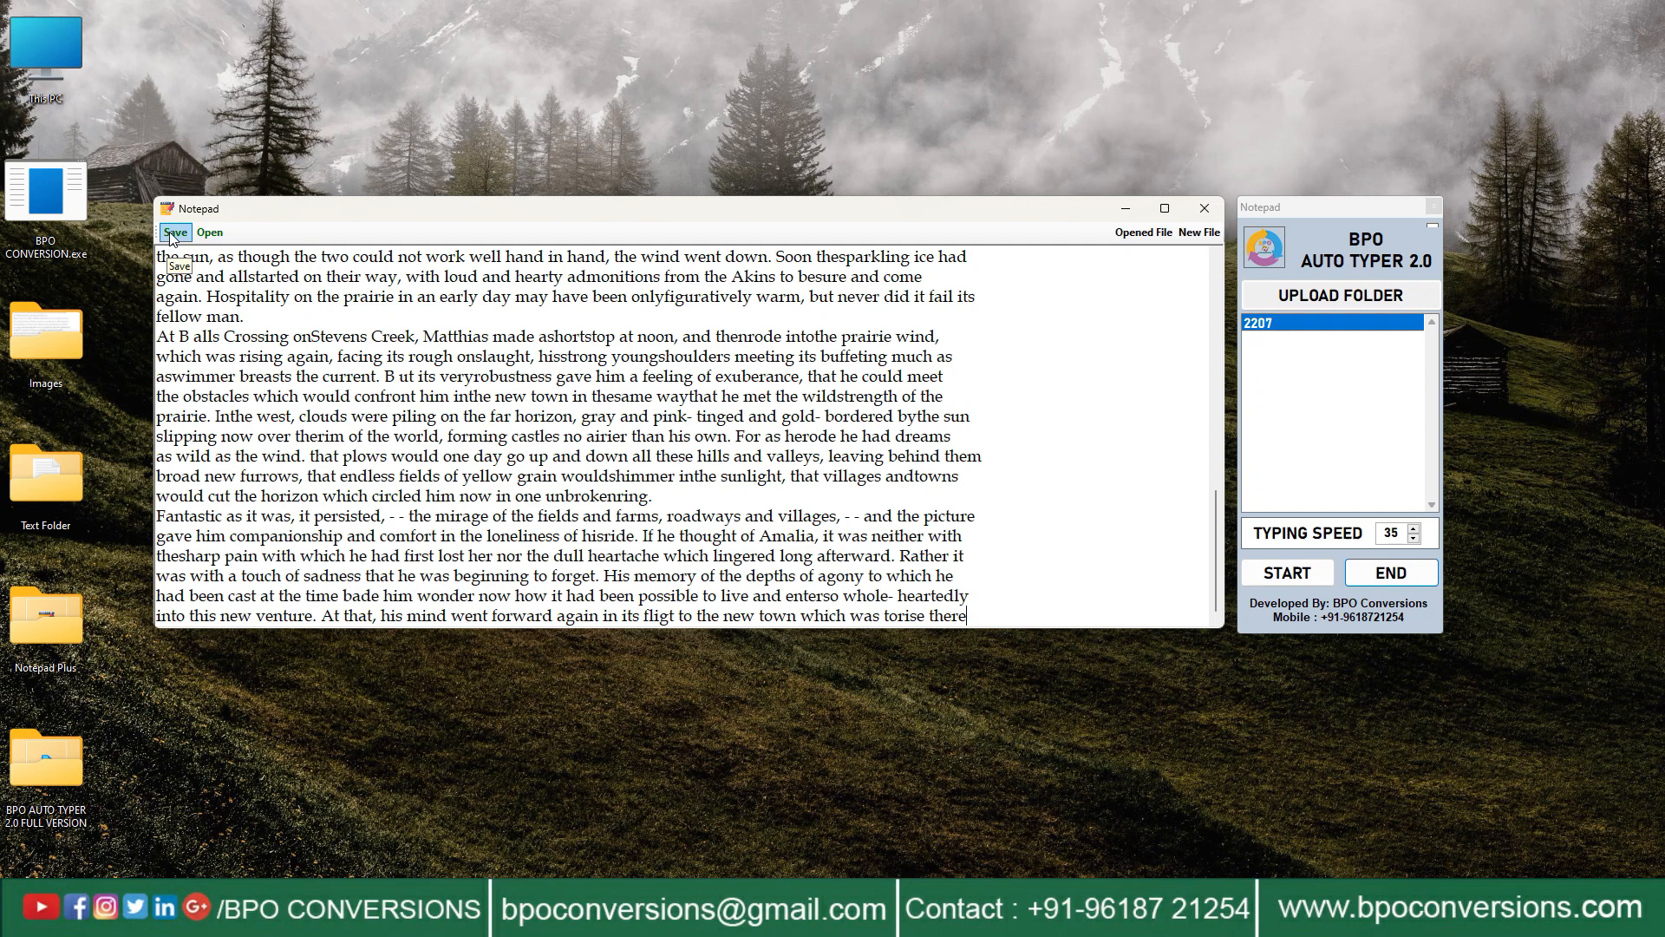
# Save the typed story as a .wrt file in Documents and reopen it in the editor.
pyautogui.click(176, 231)
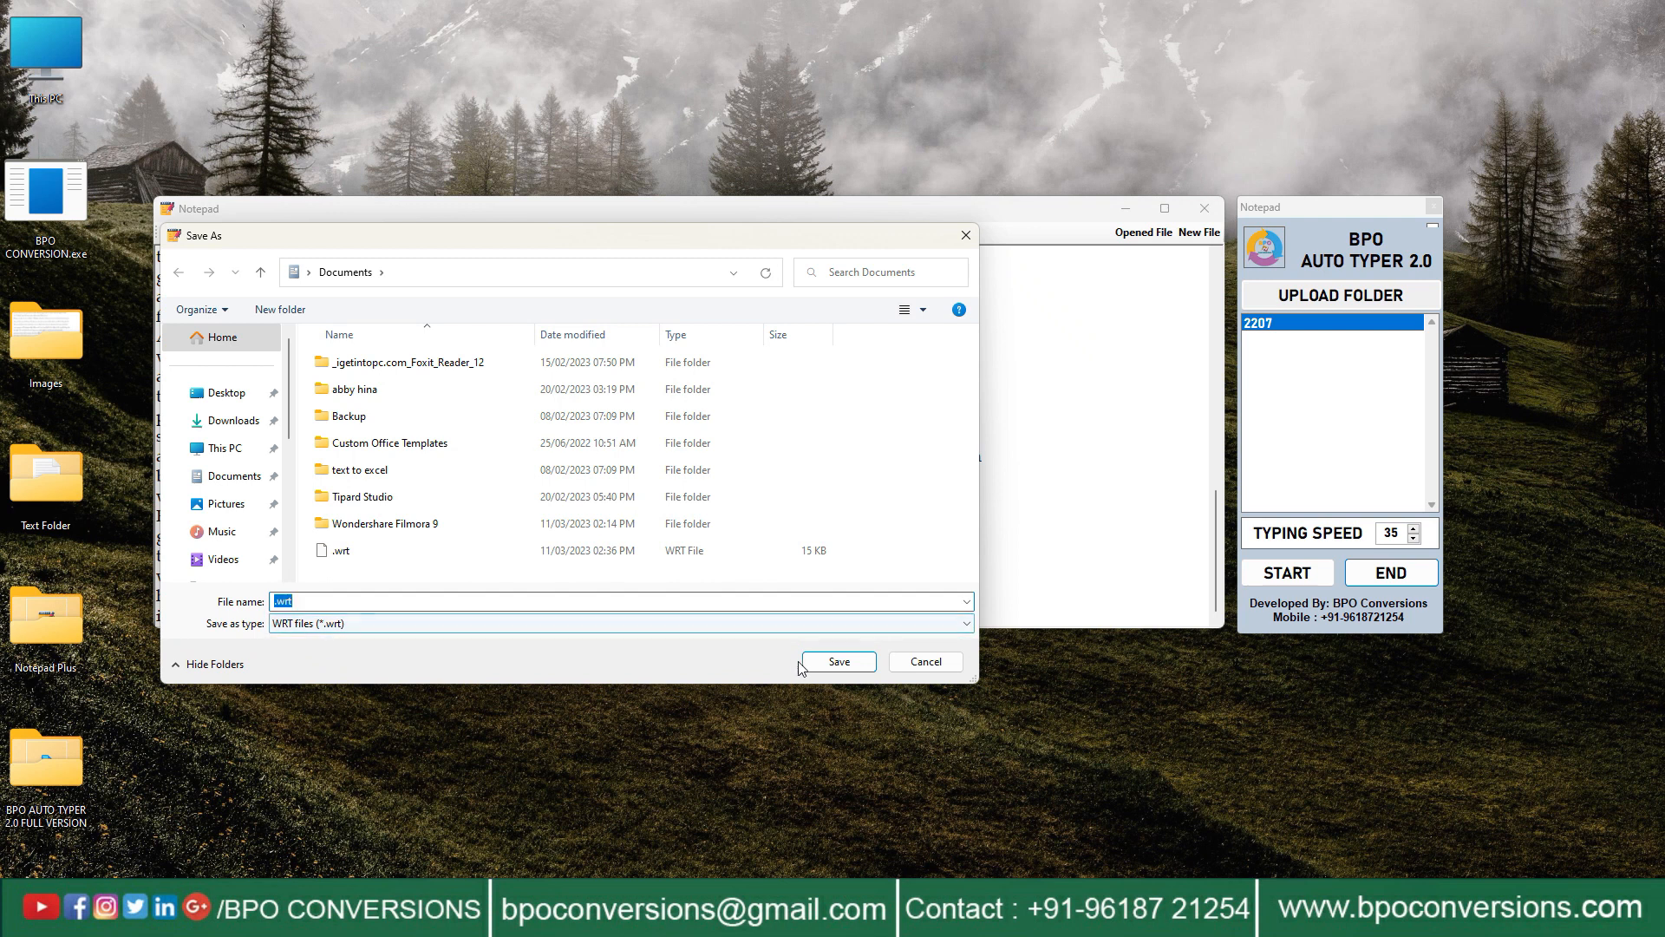
pyautogui.click(838, 661)
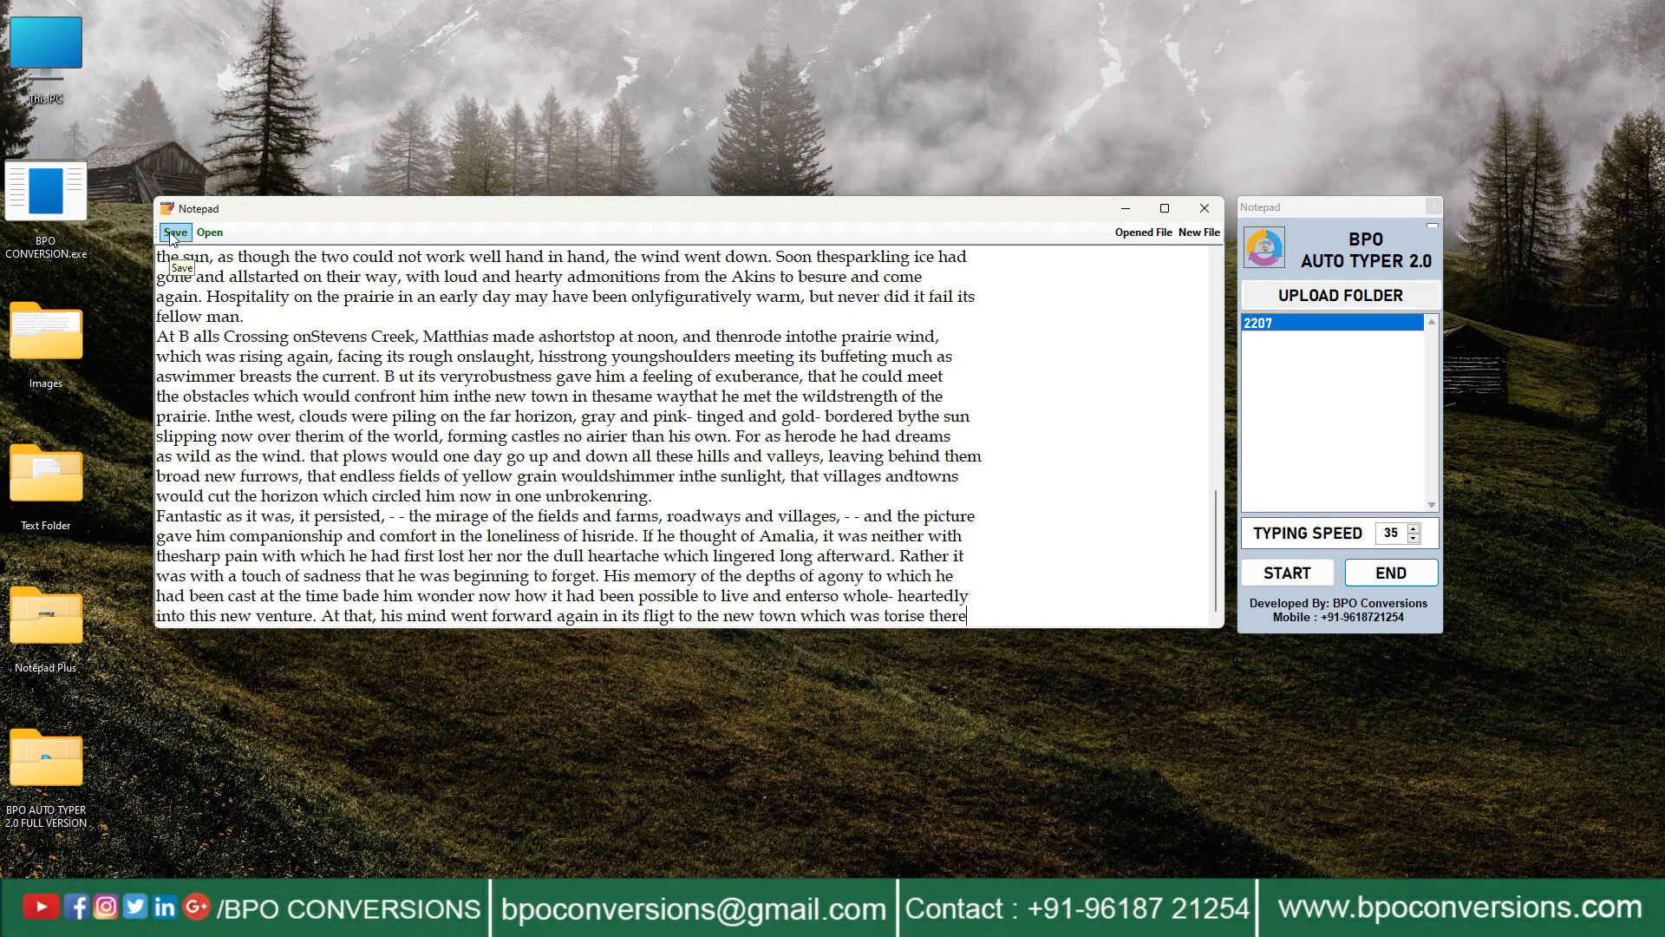
pyautogui.click(210, 233)
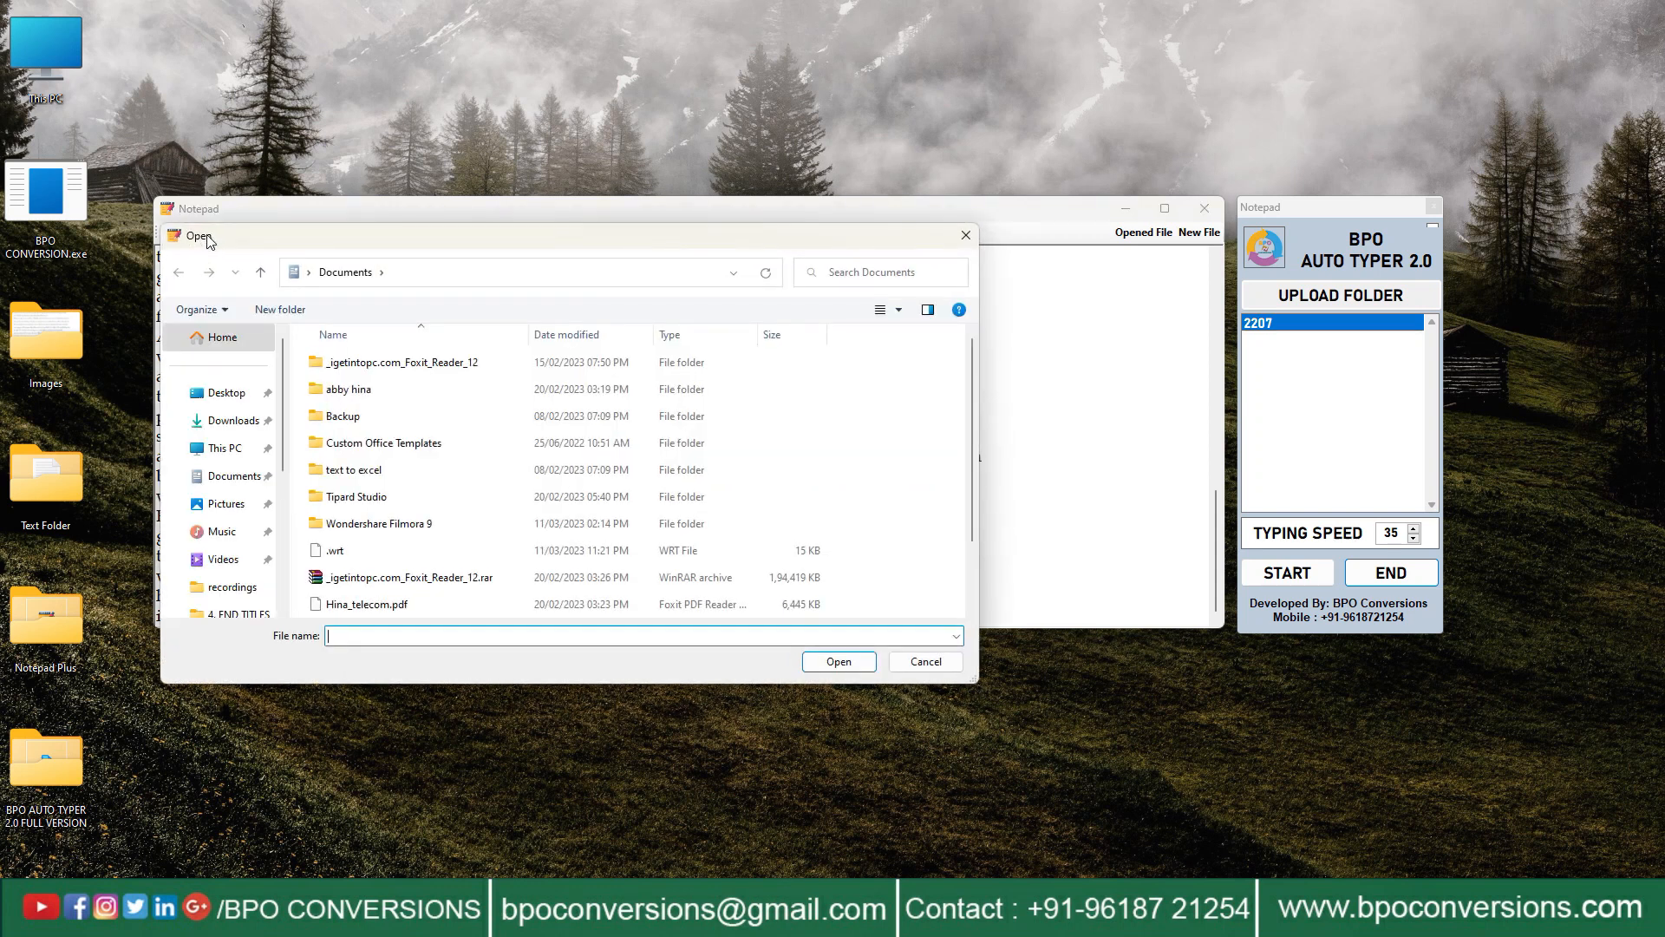
pyautogui.click(335, 550)
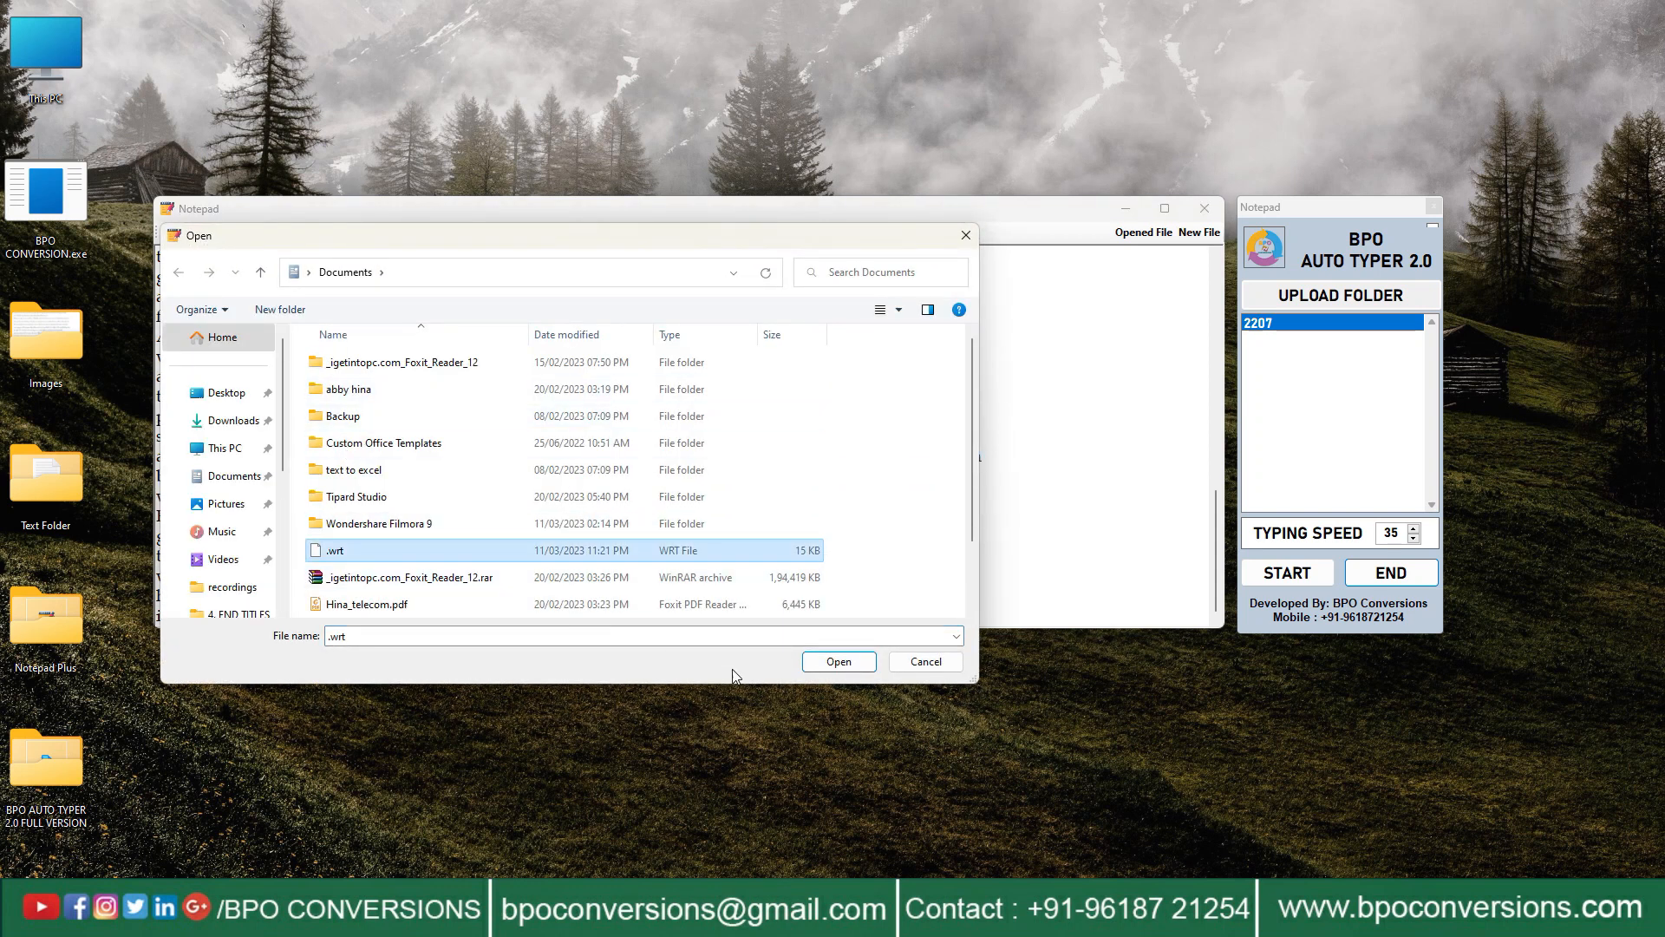
pyautogui.click(836, 661)
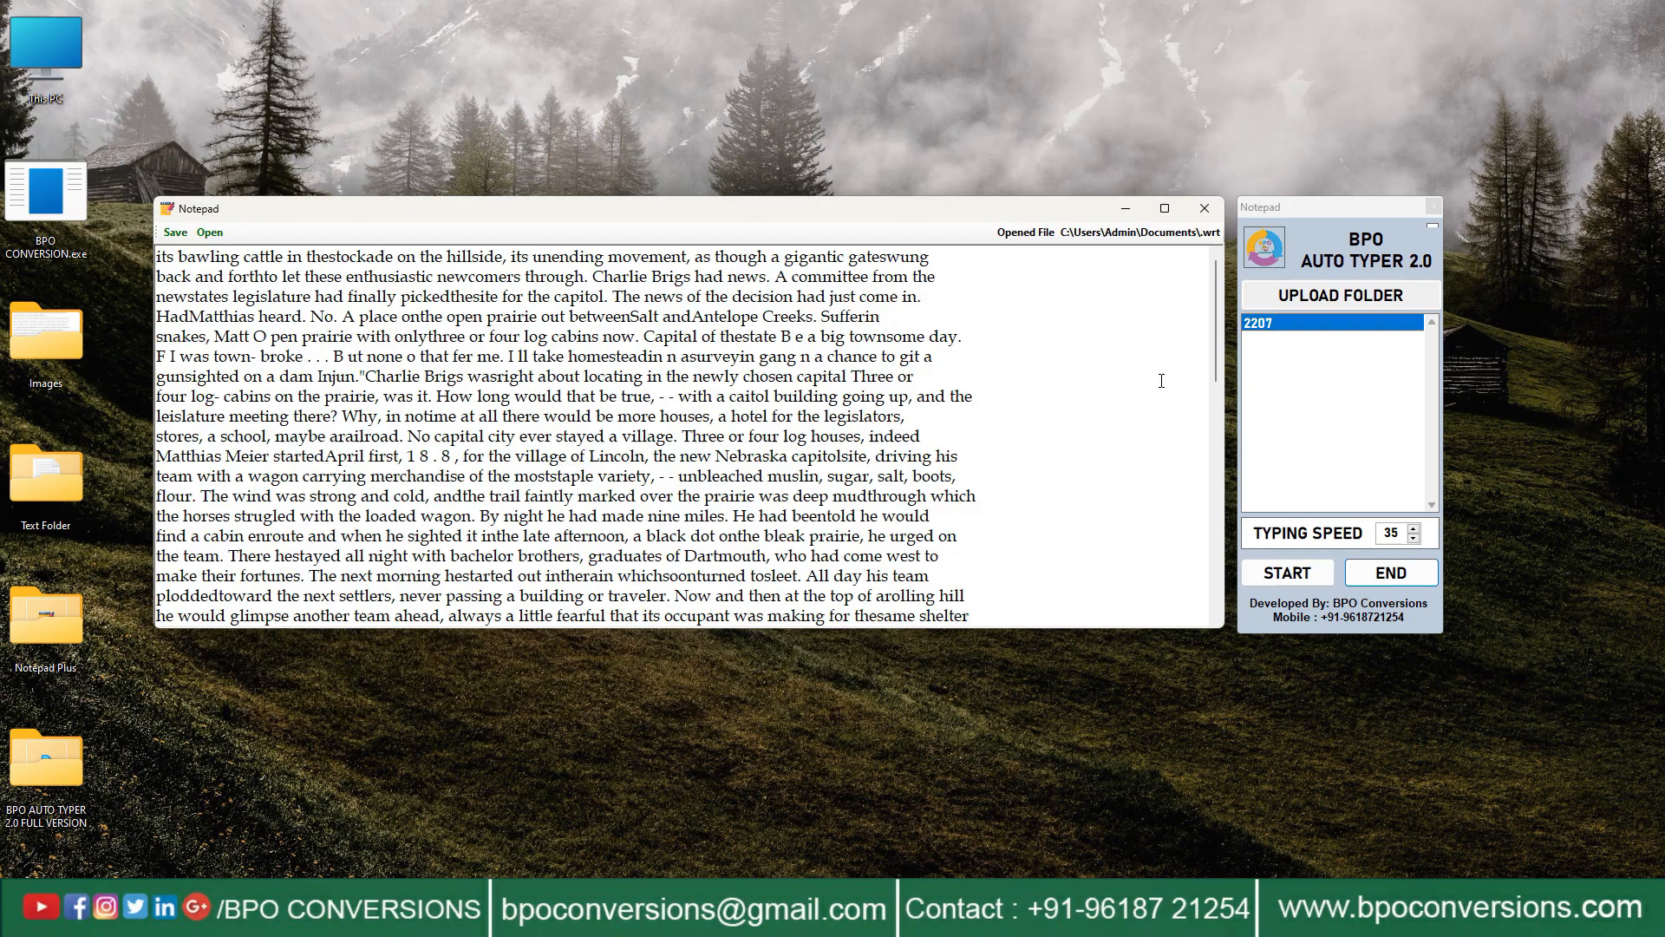